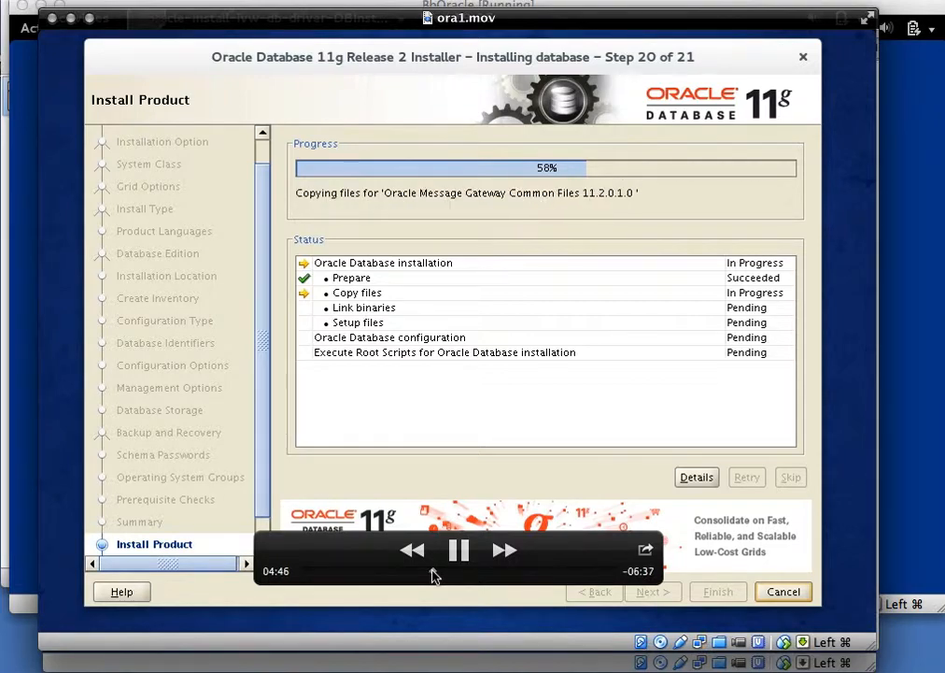
# Let the installer reach 68% until the ins_ctx.mk makefile install error dialog appears.
pyautogui.click(459, 549)
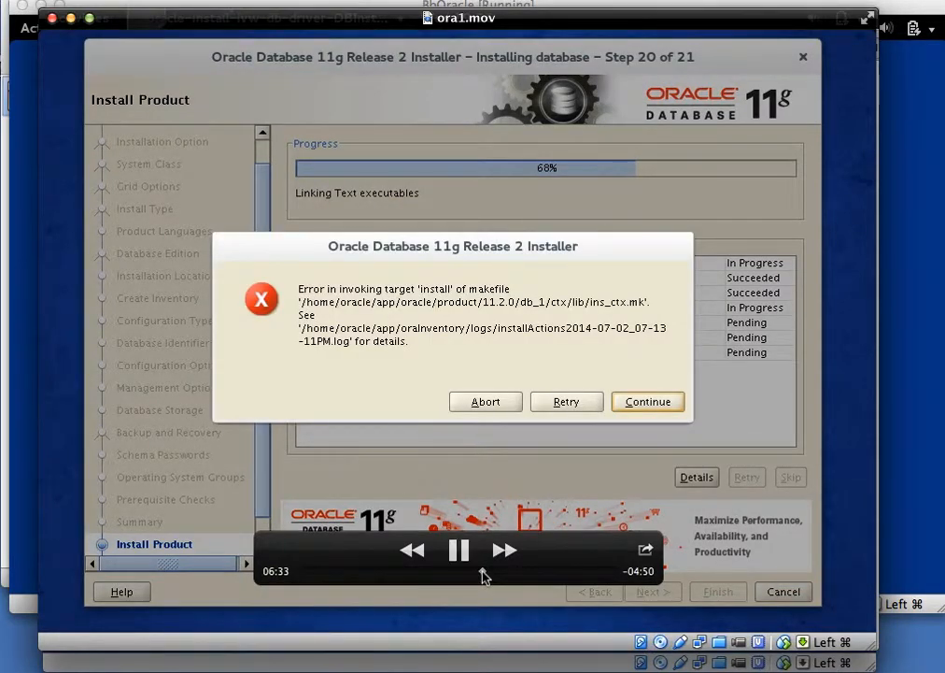
pyautogui.click(459, 550)
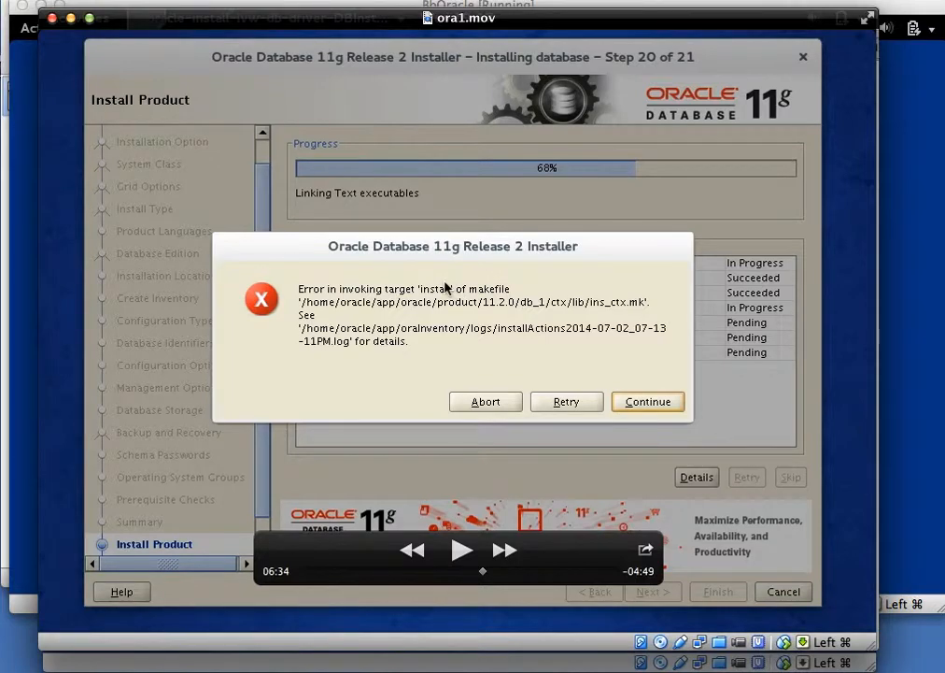
pyautogui.moveTo(595, 323)
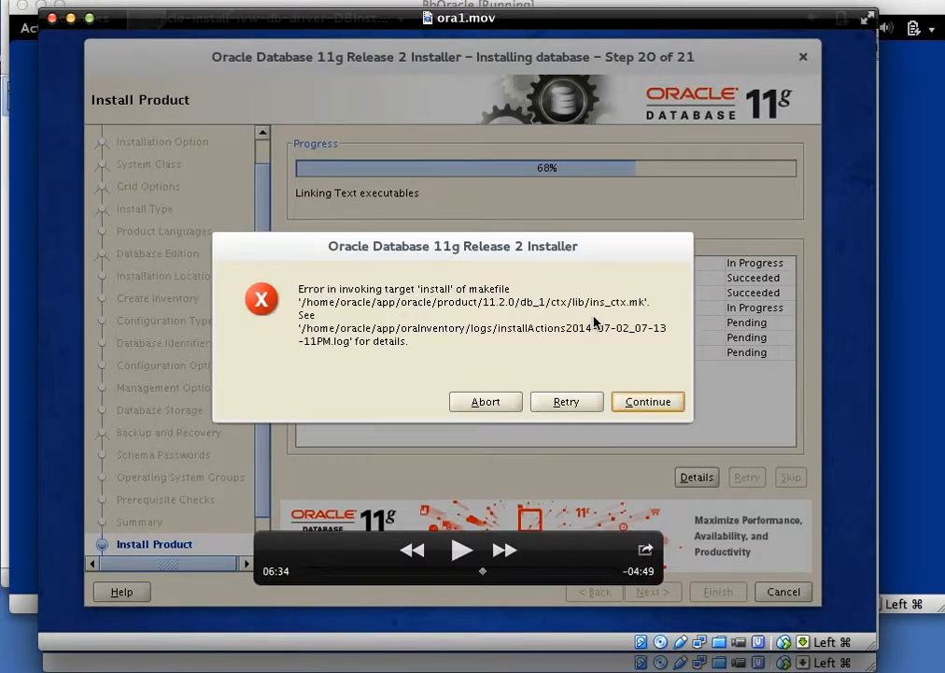
pyautogui.moveTo(628, 313)
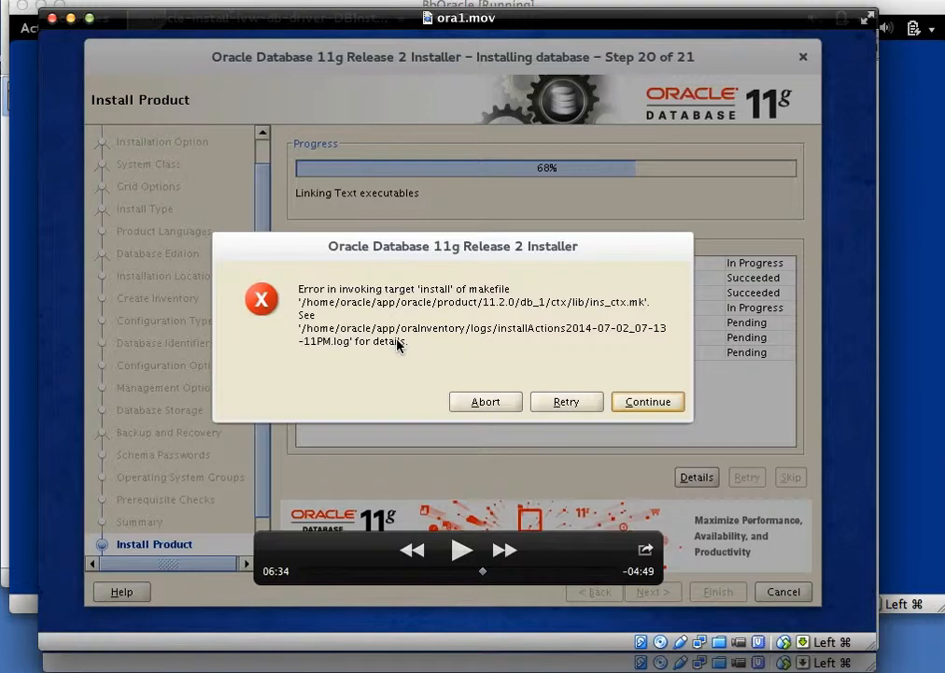
pyautogui.moveTo(511, 144)
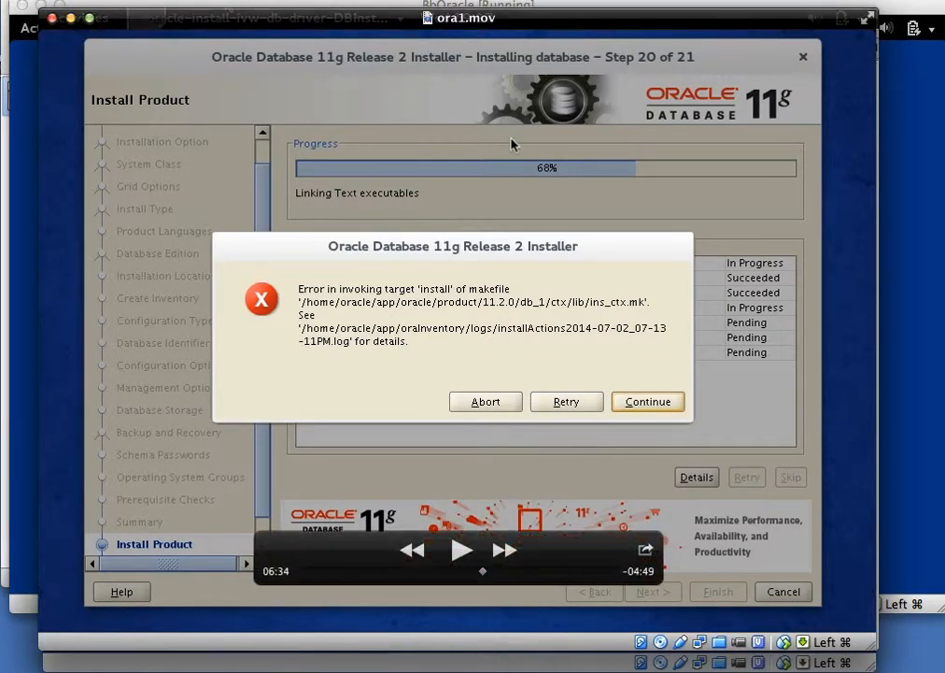
pyautogui.moveTo(100, 29)
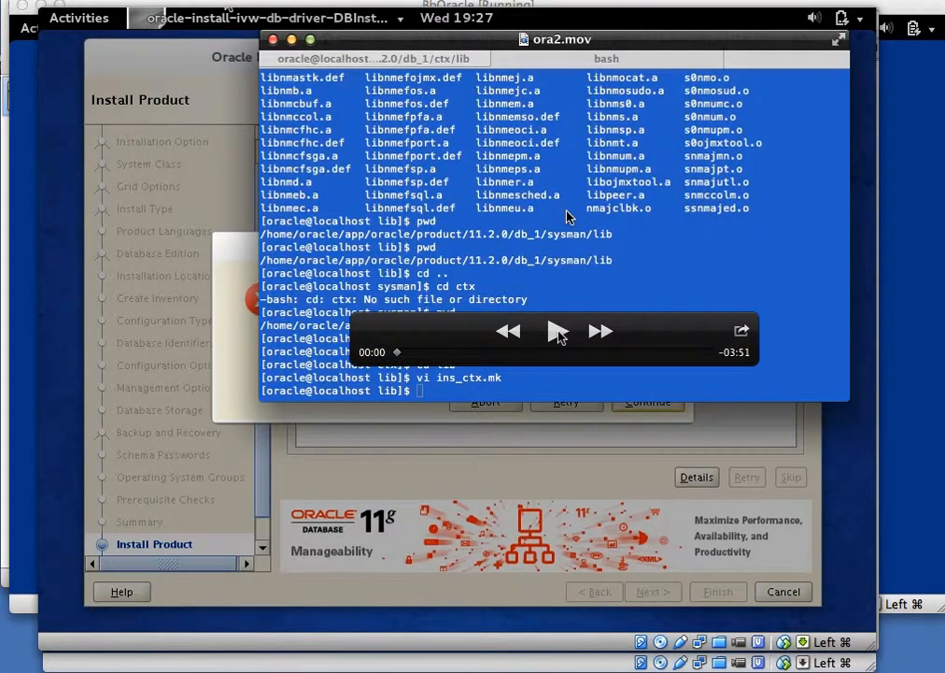
# As oracle, run 'yum install glibc-static.x86_64', which fails on a missing pyexpat module.
pyautogui.click(555, 330)
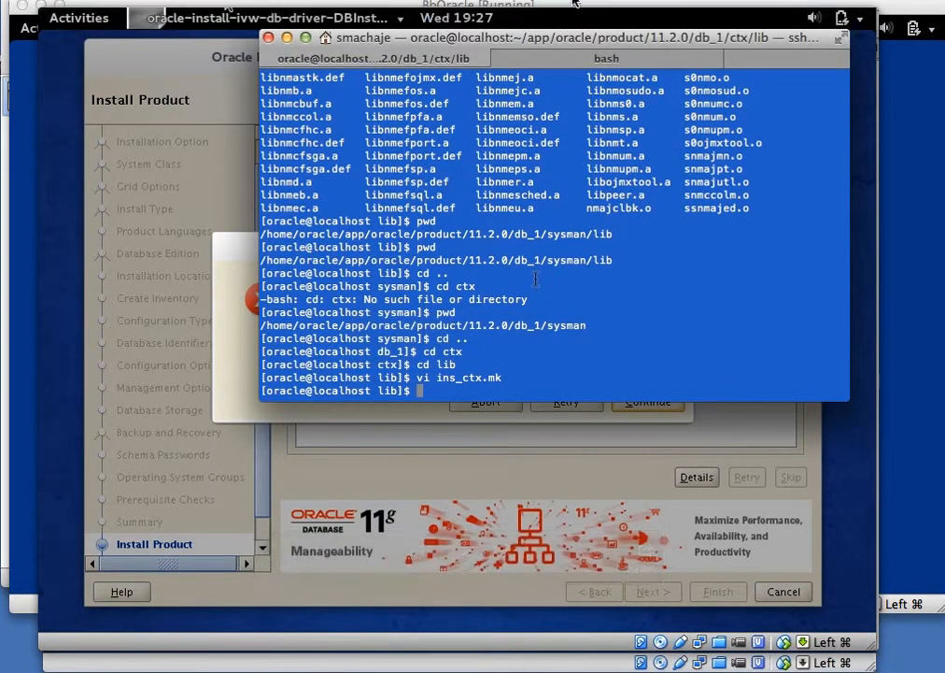
pyautogui.write('yum')
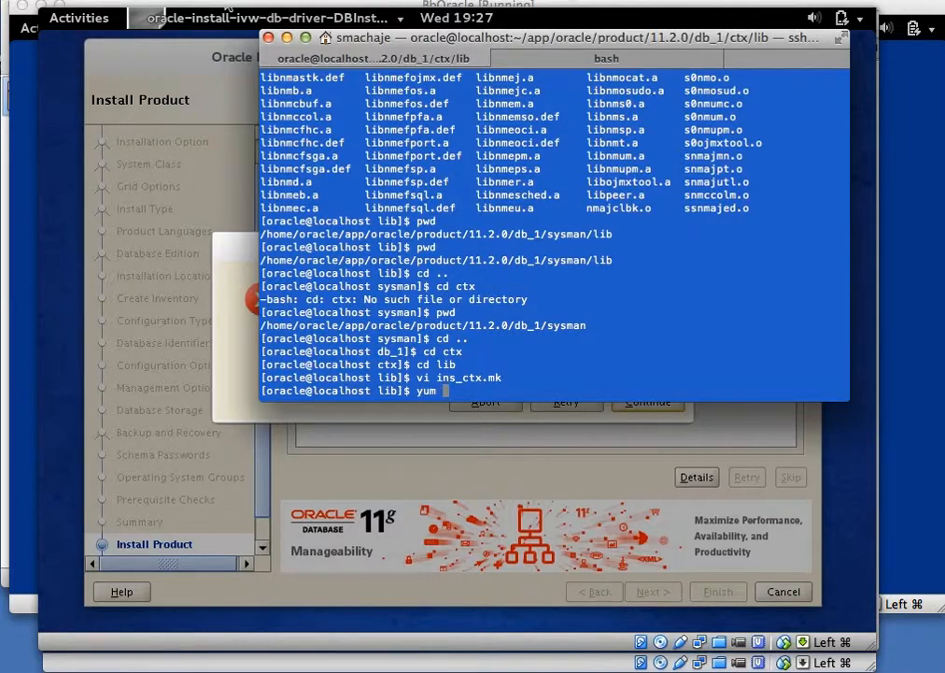
pyautogui.write('i')
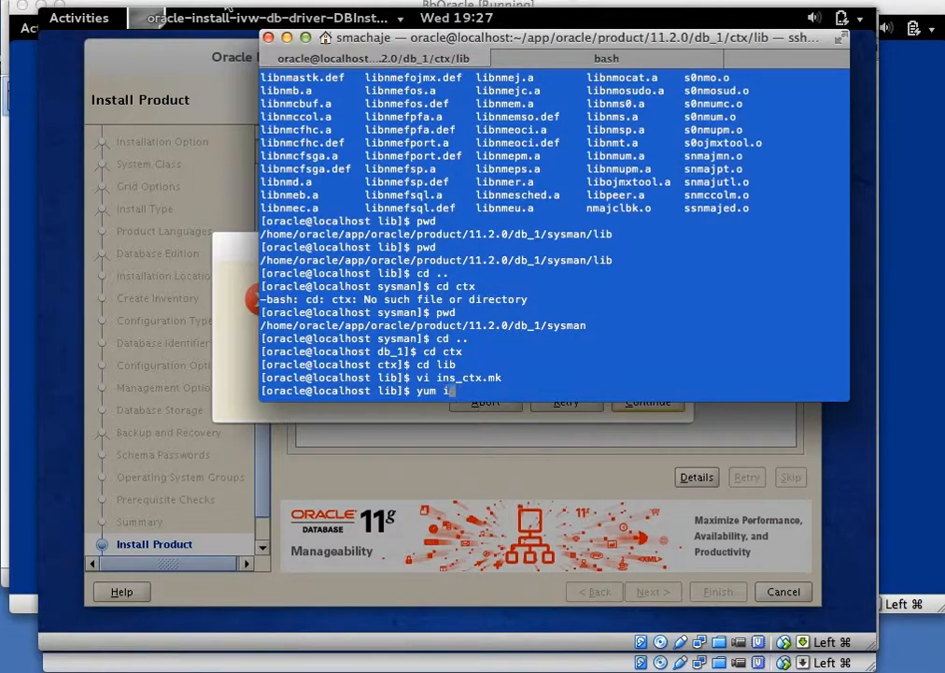
pyautogui.write('nstall g')
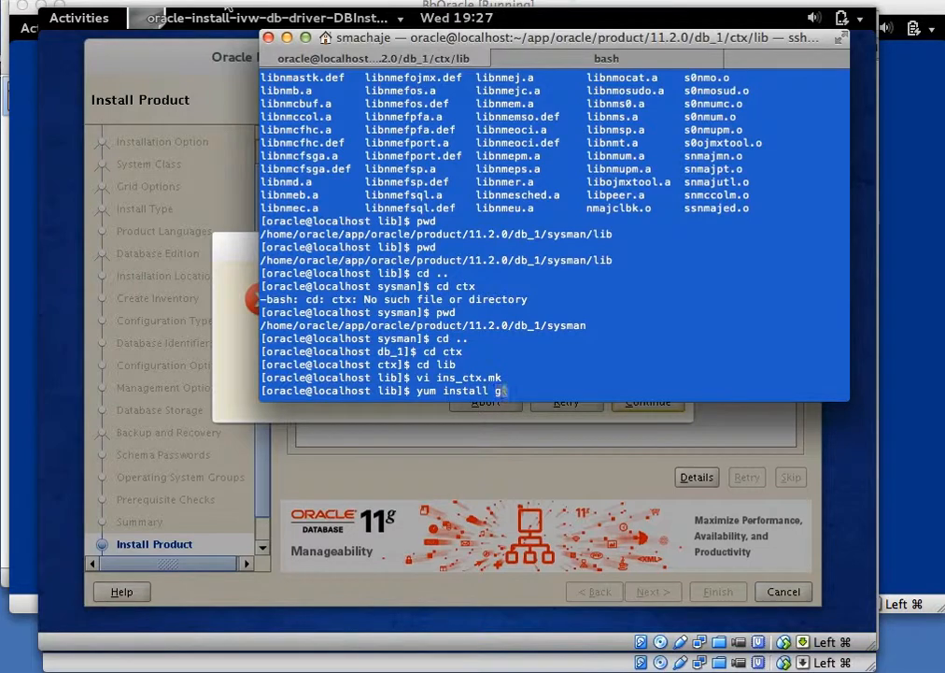
pyautogui.write('libc-s')
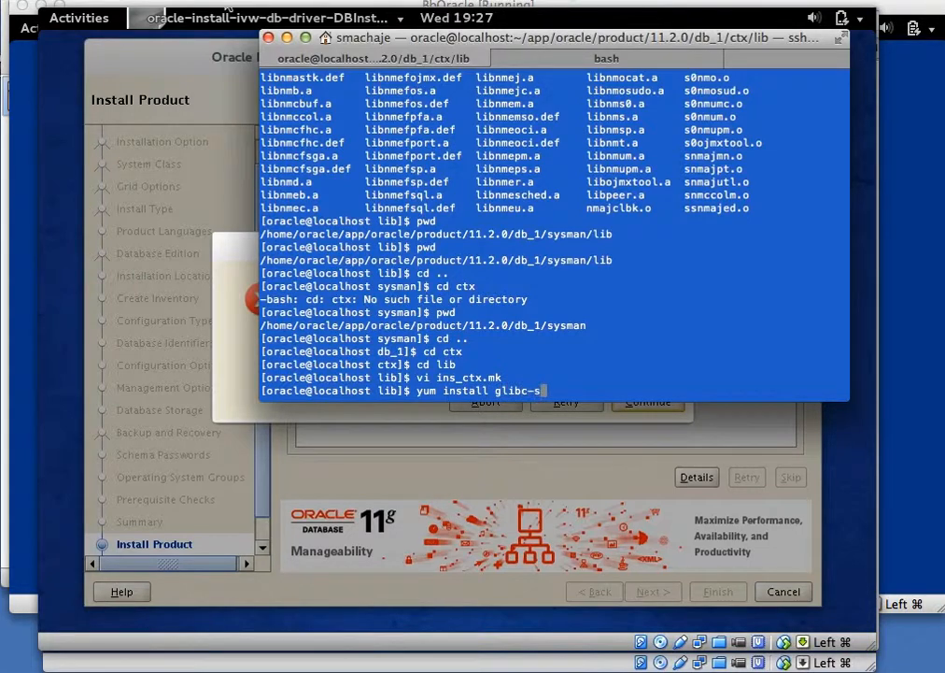
pyautogui.write('tatic.x')
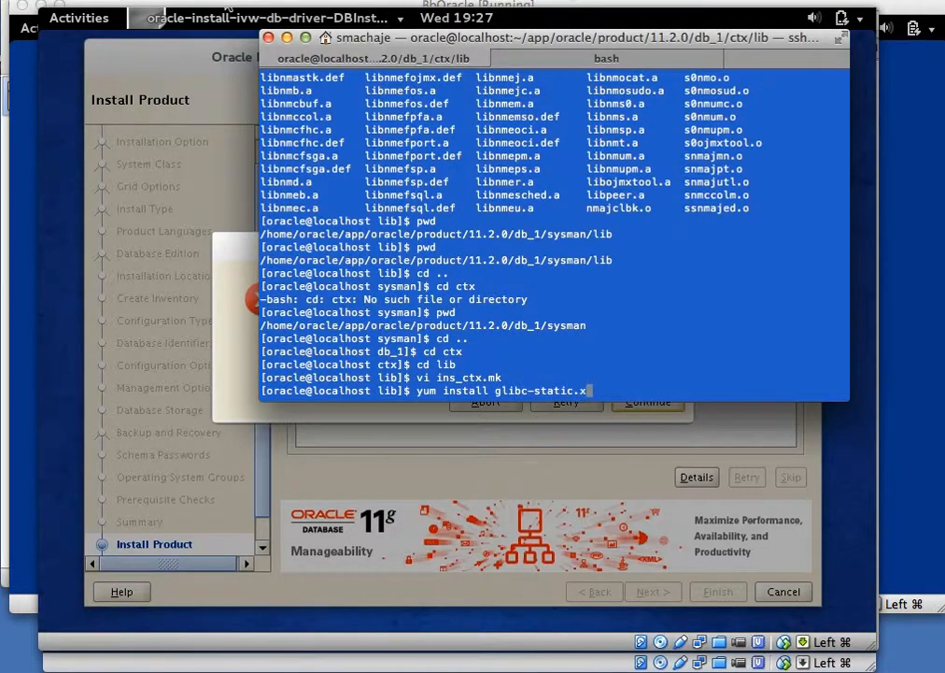
pyautogui.write('86_64')
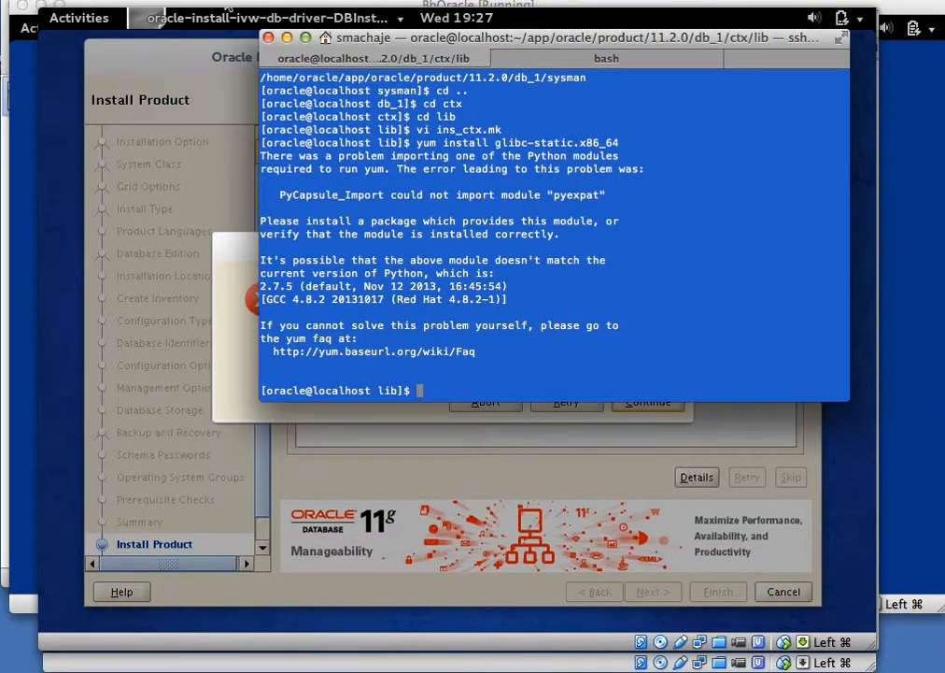
# Exit to root and install glibc-static.x86_64 with yum, confirming with y until Complete!
pyautogui.write('e')
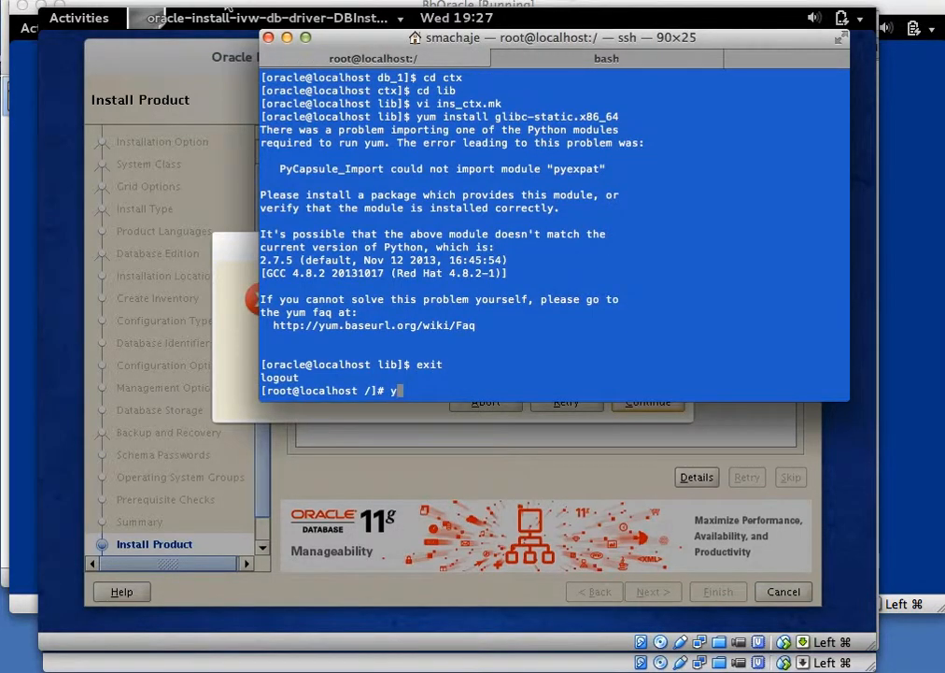
pyautogui.write('yum install')
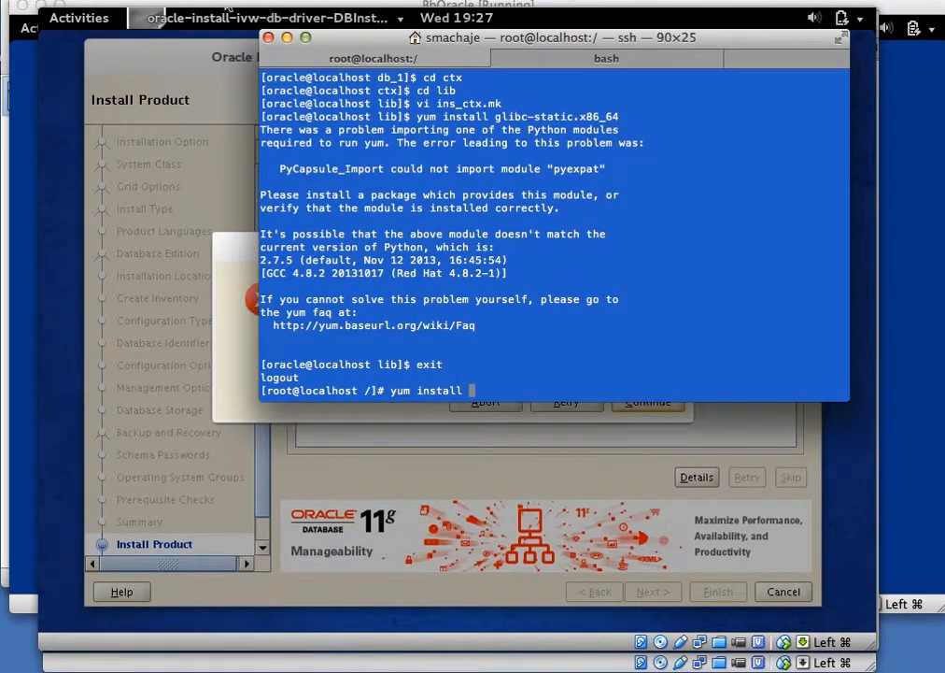
pyautogui.write('glibc-')
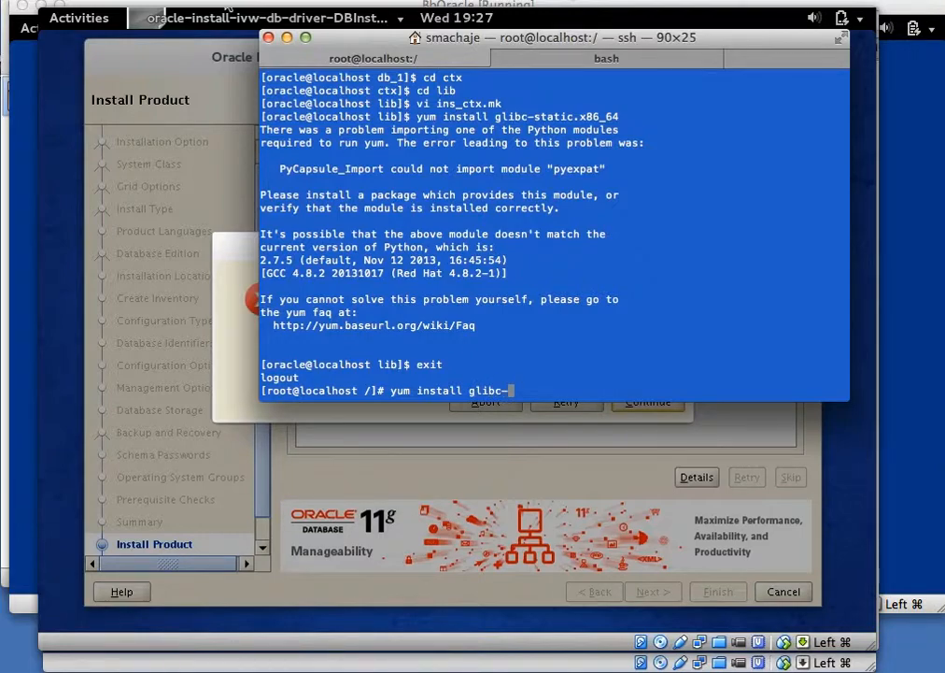
pyautogui.write('static')
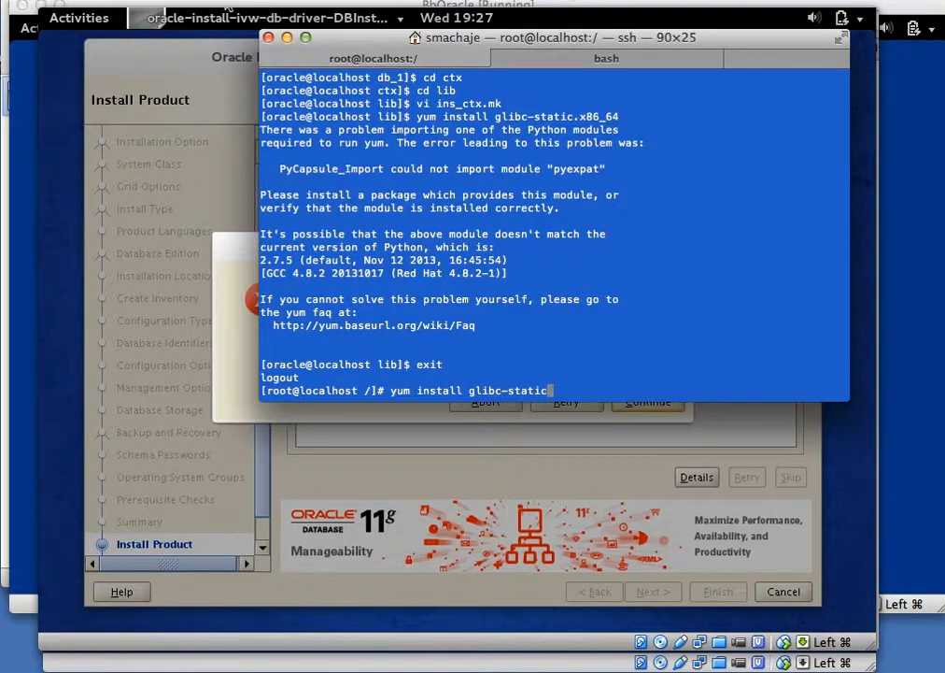
pyautogui.write('.x86_64')
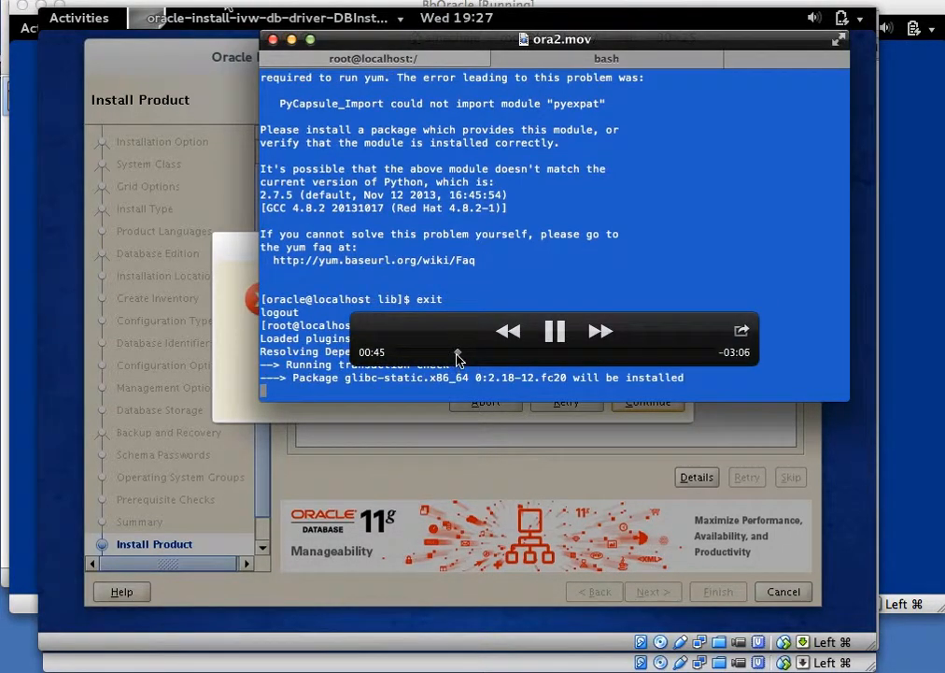
pyautogui.click(554, 330)
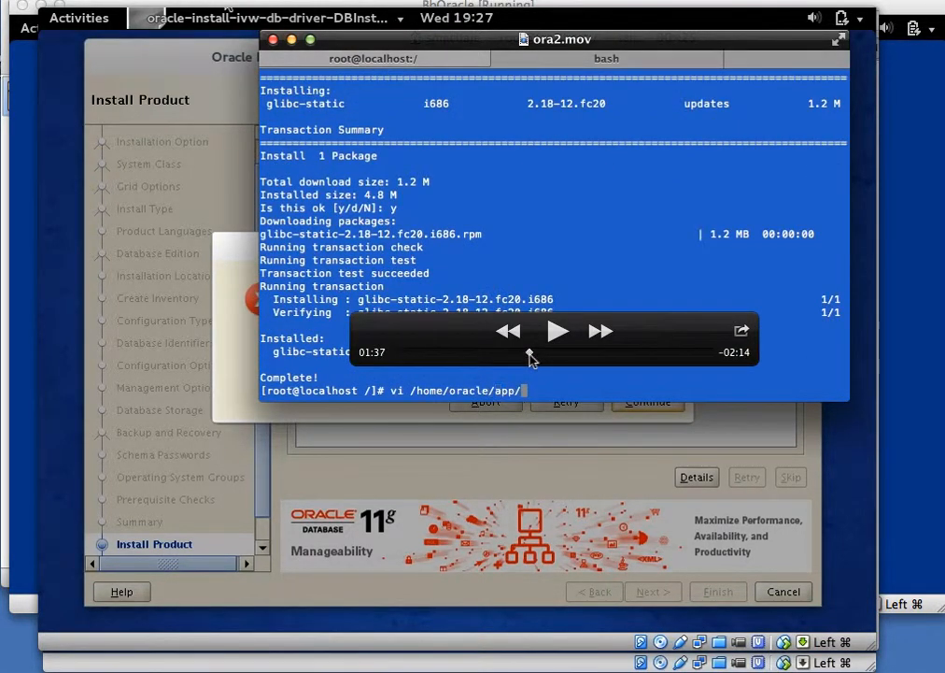
pyautogui.click(556, 331)
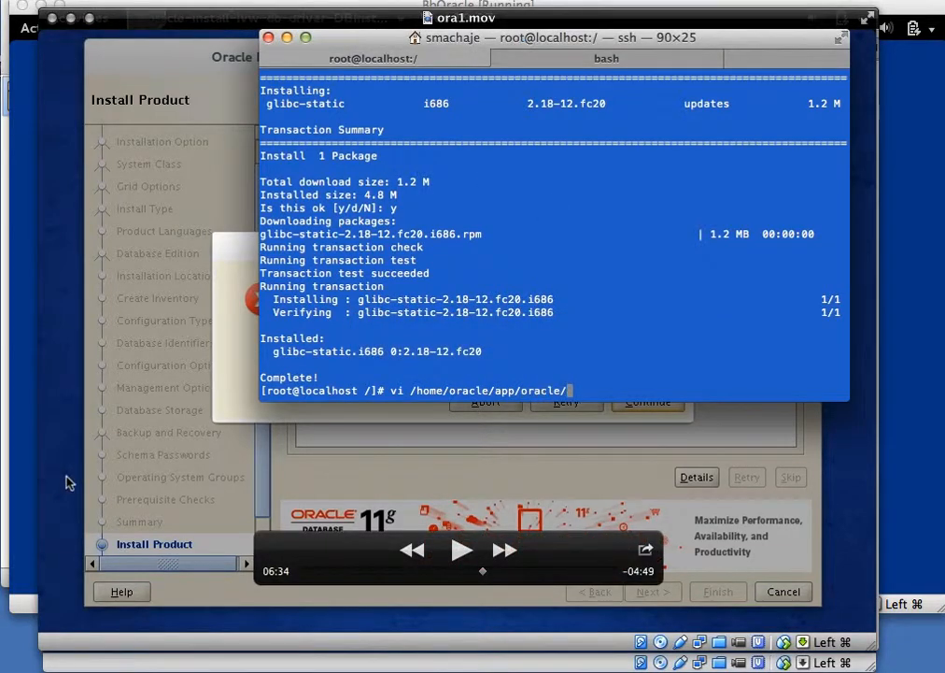
# Open /home/oracle/app/oracle/product/11.2.0/db_1/ctx/lib/ins_ctx.mk in vi and search for ctxhx.
pyautogui.write('product/')
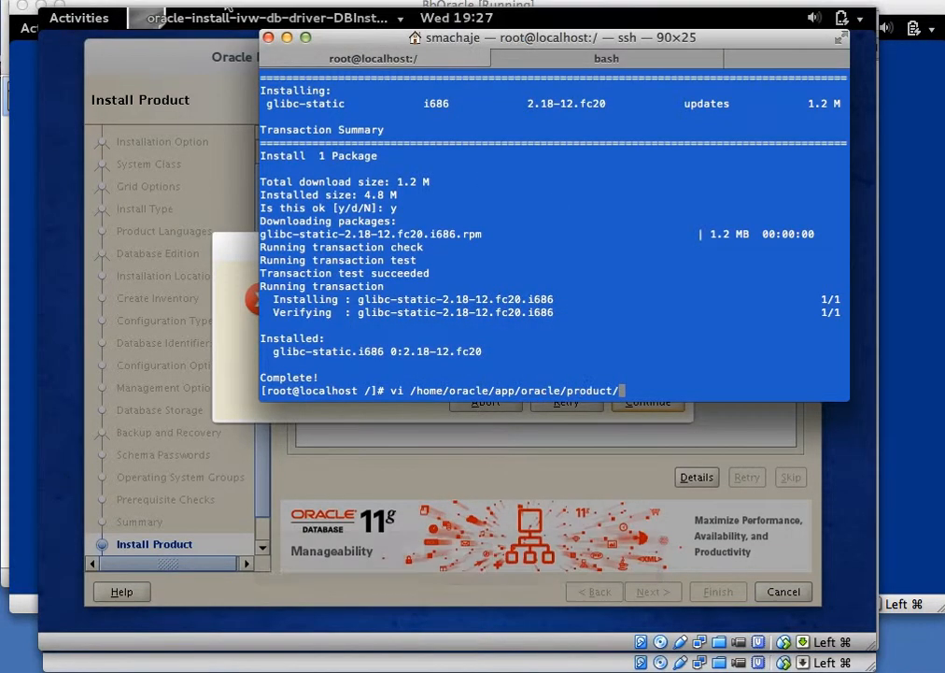
pyautogui.write('11.2.0/')
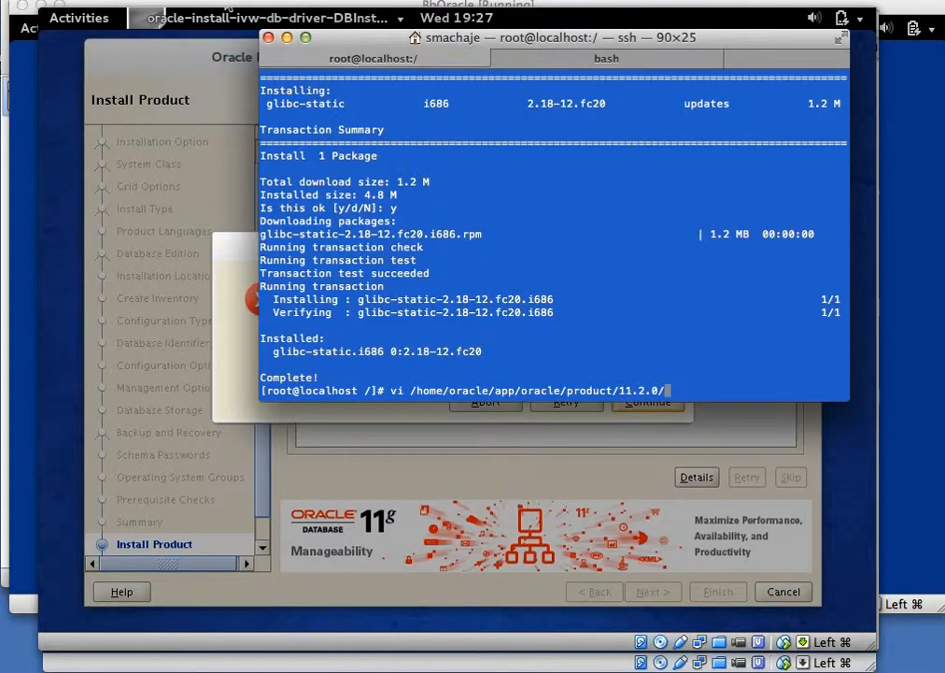
pyautogui.write('db_1/')
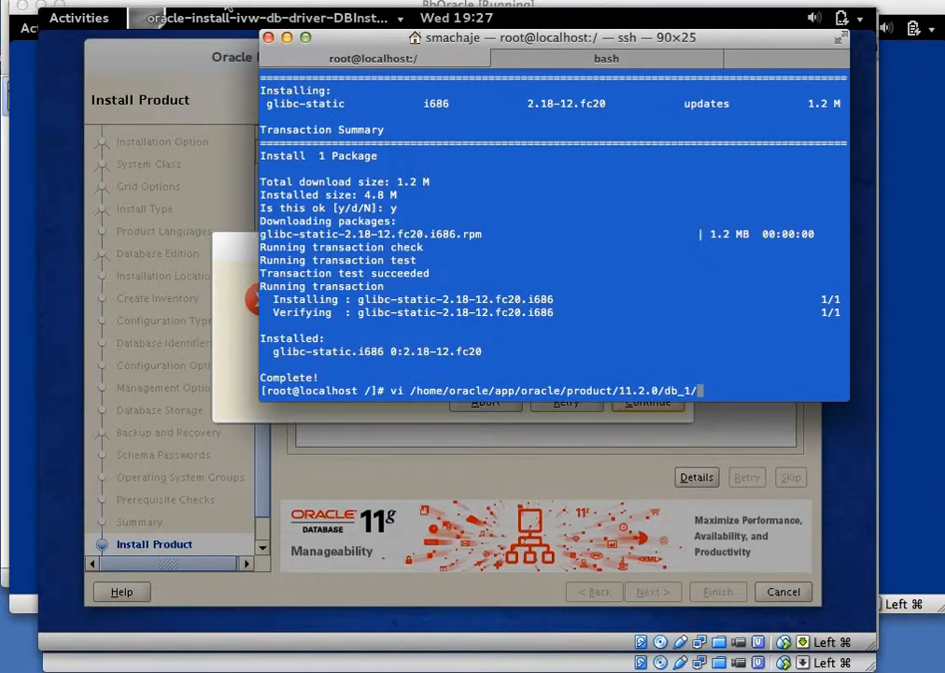
pyautogui.write('ctx/li')
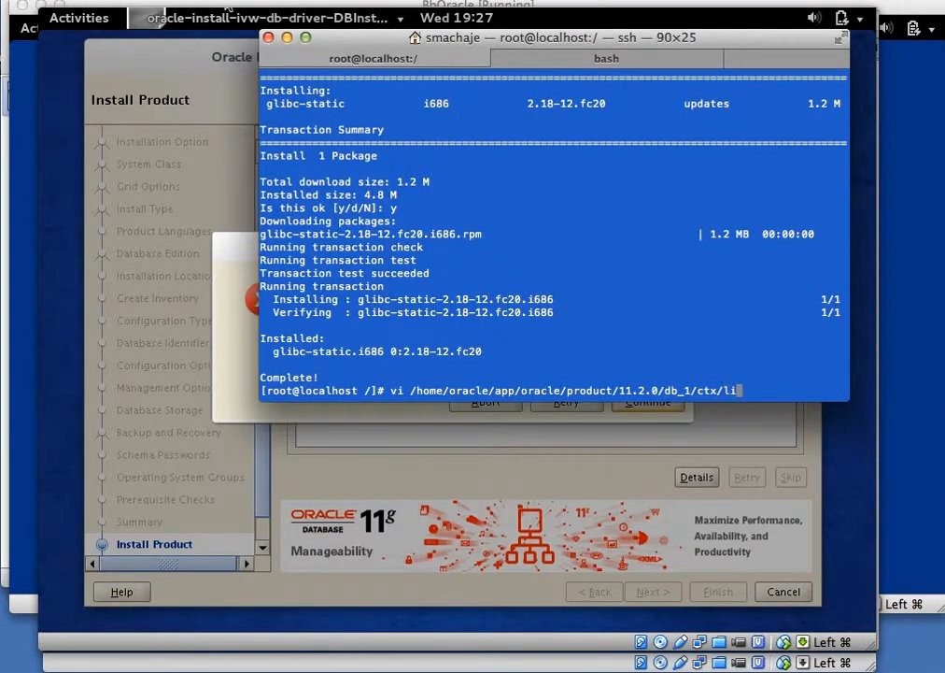
pyautogui.write('b')
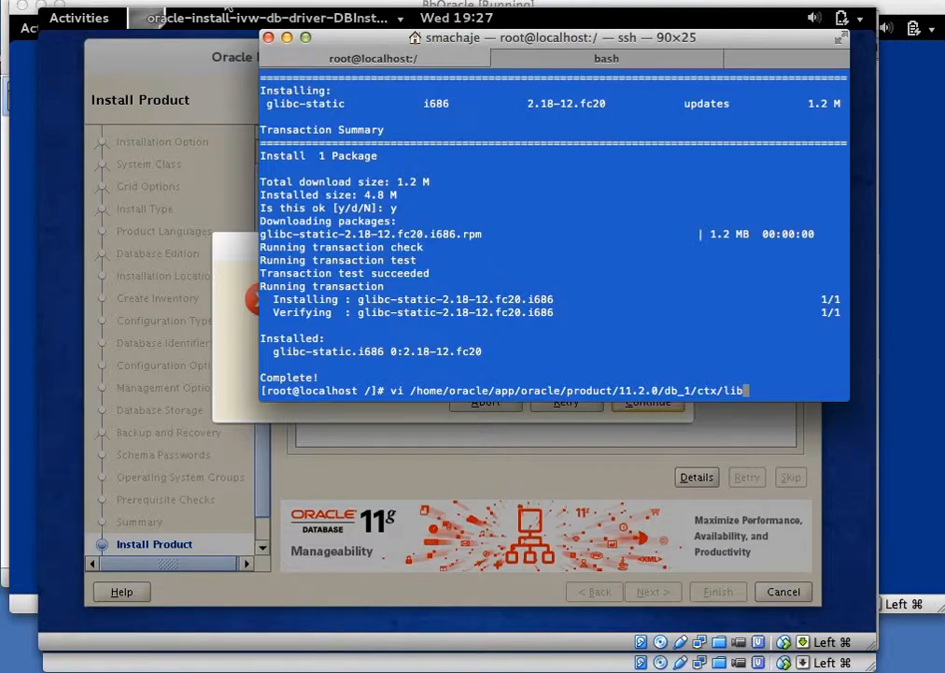
pyautogui.write('ins_ctx.mk')
pyautogui.write('/ctxhx:')
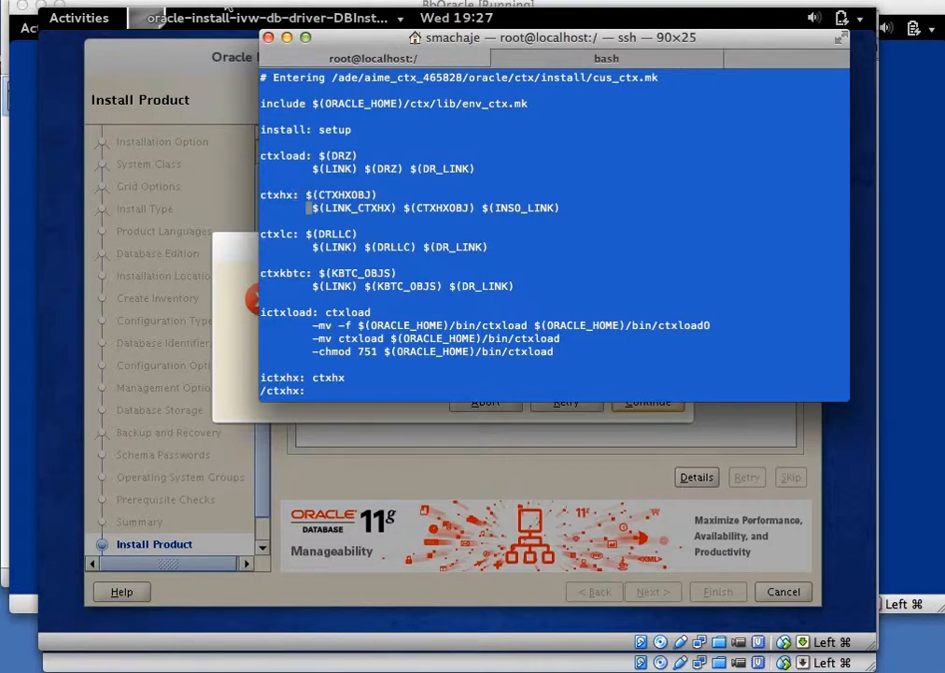
# Append /usr/lib64/stdc.a to the ctxhx -static link line and save with :wq.
pyautogui.press('i')
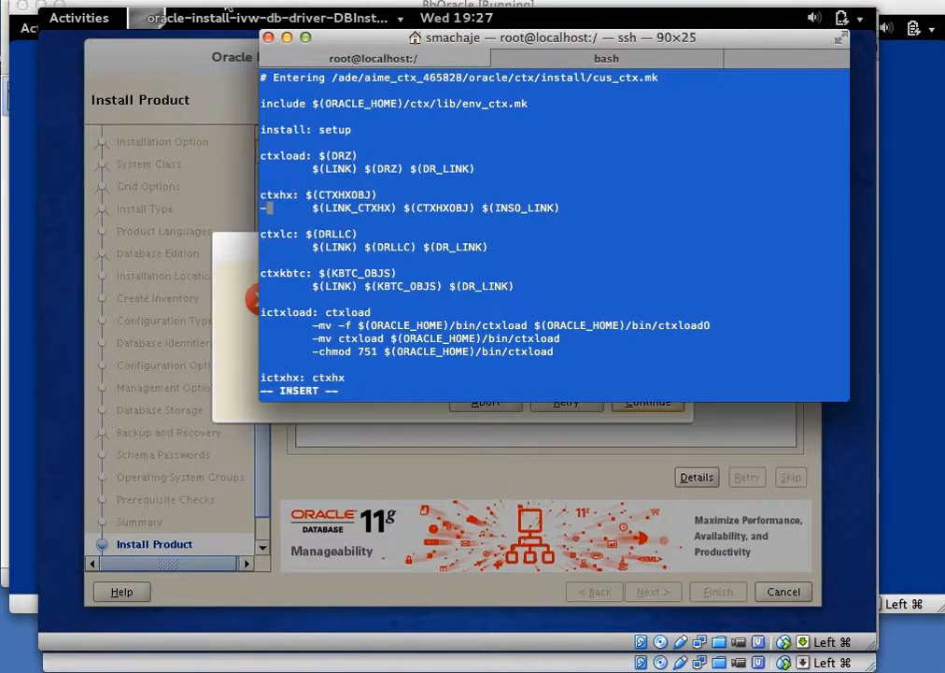
pyautogui.write('static')
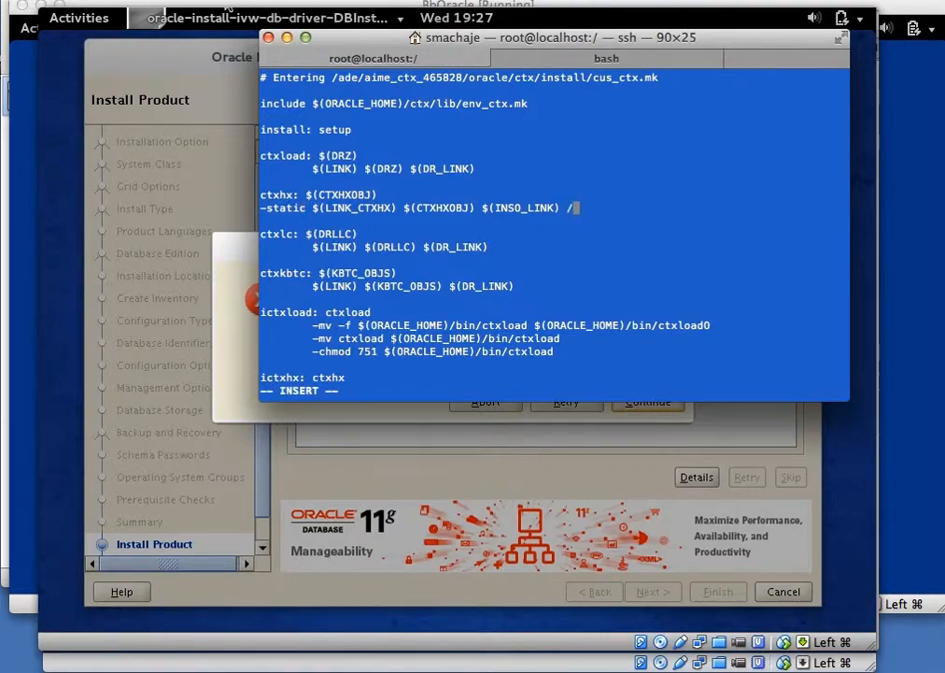
pyautogui.write('usr/lib64')
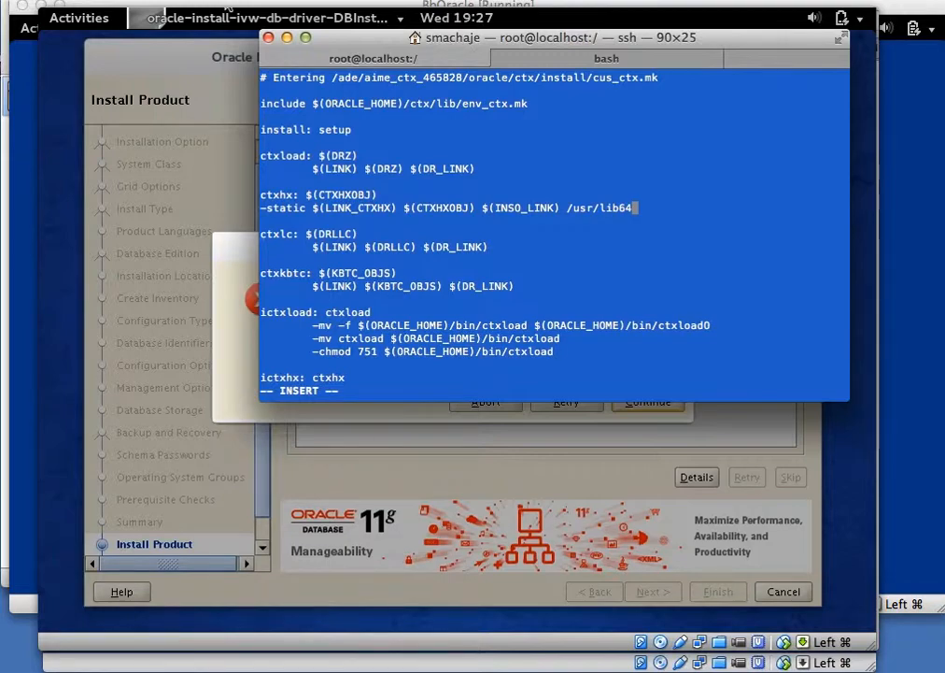
pyautogui.write('stdc.a')
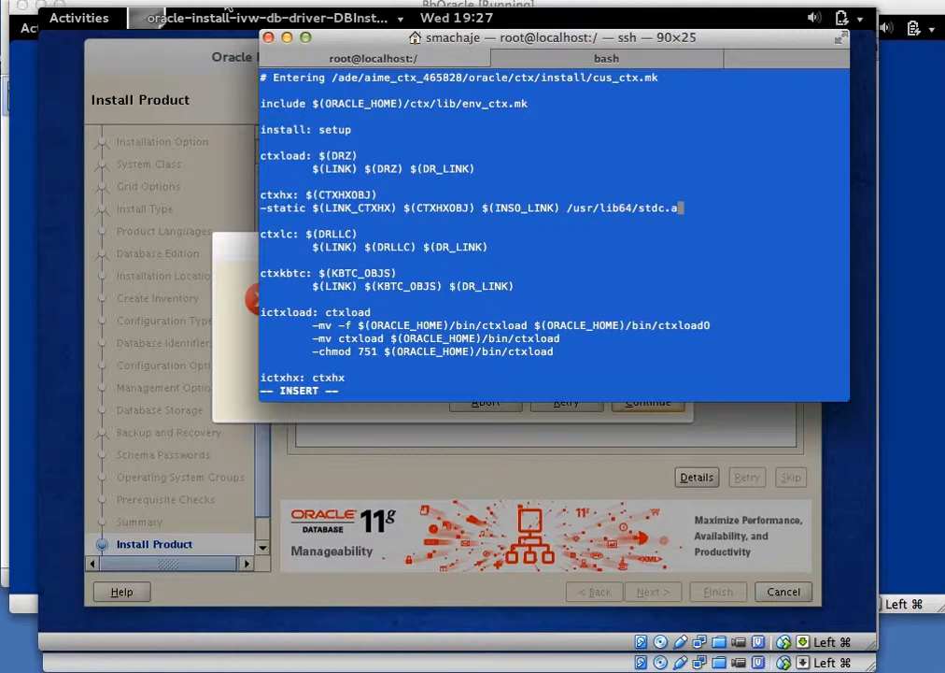
pyautogui.press('Escape')
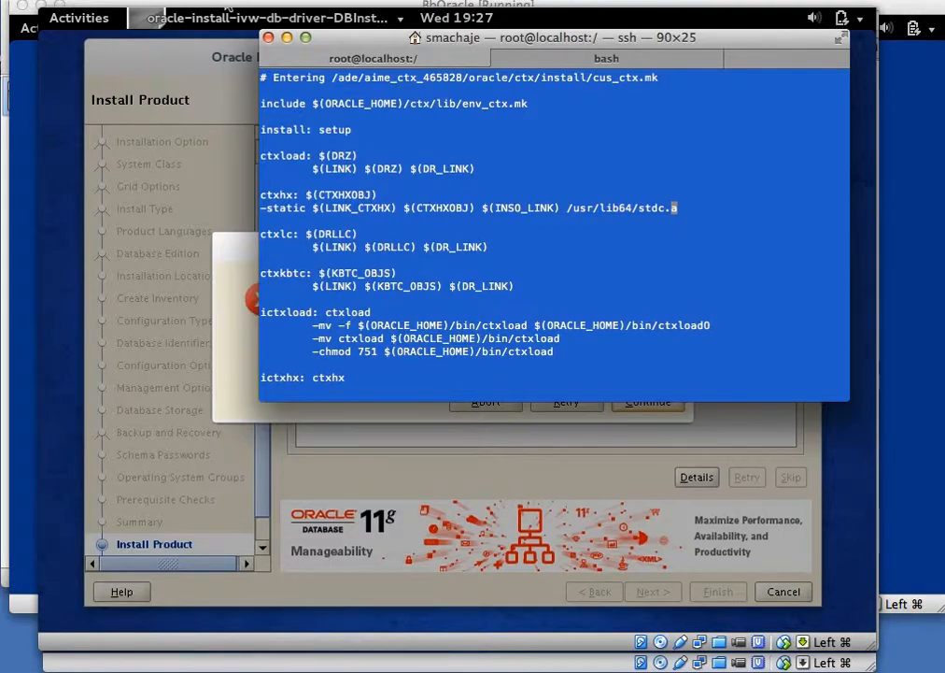
pyautogui.write(':wq')
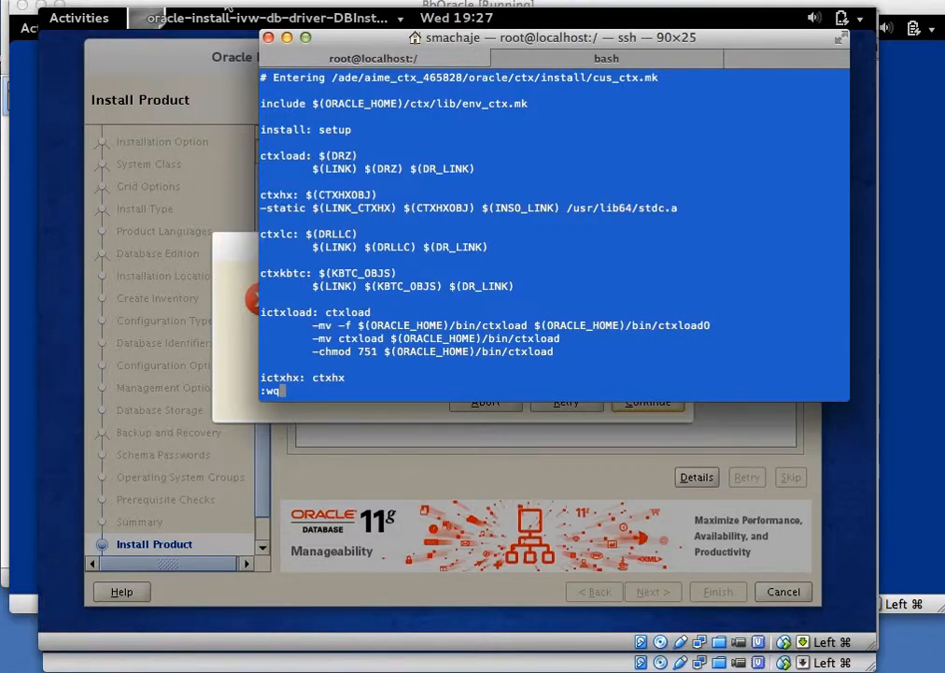
pyautogui.press('Return')
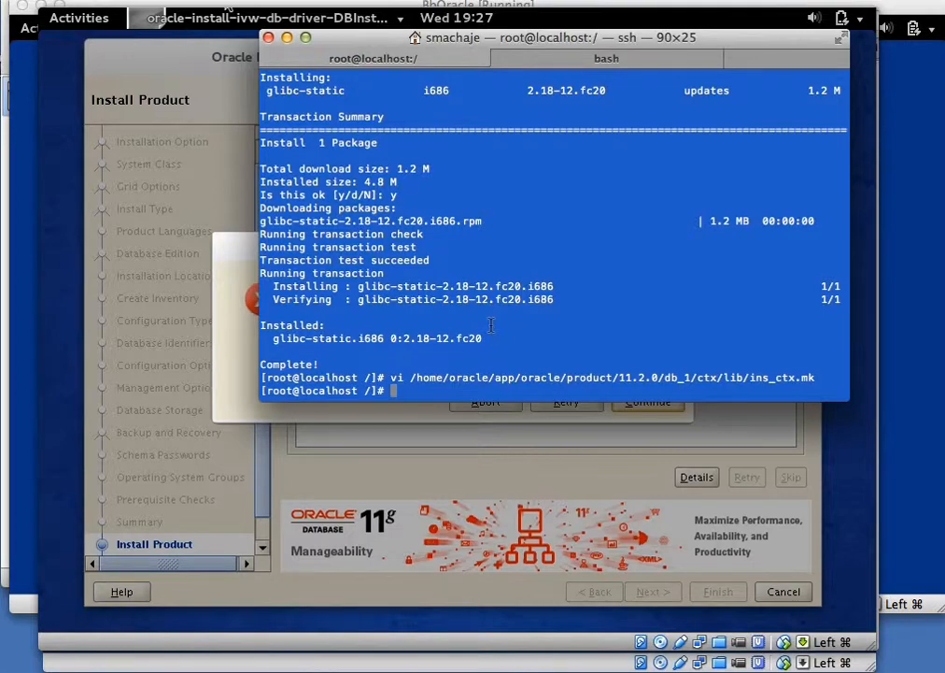
# Open db_1/sysman/lib/ins_emagent.mk in vi and append -lnnz11 to the emtgtctl2 line.
pyautogui.write('vi /ho')
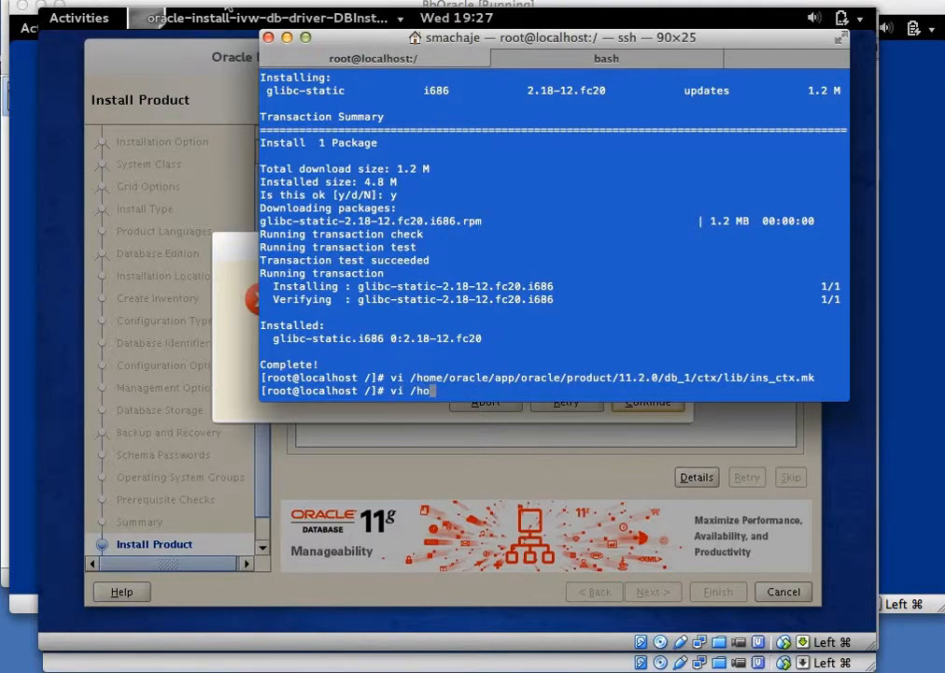
pyautogui.write('me/oracle/')
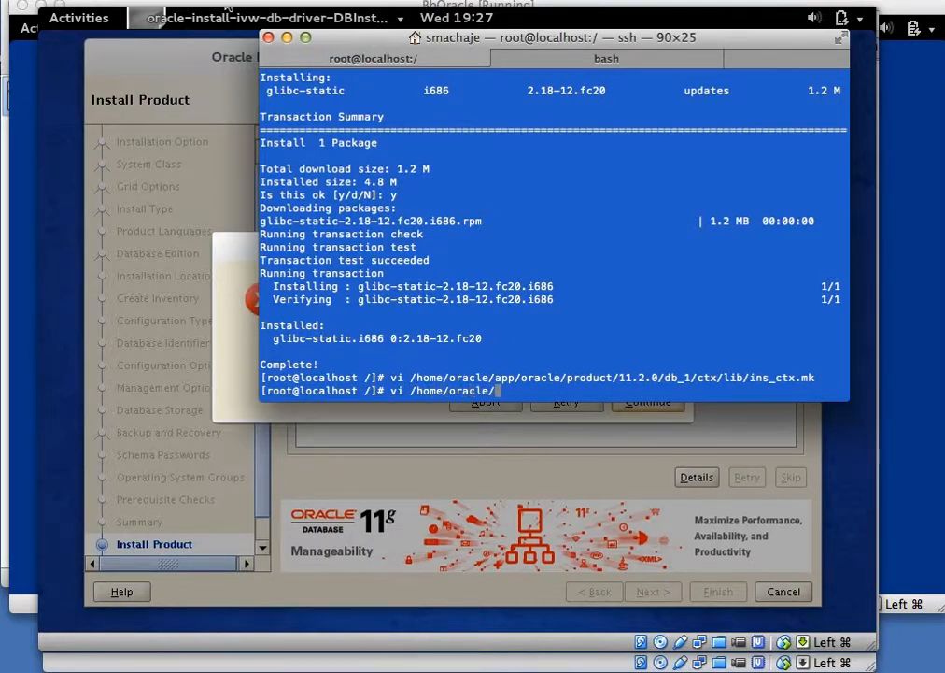
pyautogui.write('app/oracle/product/')
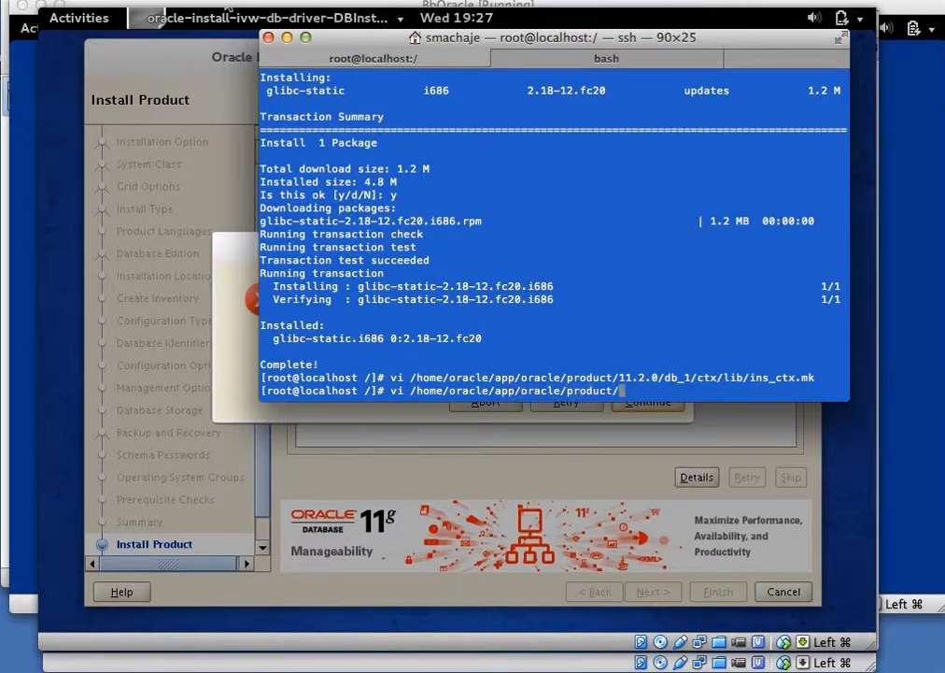
pyautogui.write('11.2.0/')
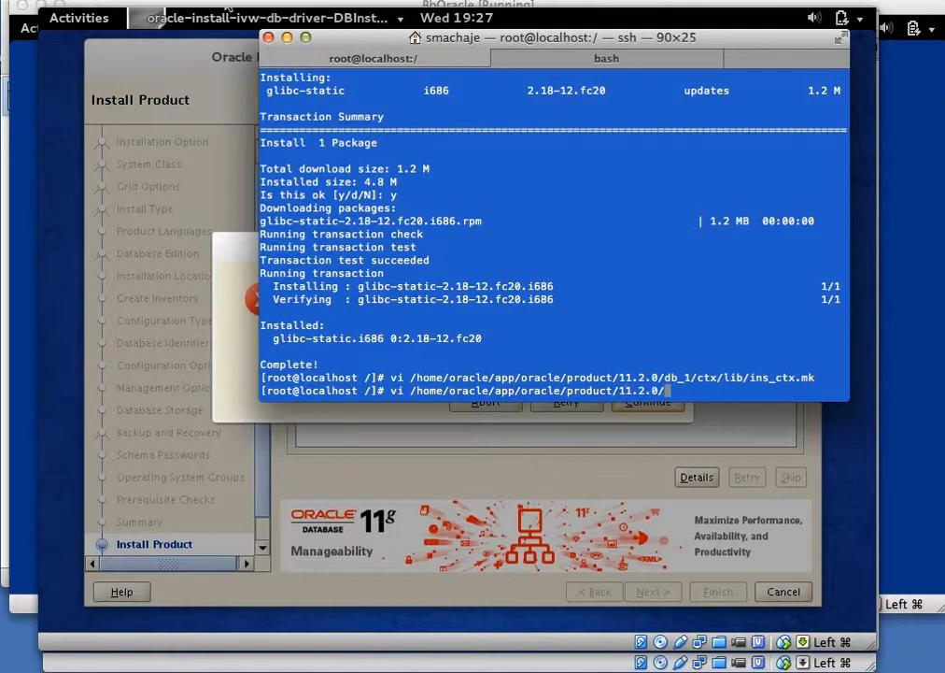
pyautogui.write('db_1/')
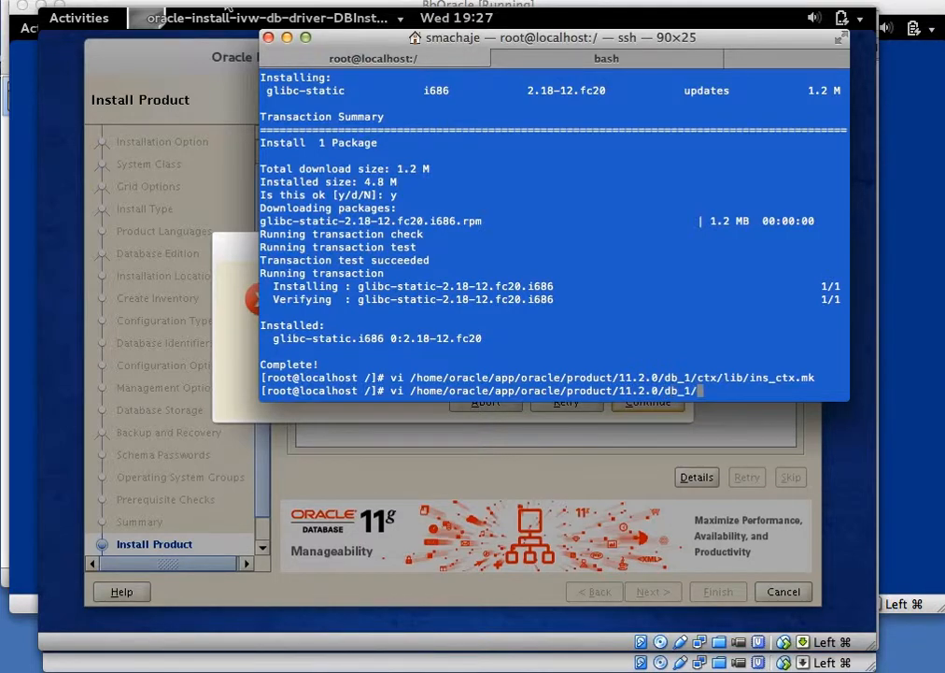
pyautogui.write('sysman/')
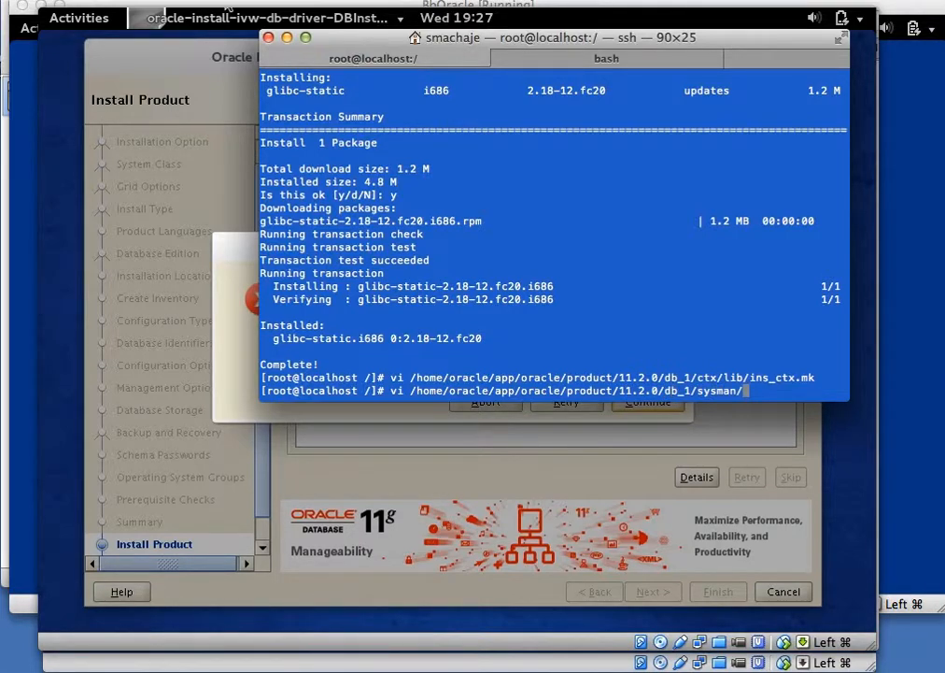
pyautogui.write('lib/ins')
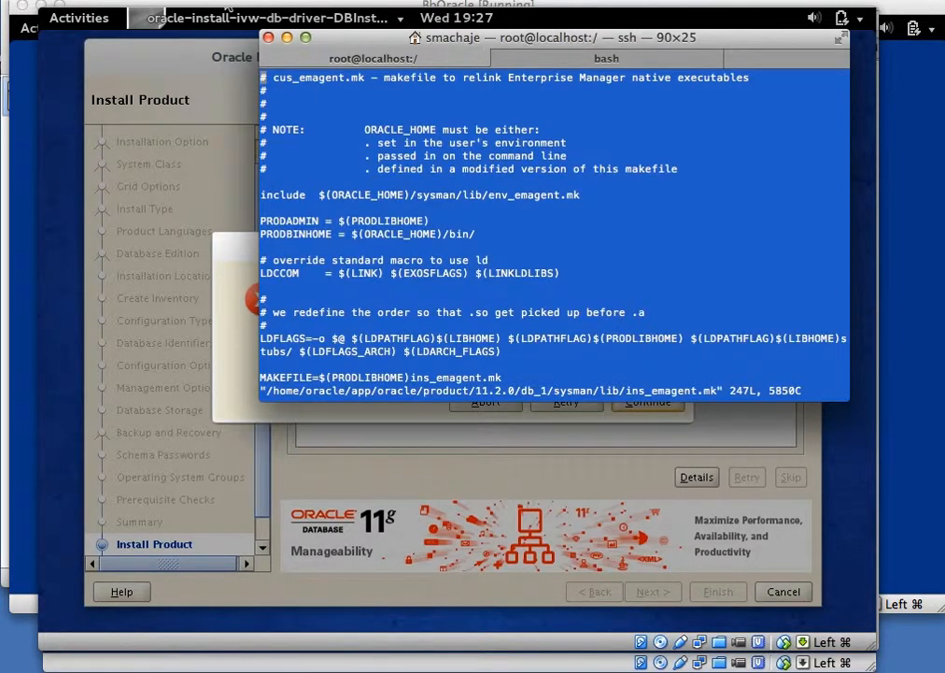
pyautogui.moveTo(455, 233)
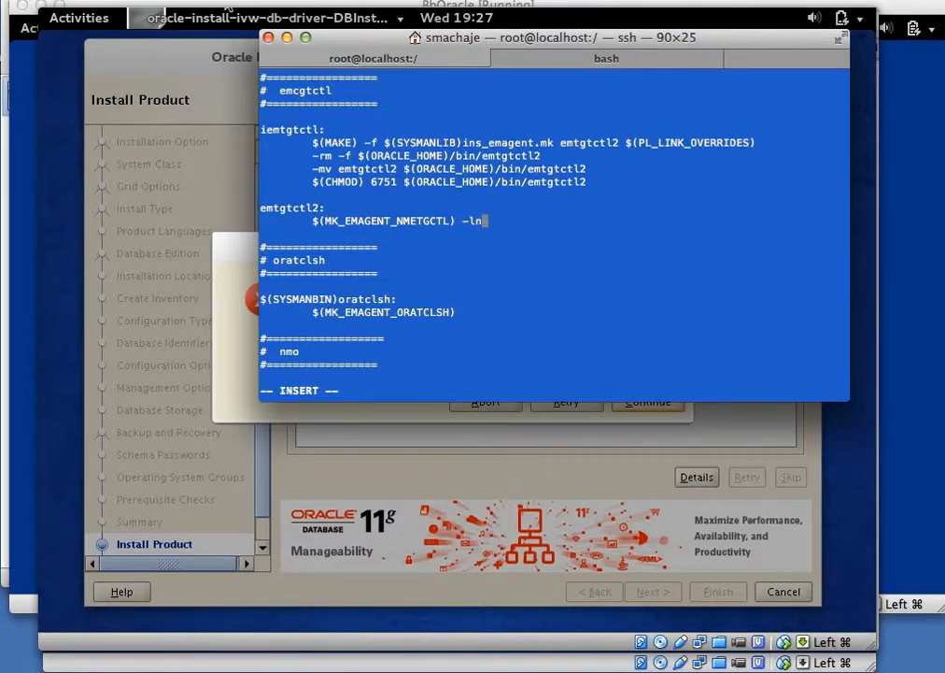
pyautogui.write('nz')
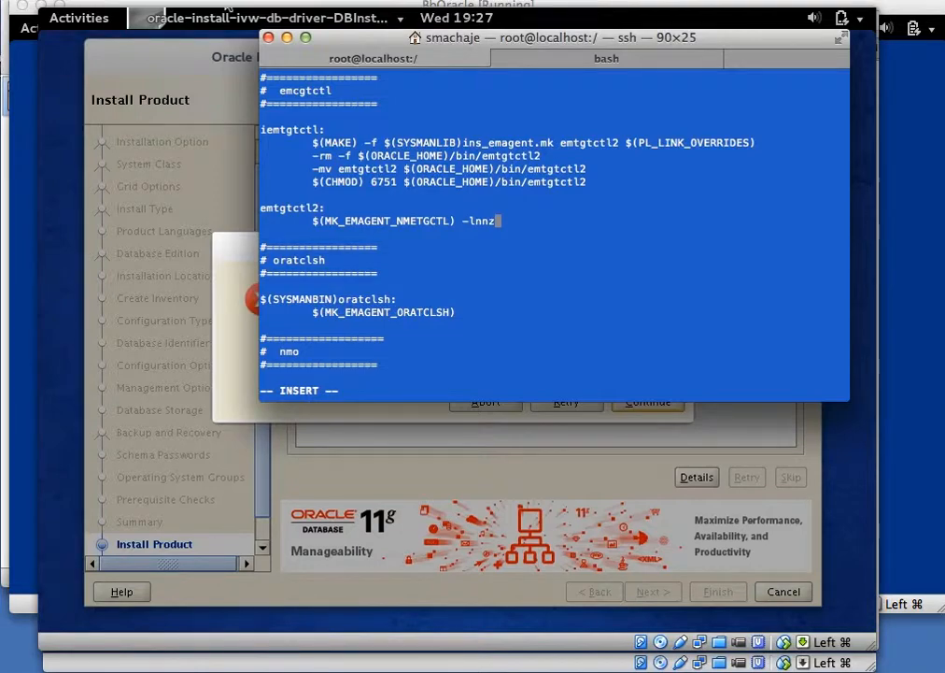
pyautogui.write('l1')
pyautogui.click(410, 391)
pyautogui.write(':wq')
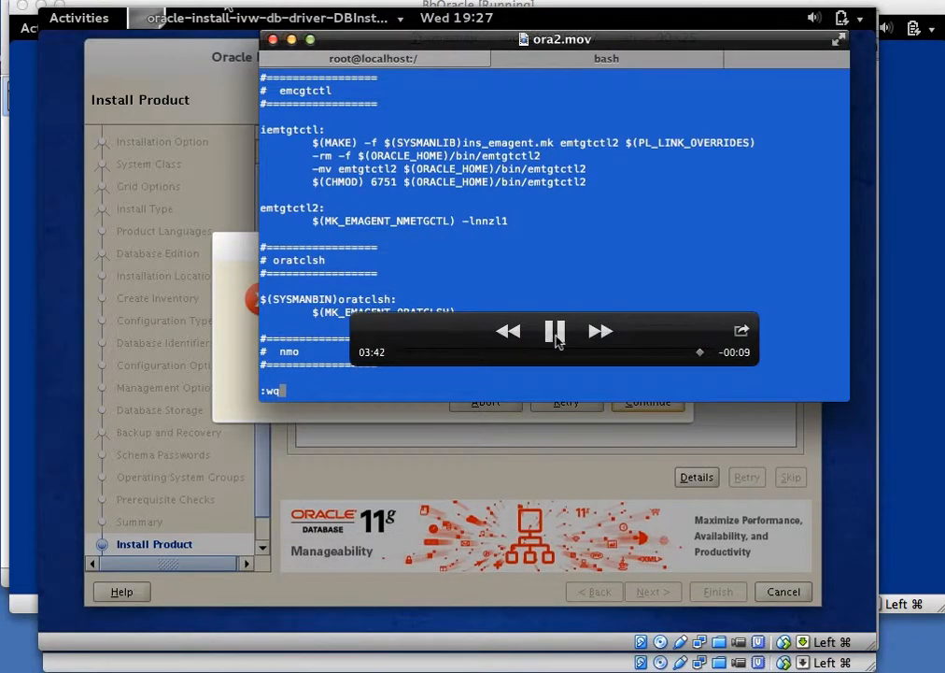
# Save and quit ins_emagent.mk, returning to the installer's ins_ctx.mk error dialog.
pyautogui.click(556, 331)
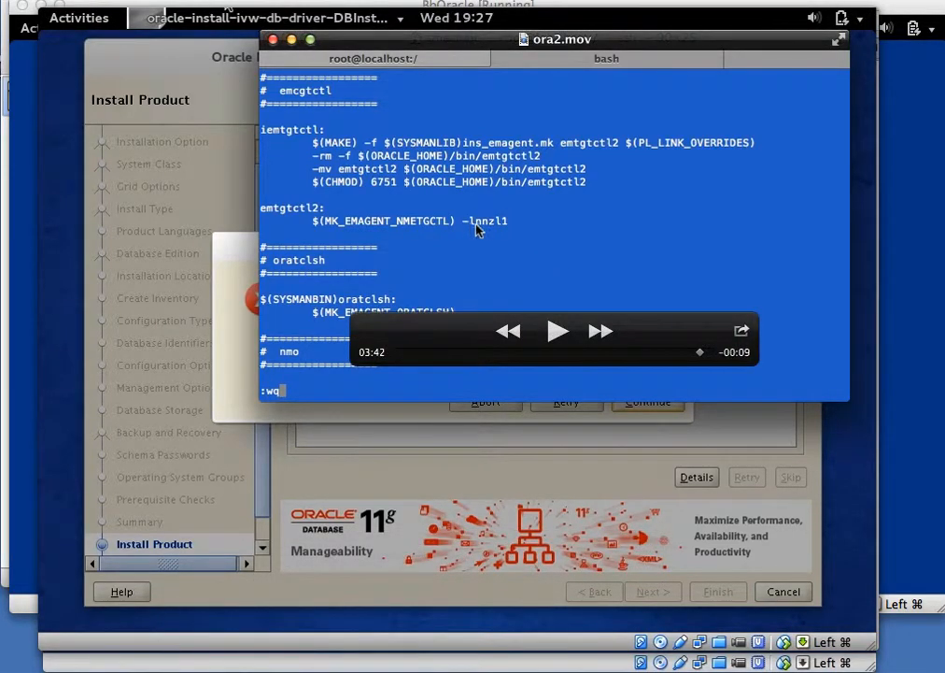
pyautogui.moveTo(495, 231)
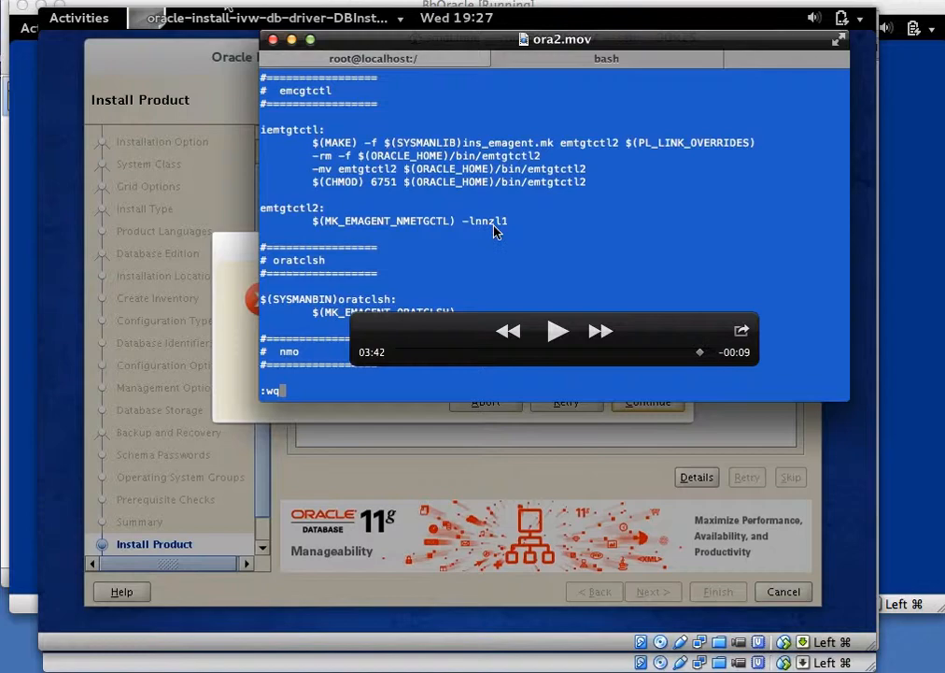
pyautogui.moveTo(511, 229)
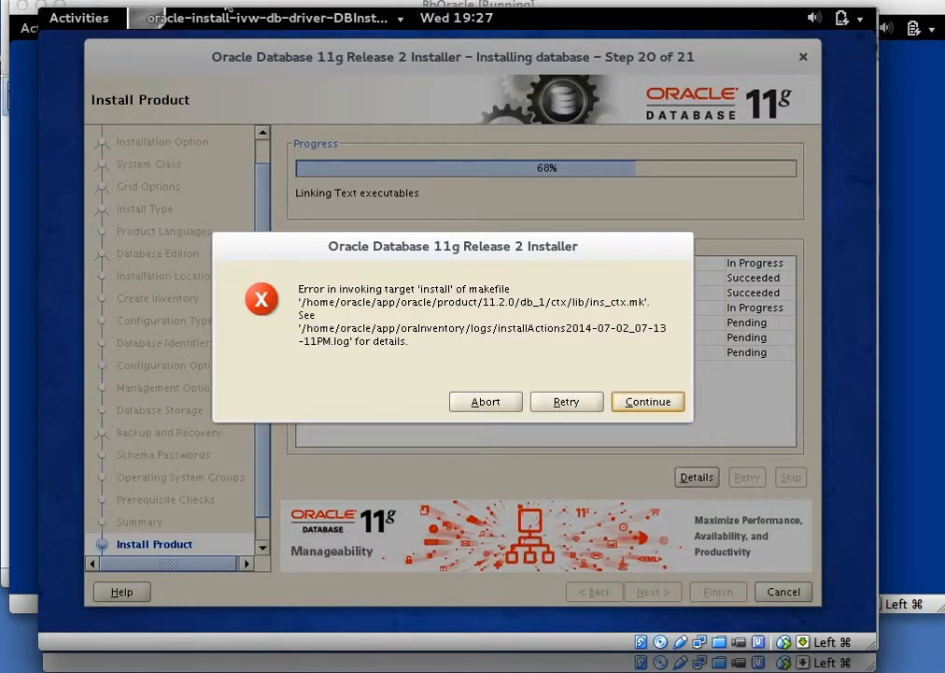
# Retry the failed linking step and let DBCA run until the ORA-27154 no-space error.
pyautogui.click(106, 5)
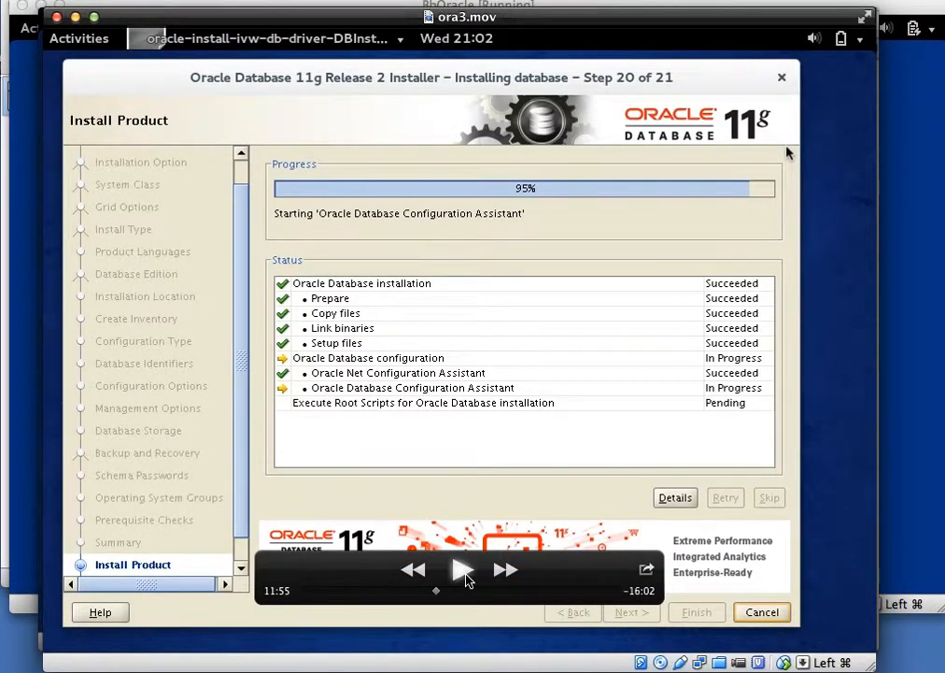
pyautogui.click(461, 569)
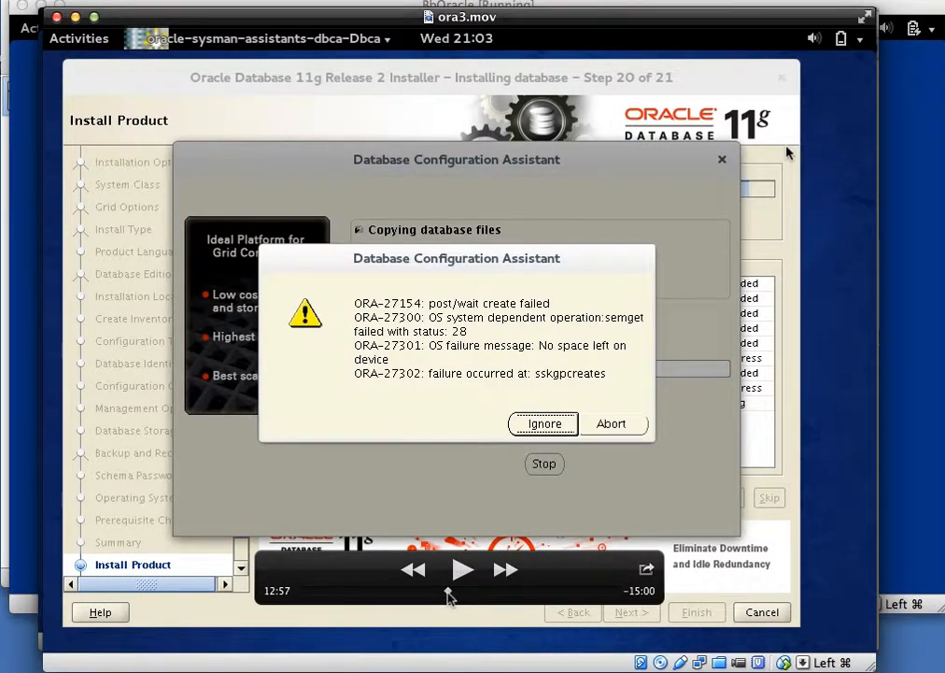
# Switch to the root ssh Terminal while the ORA-27154 error dialog stays open.
pyautogui.click(463, 570)
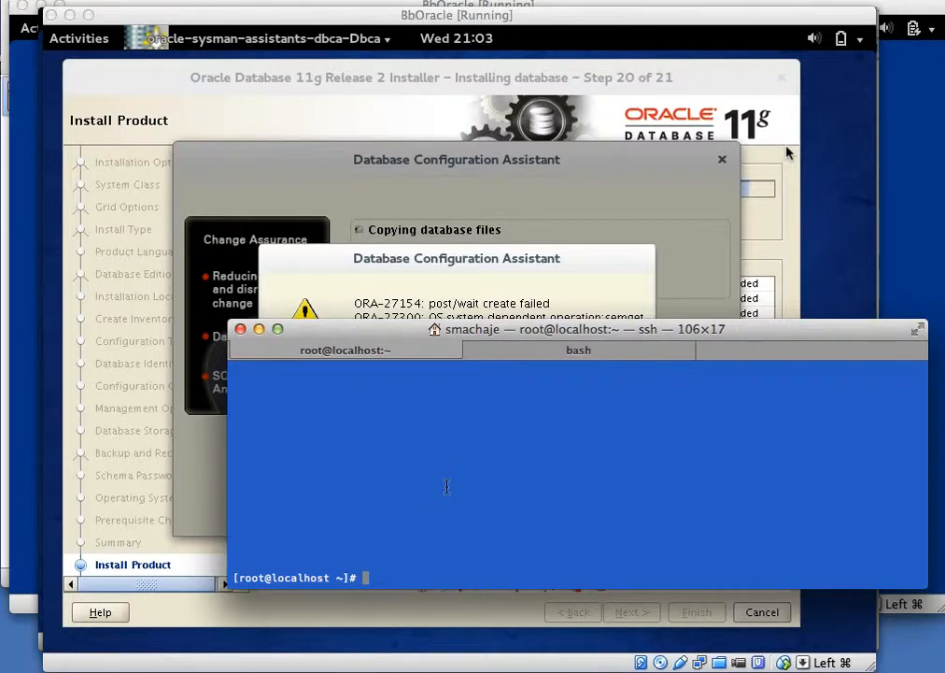
# Edit /etc/sysctl.conf in vi to raise kernel shared memory limits.
pyautogui.write('vi /etc/sysctl.')
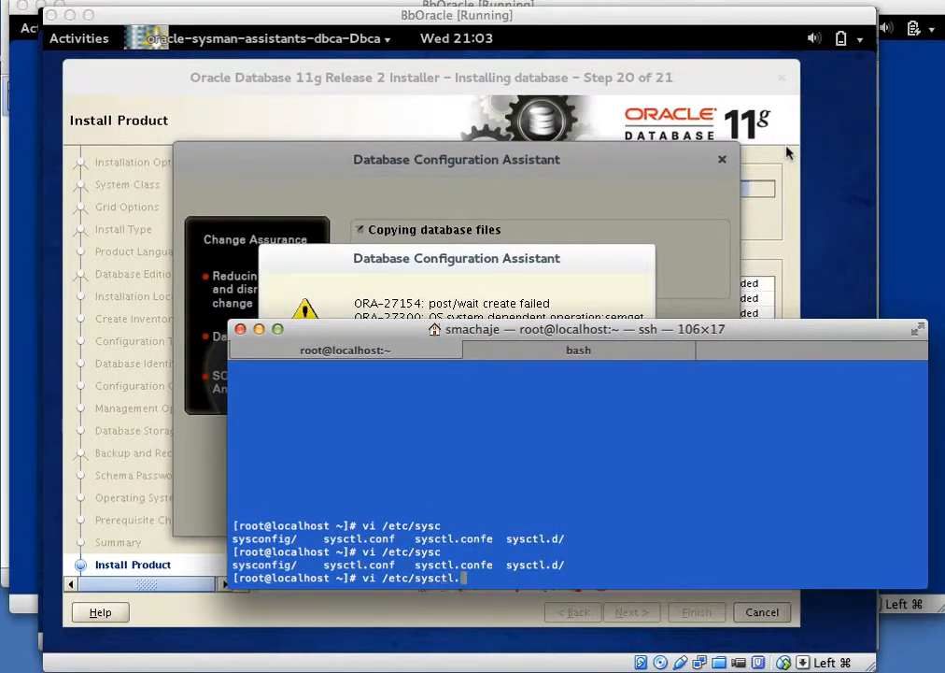
pyautogui.write('conf')
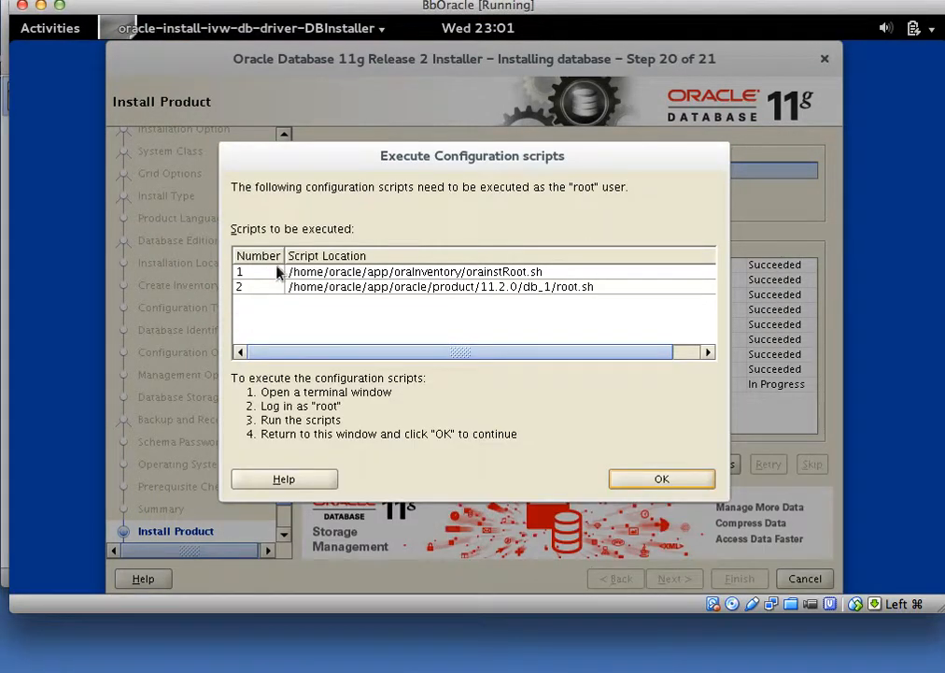
pyautogui.moveTo(541, 329)
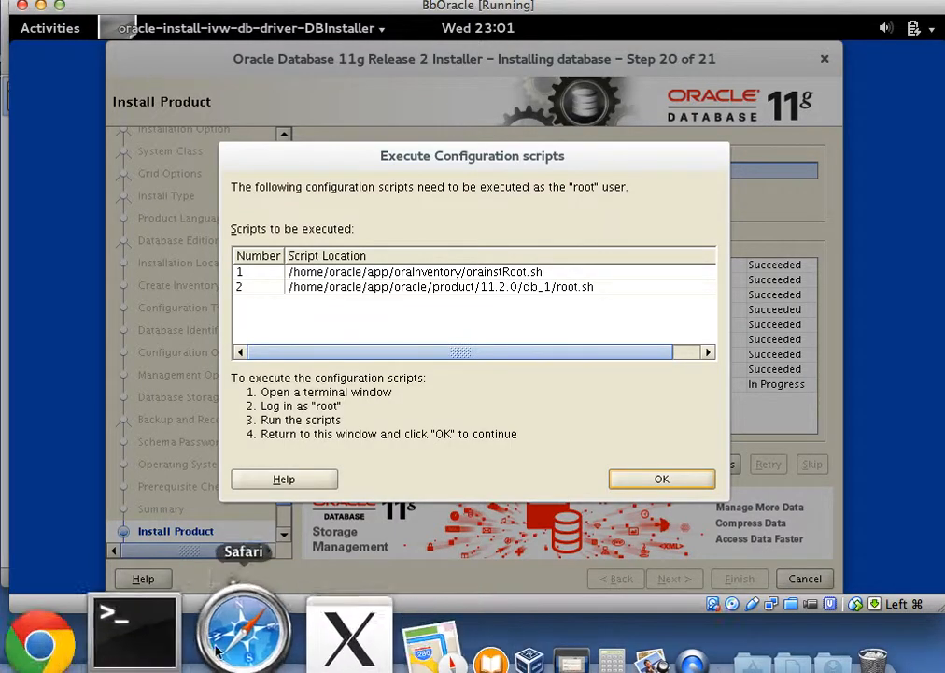
# Bring the root ssh Terminal window to the front from the Dock.
pyautogui.click(134, 631)
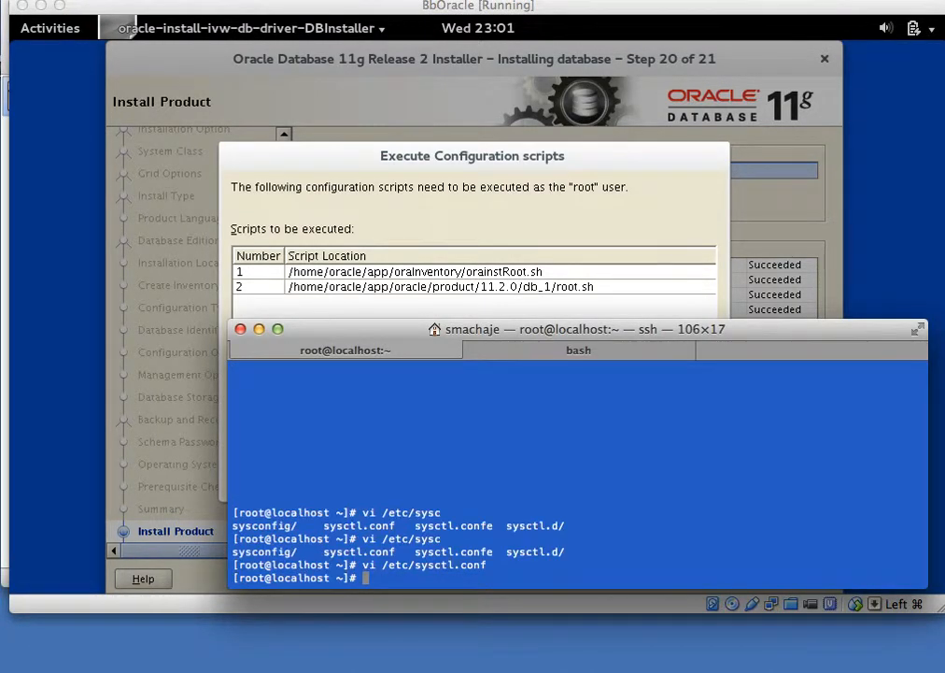
# Run /home/oracle/app/oraInventory/orainstRoot.sh as root and start entering the db_1 root.sh path.
pyautogui.write('cd /home.')
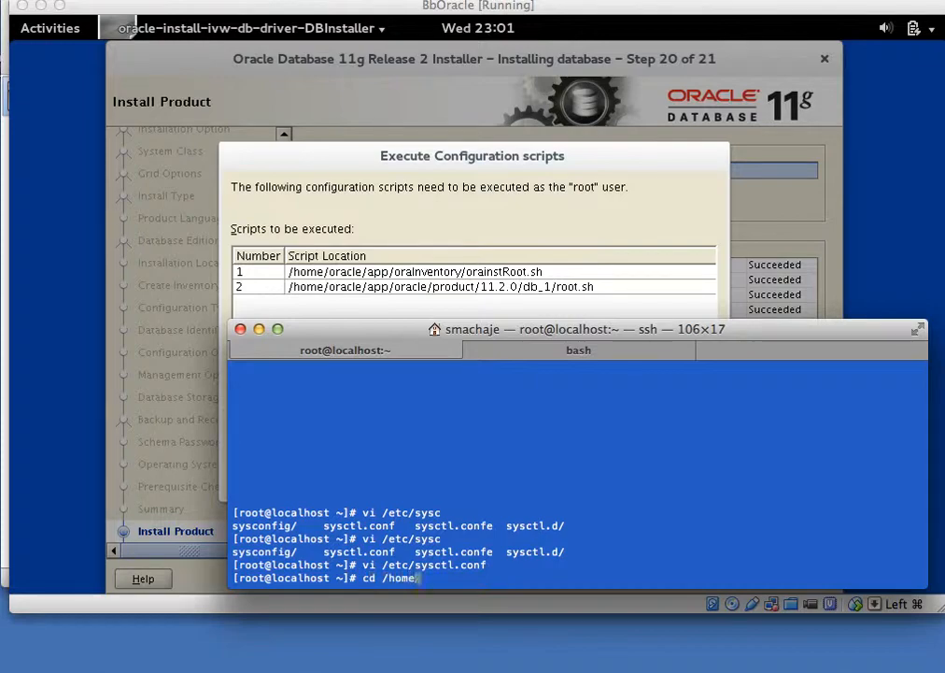
pyautogui.write('oracle/')
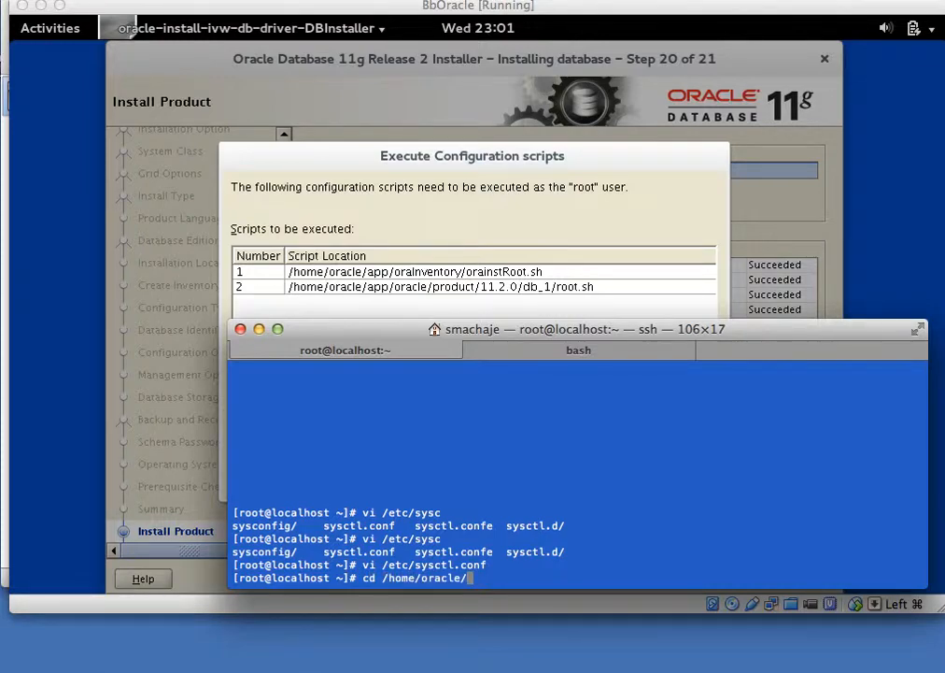
pyautogui.write('app/')
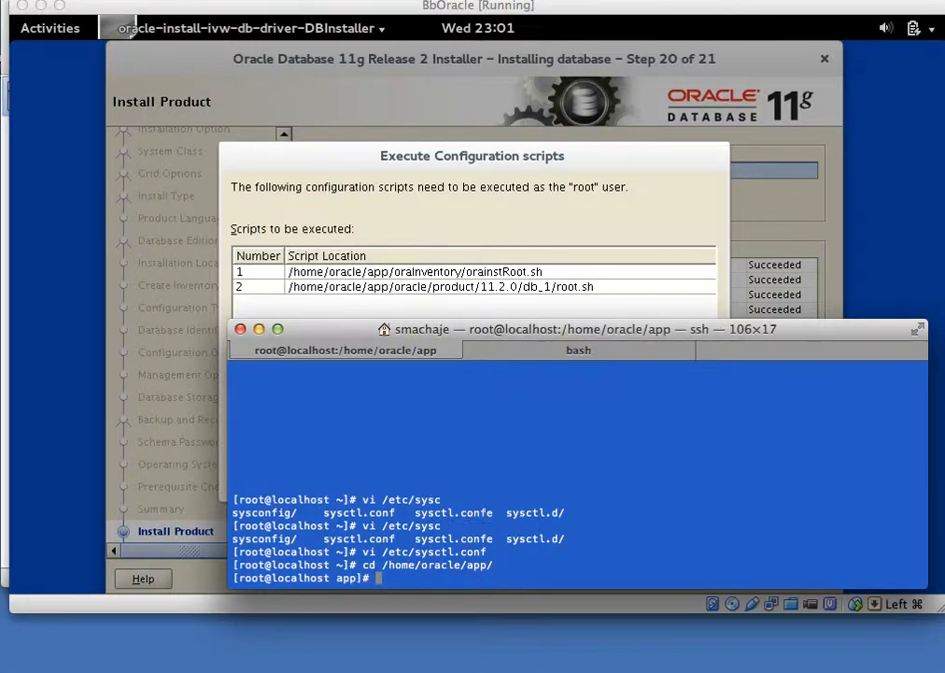
pyautogui.write('c')
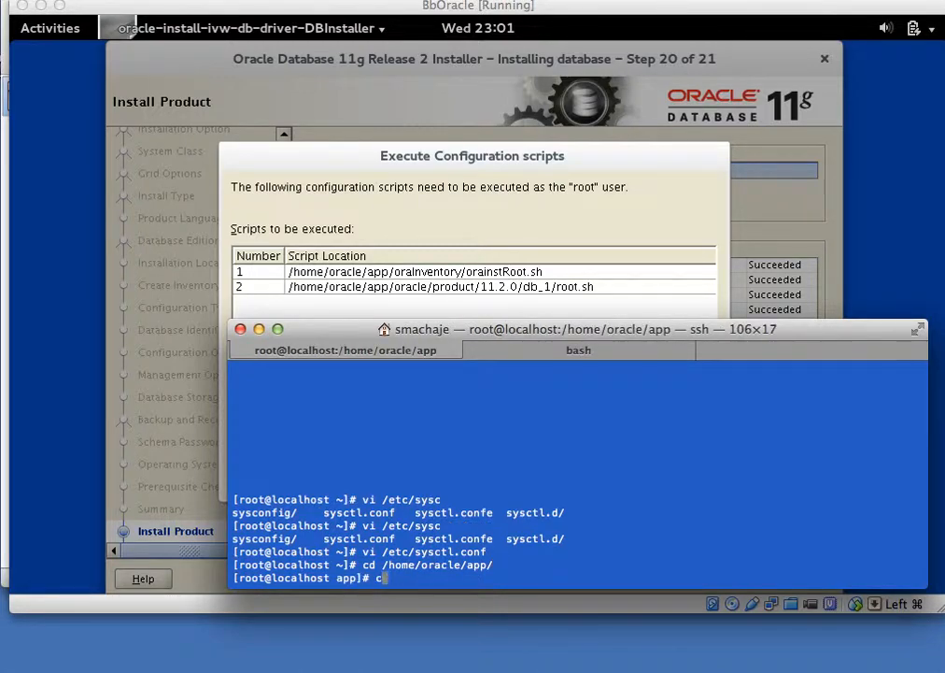
pyautogui.write('oraInventory/')
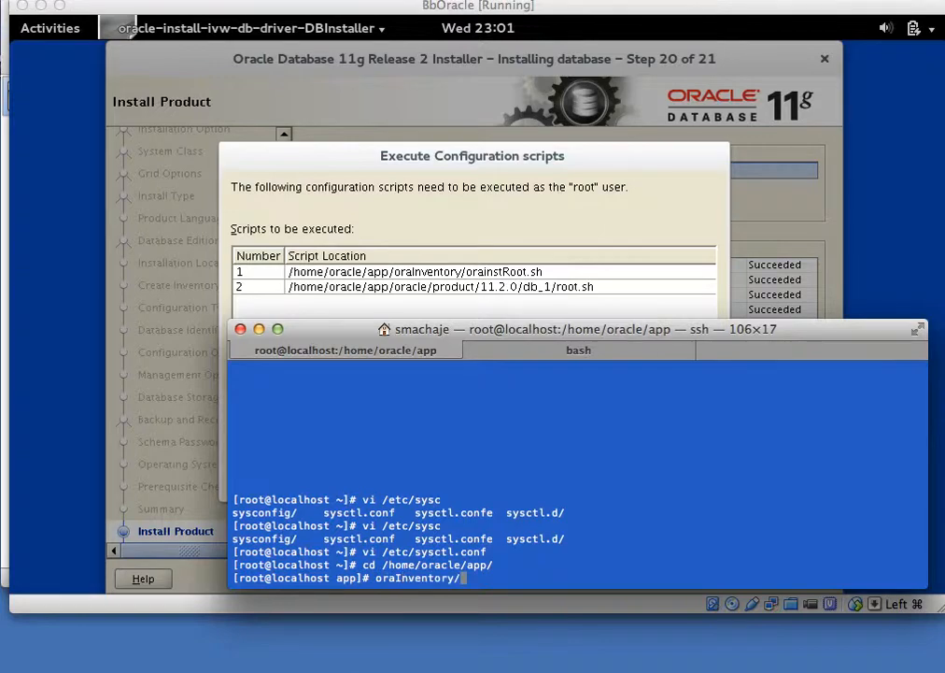
pyautogui.write('orainstRoot.sh')
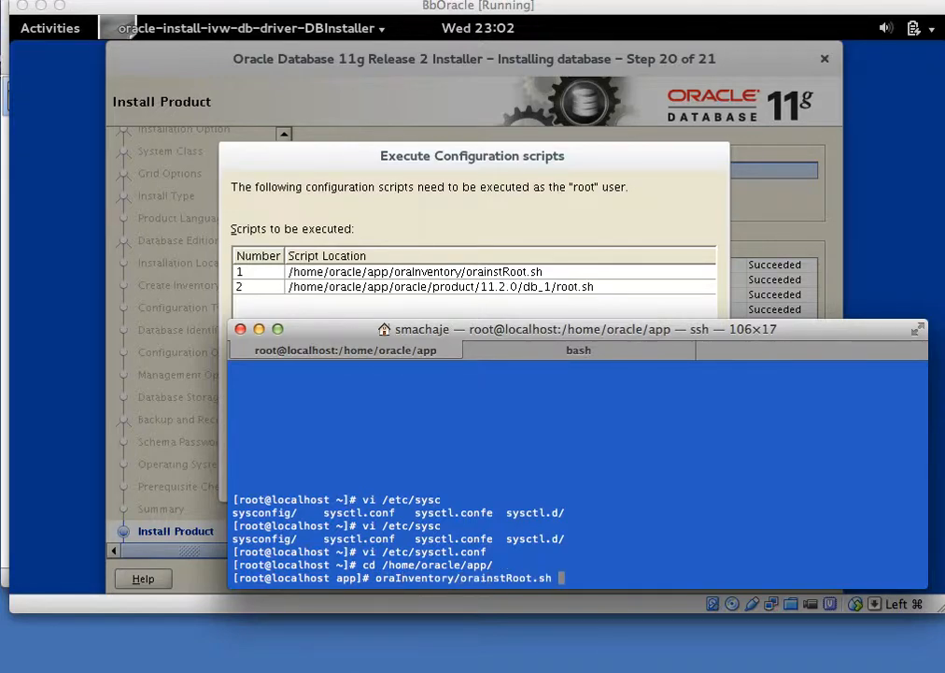
pyautogui.press('Return')
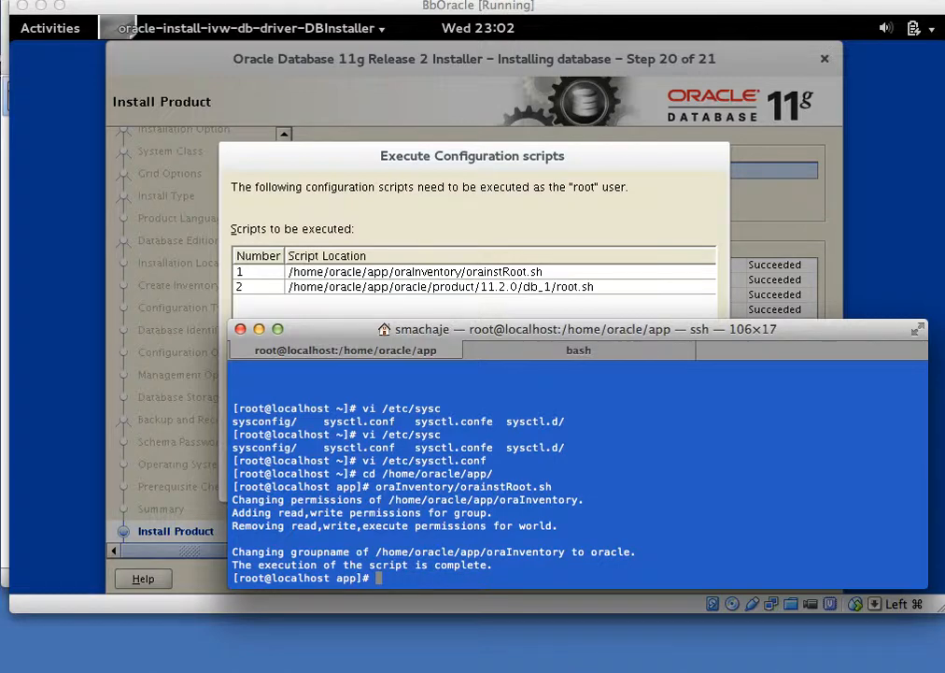
pyautogui.write('oracle/product/')
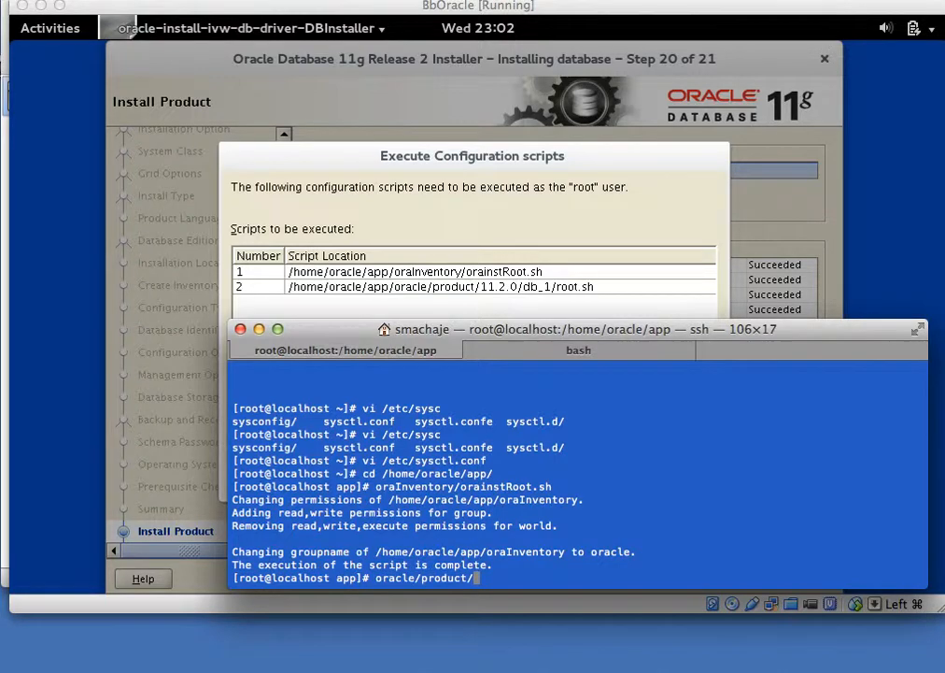
pyautogui.write('11.2.0/')
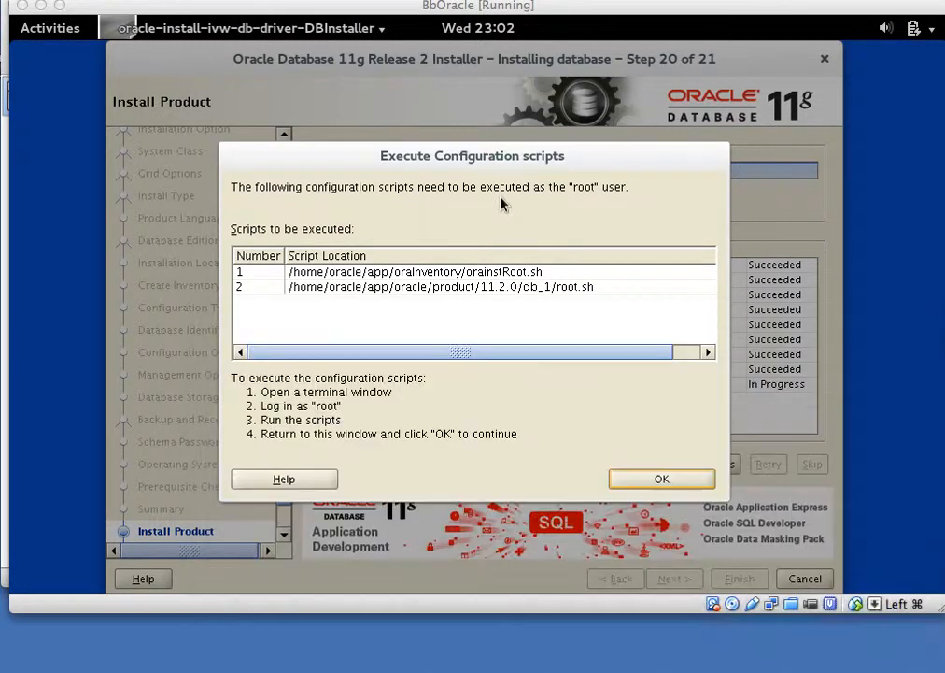
# Confirm the configuration scripts were run and close the successfully finished installer.
pyautogui.click(661, 479)
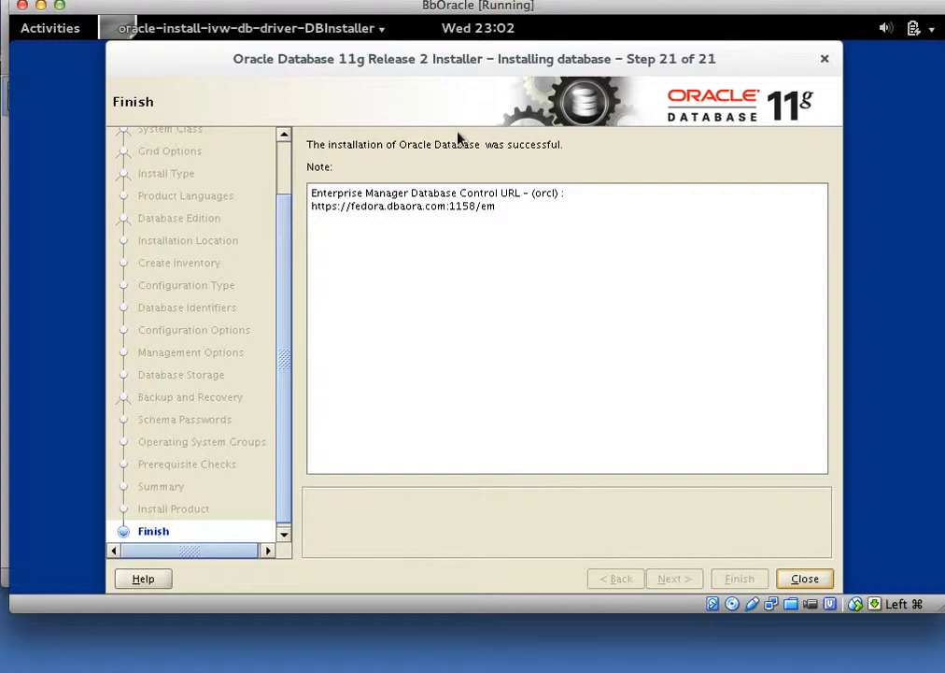
pyautogui.moveTo(493, 217)
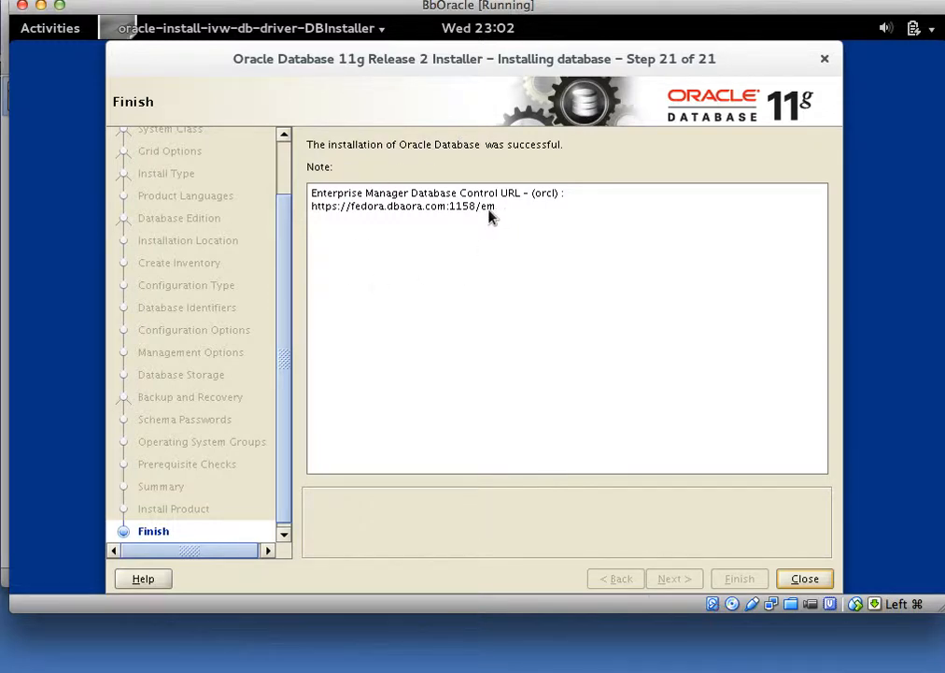
pyautogui.moveTo(484, 221)
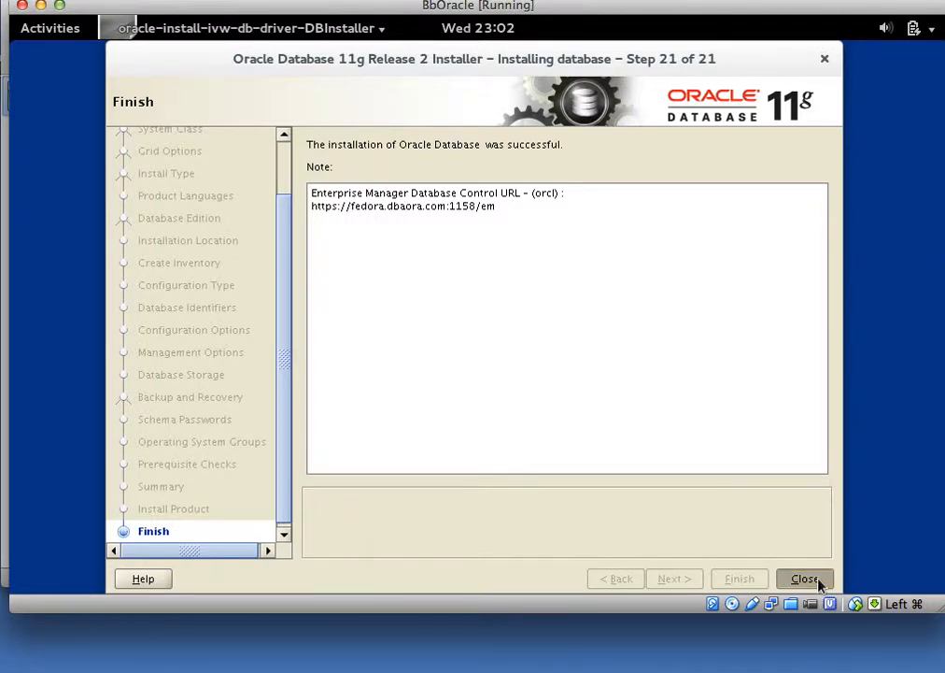
pyautogui.click(804, 578)
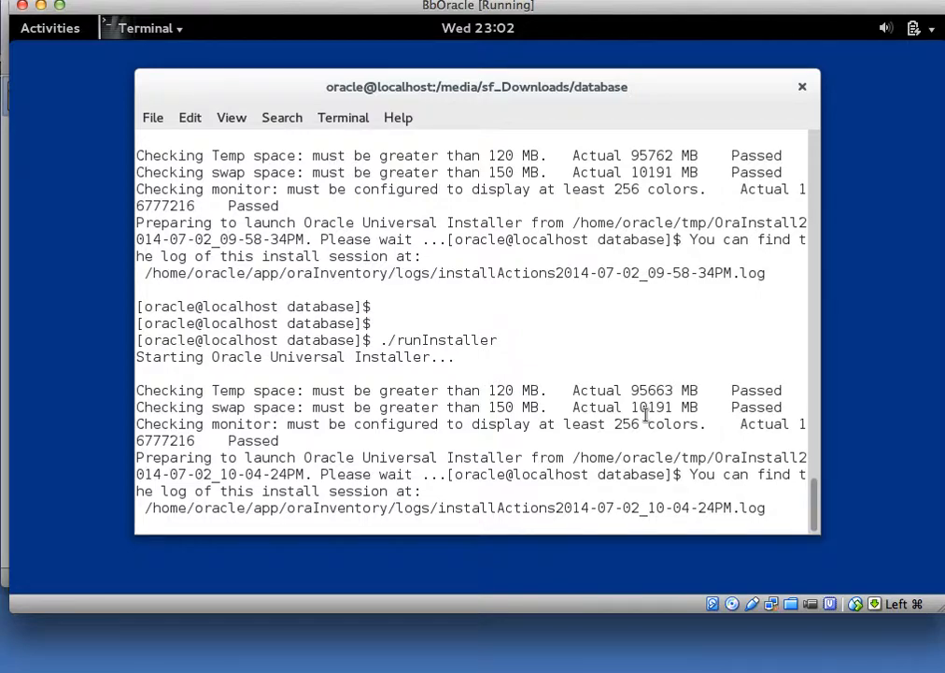
# List Oracle-related running processes with ps -ef | grep ORA.
pyautogui.write('ps -ef')
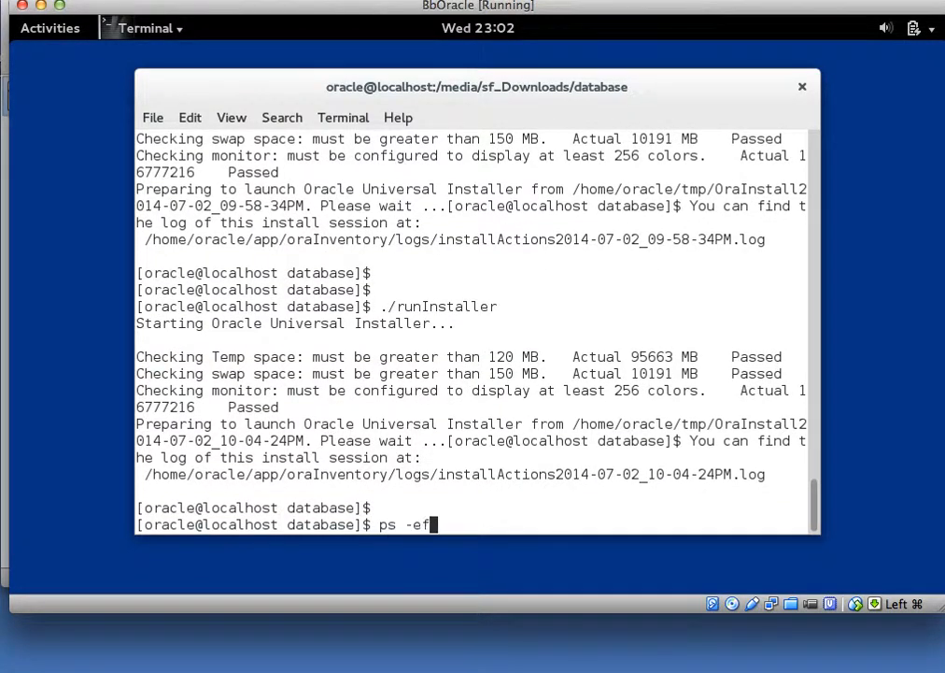
pyautogui.write('|grep ORA')
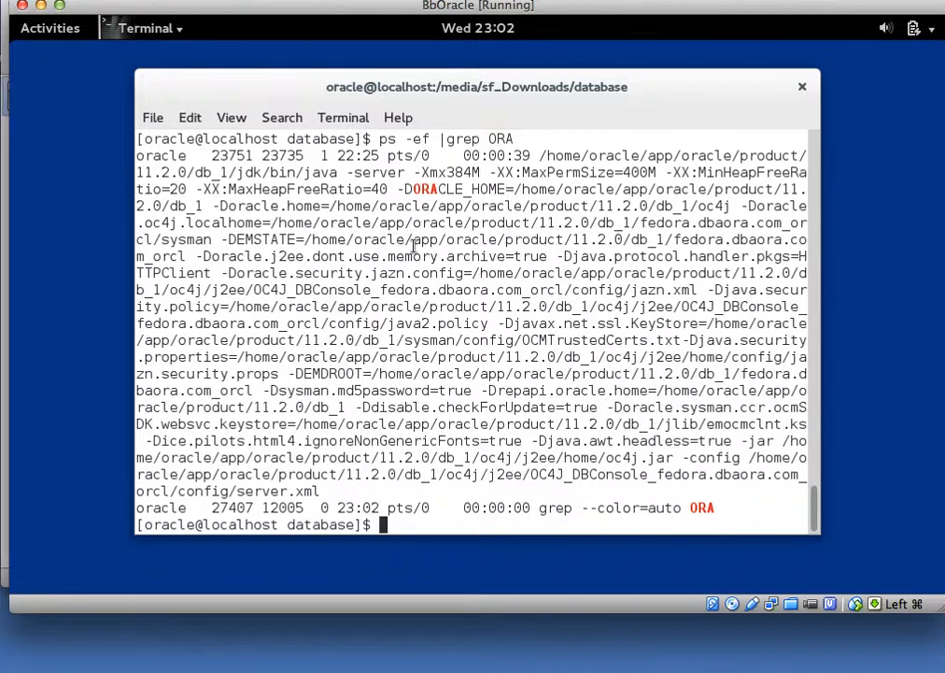
pyautogui.write('sqlplus')
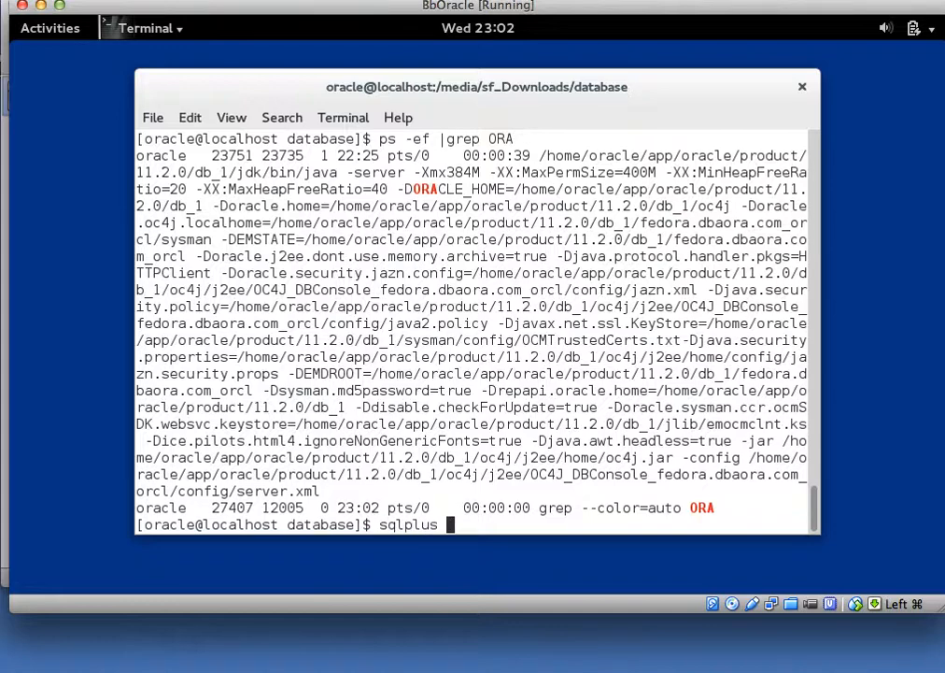
# Attempt a sysdba startup, which fails with ORA-01078 for missing initORA11G.ora, then exit SQL*Plus.
pyautogui.write("'/as sysdba")
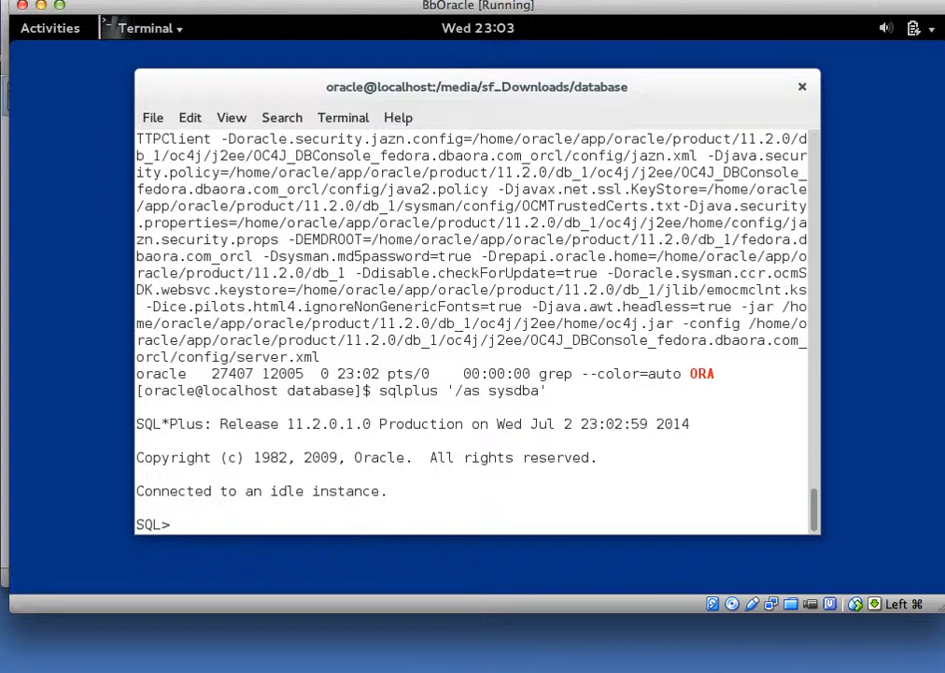
pyautogui.write('startup')
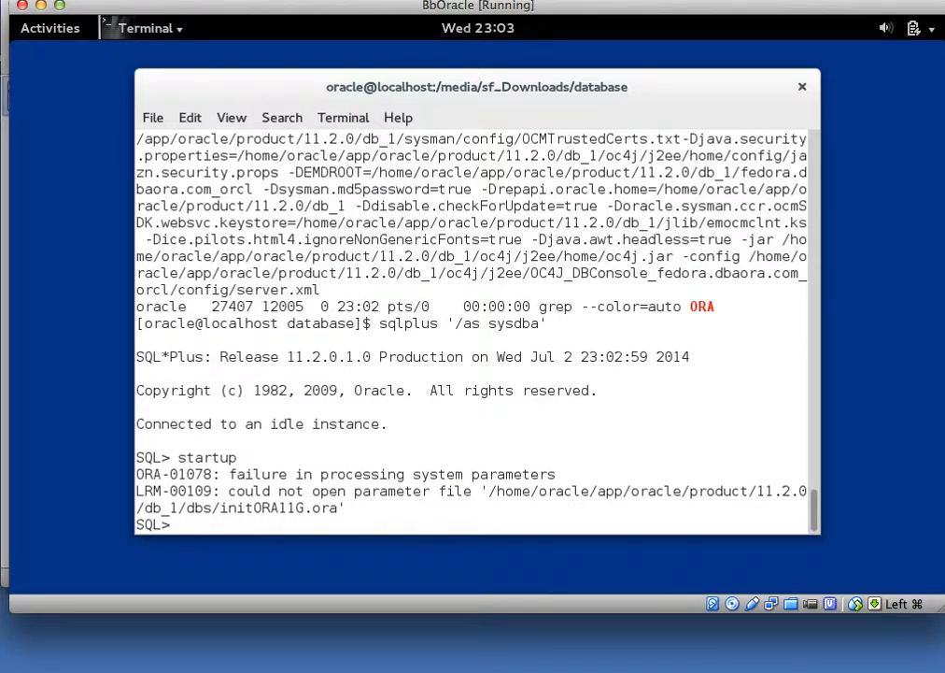
pyautogui.write('exit')
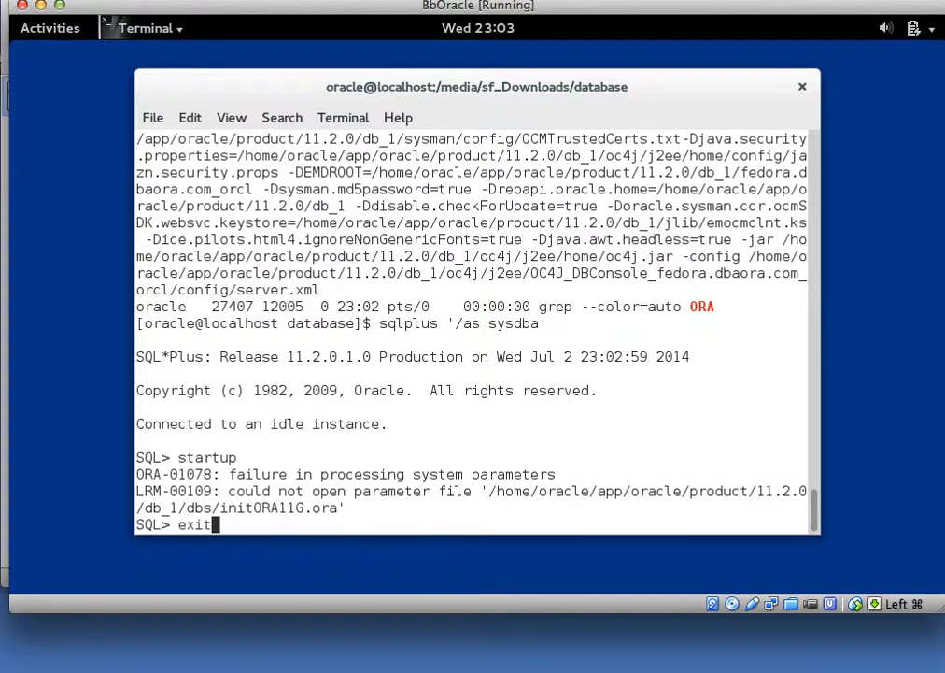
pyautogui.press('Return')
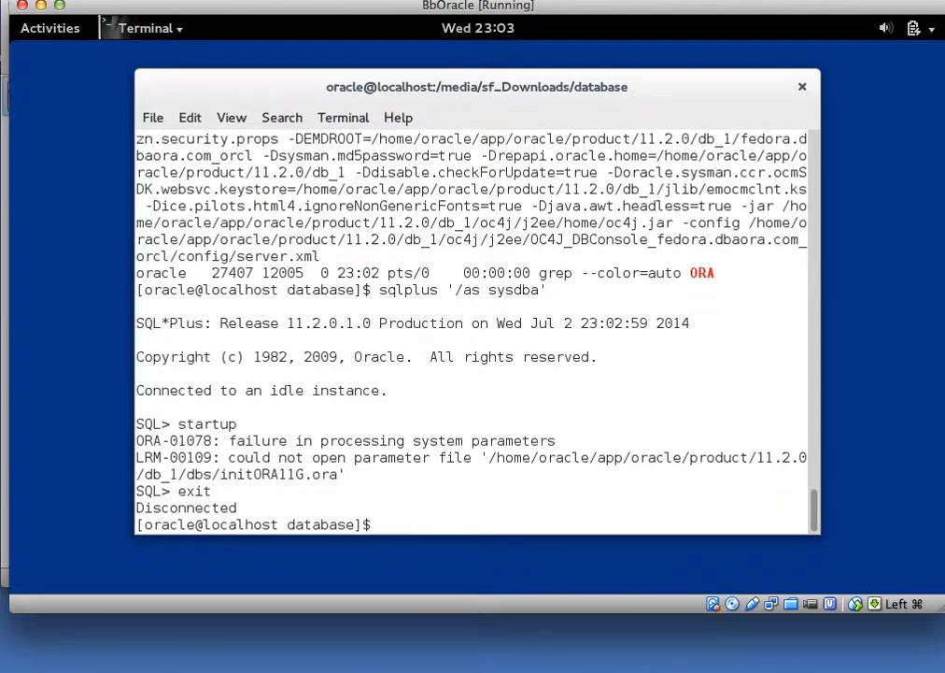
pyautogui.write('export OR')
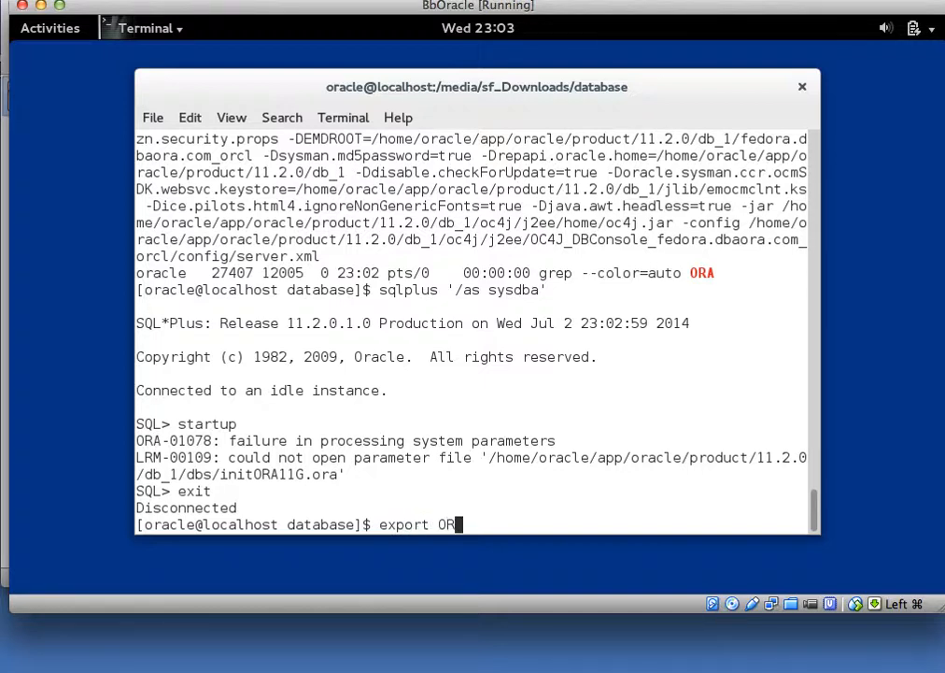
pyautogui.write('ACLE_SID=')
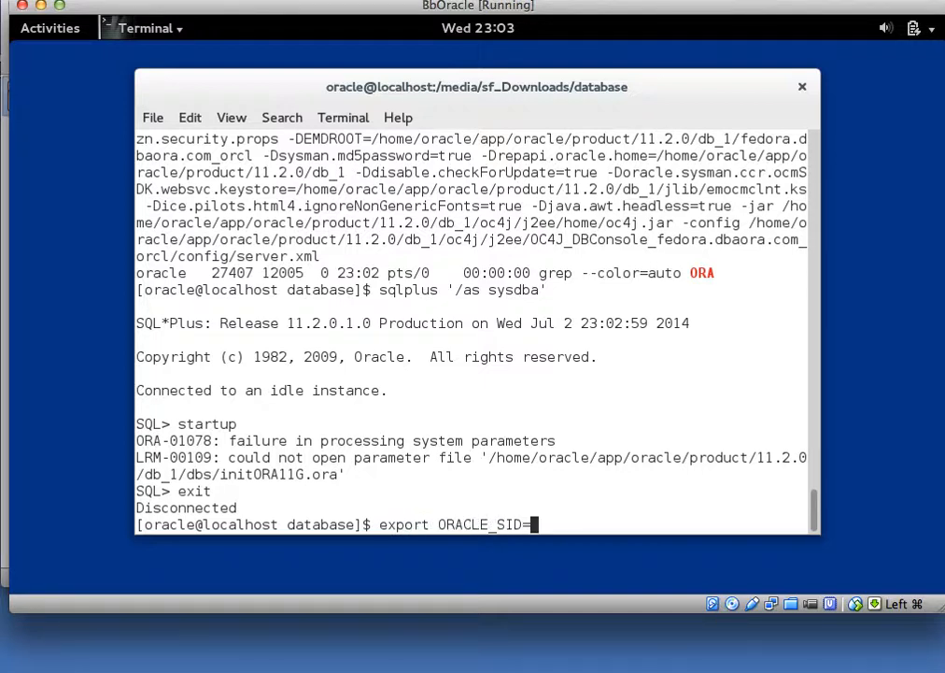
# Export ORACLE_SID=orcl, connect as sysdba, and confirm select * from dual returns X.
pyautogui.write('orcl')
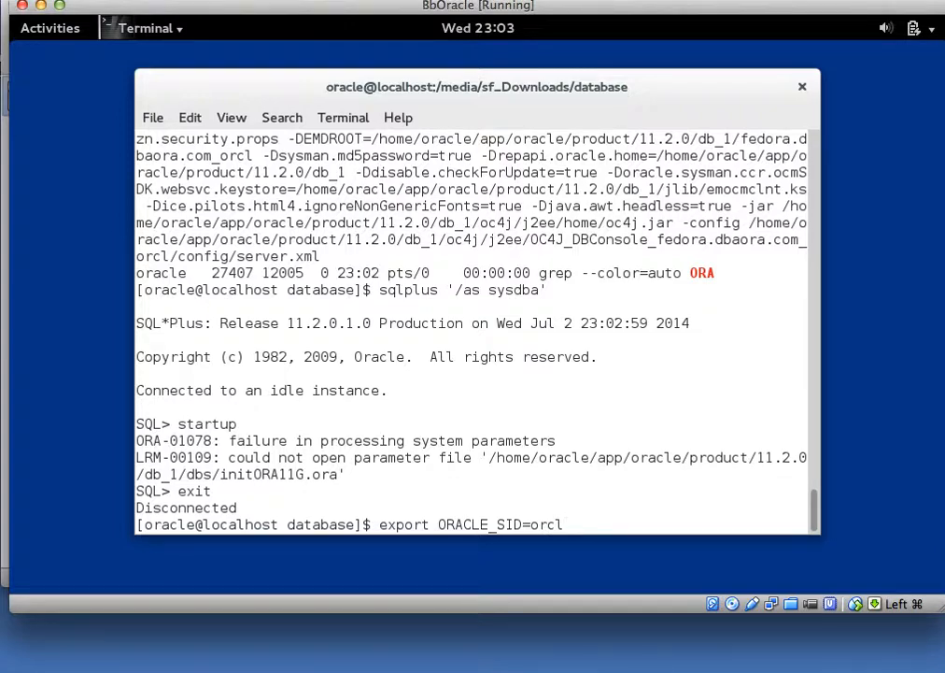
pyautogui.write("sqlplus '/as sysdba'")
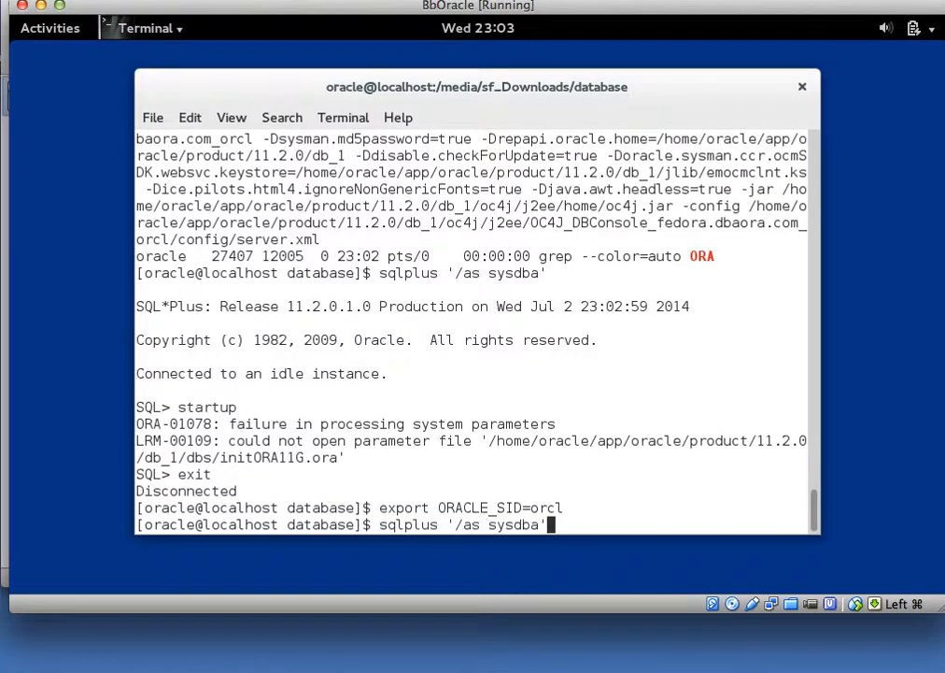
pyautogui.press('Return')
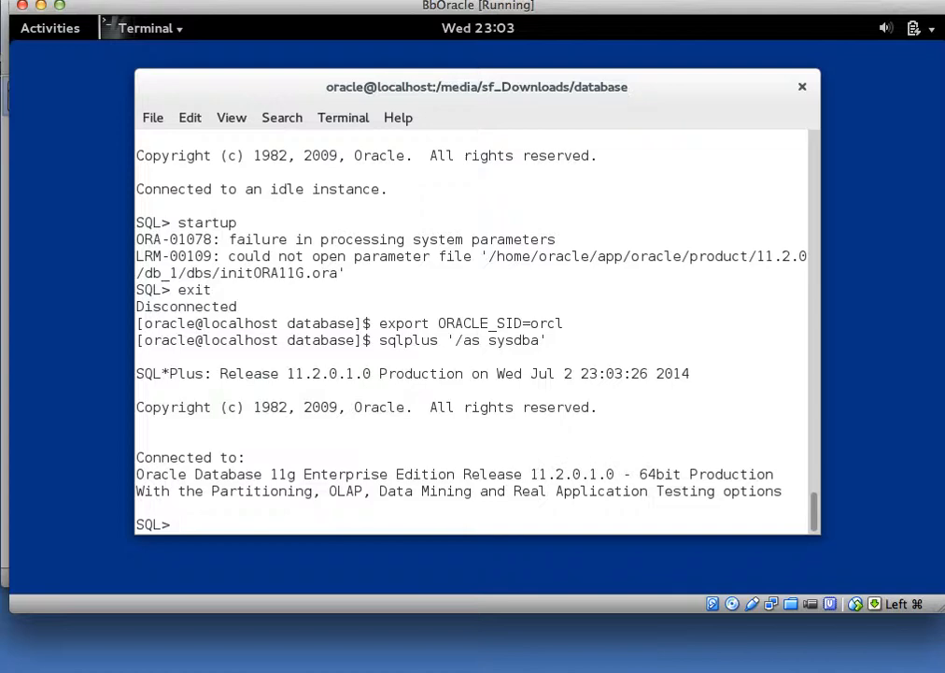
pyautogui.write('select *')
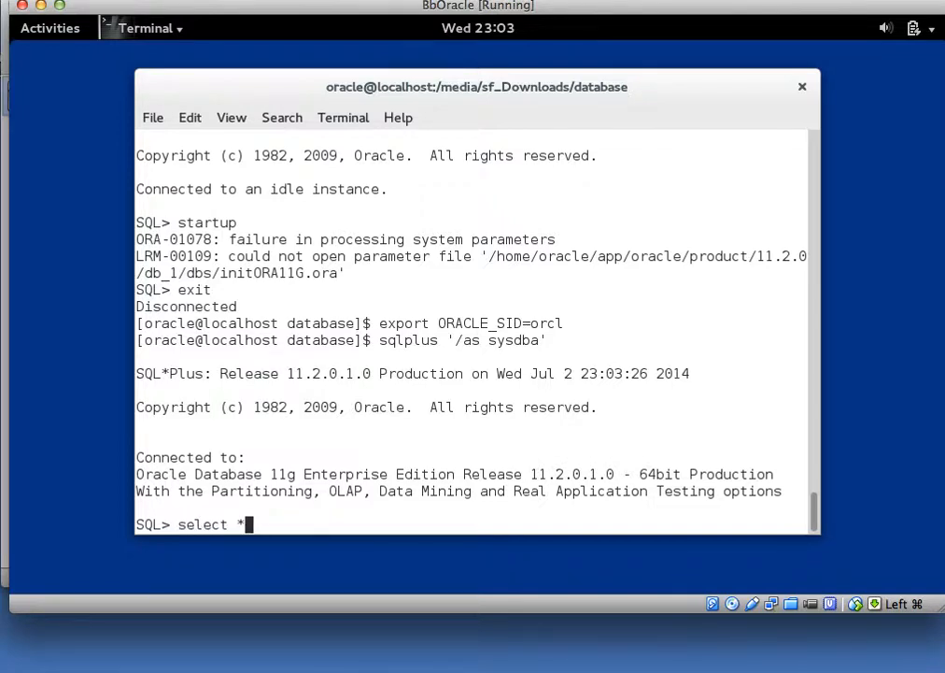
pyautogui.write('from dua')
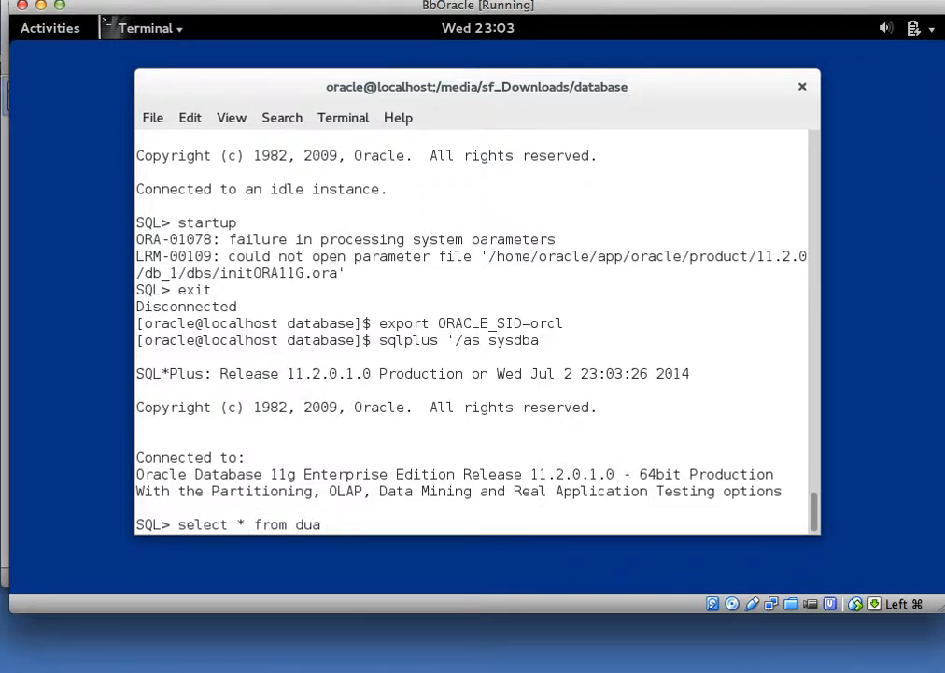
pyautogui.press('Return')
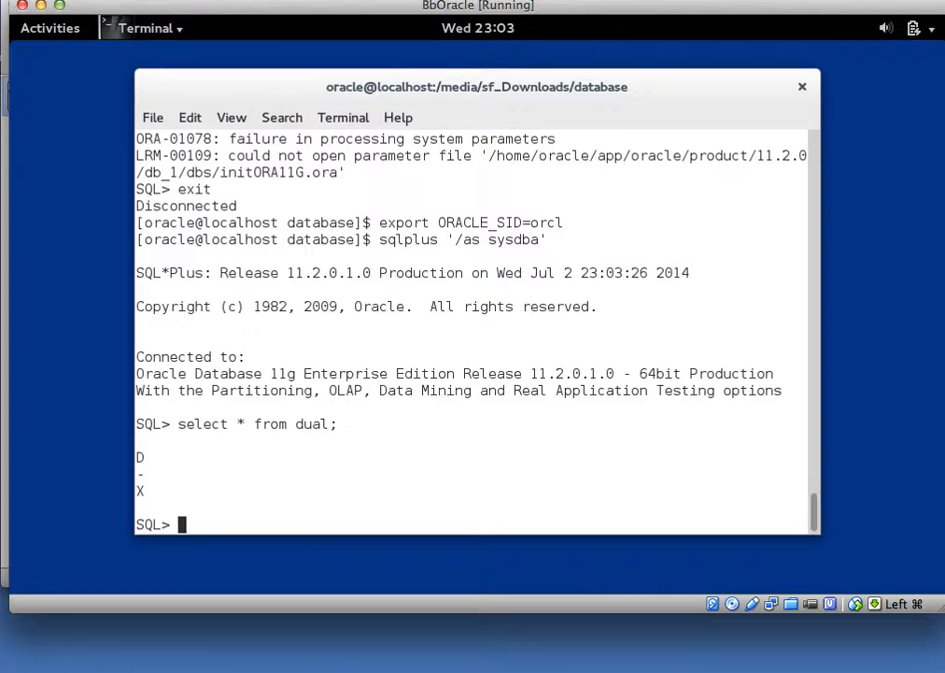
pyautogui.moveTo(433, 202)
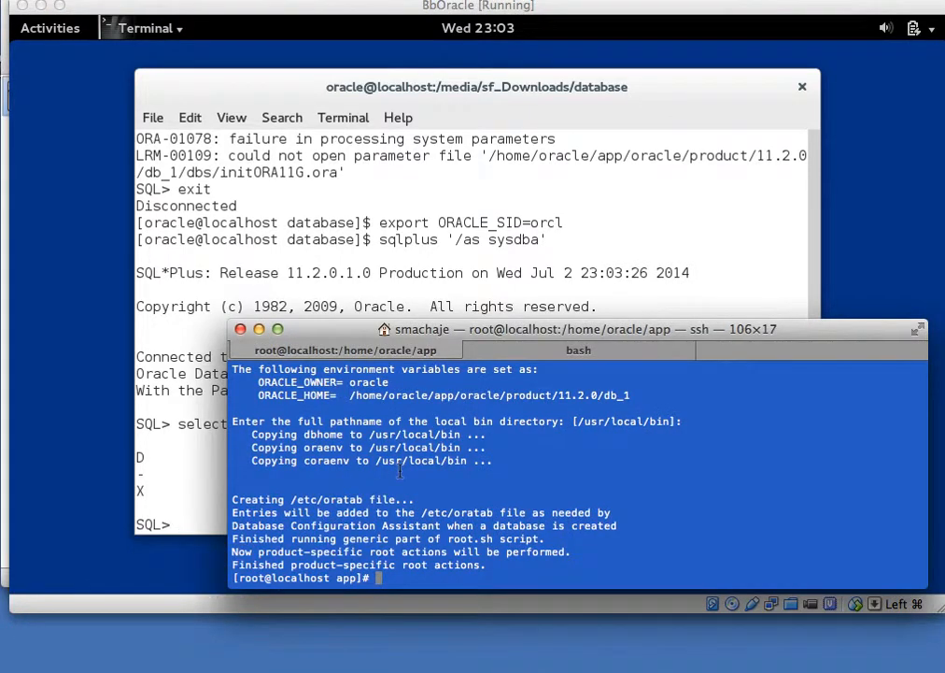
# Page through ps -ef output to find the ora_*_orcl background processes.
pyautogui.write('ps -ef')
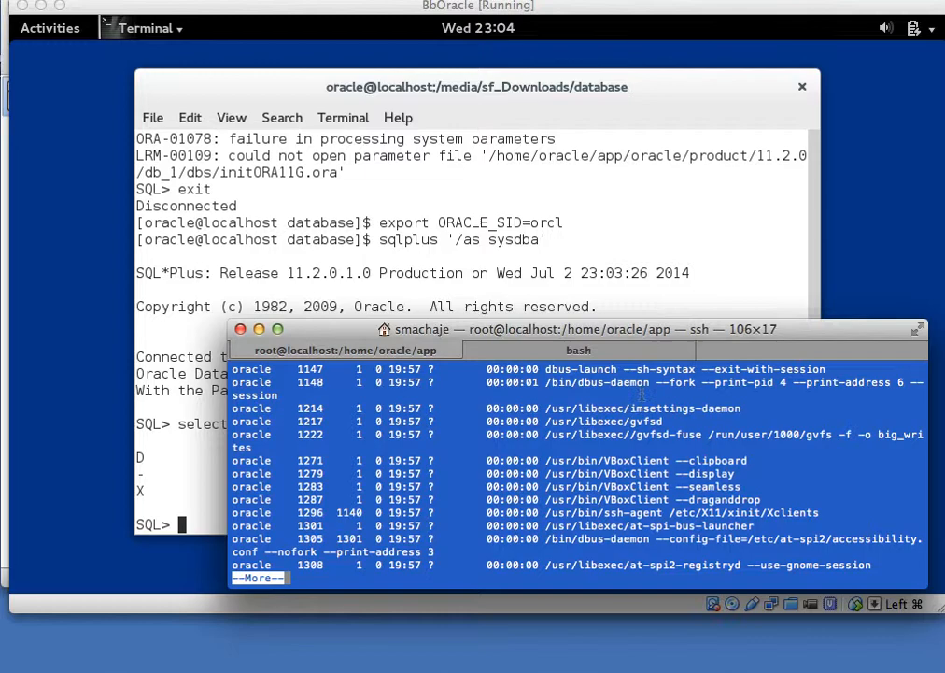
pyautogui.moveTo(608, 477)
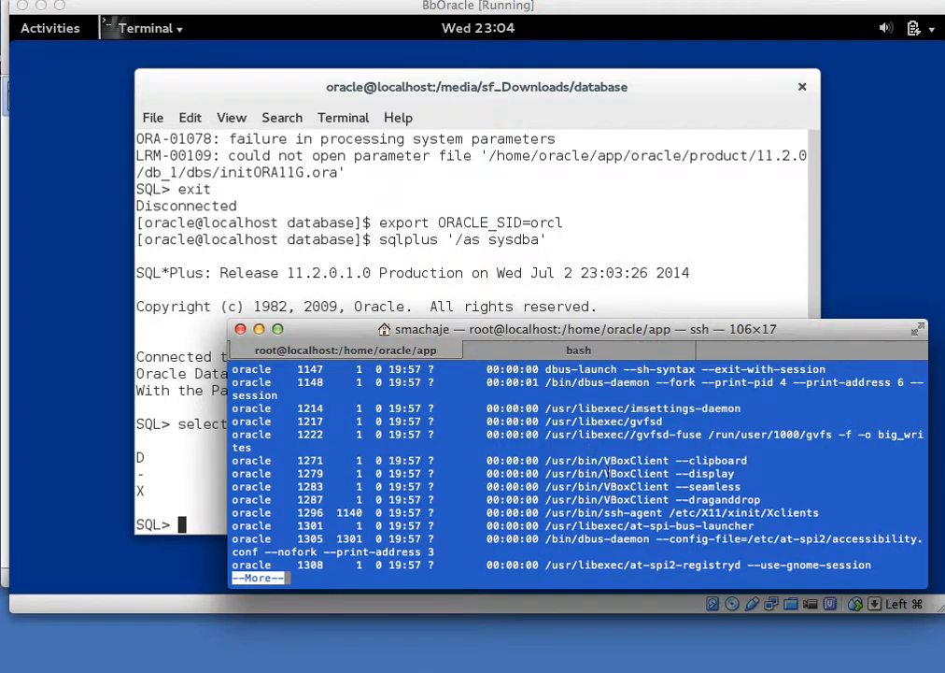
pyautogui.scroll(-3)
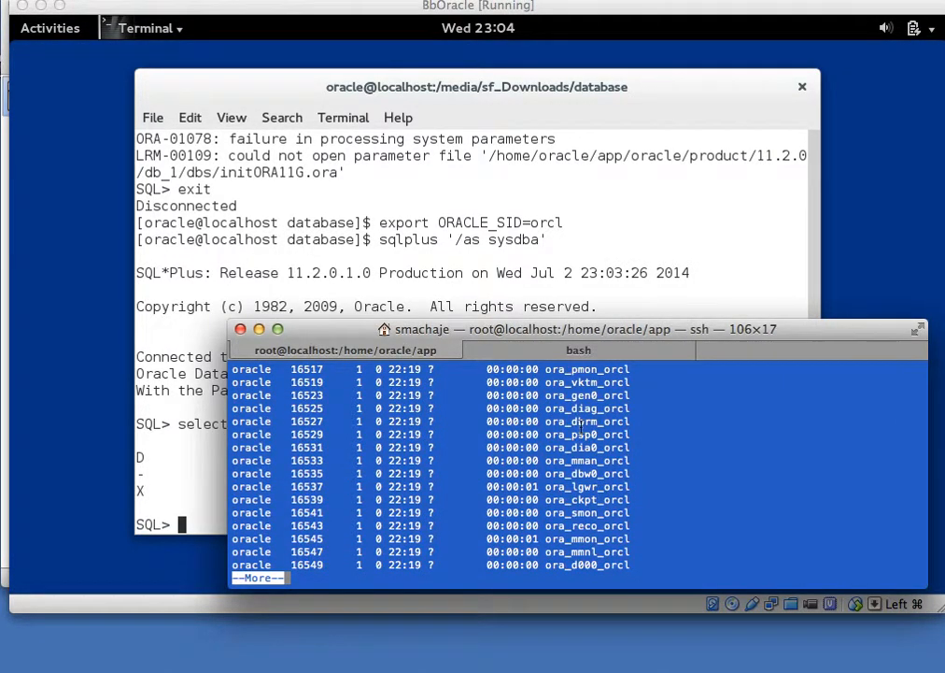
pyautogui.doubleClick(587, 422)
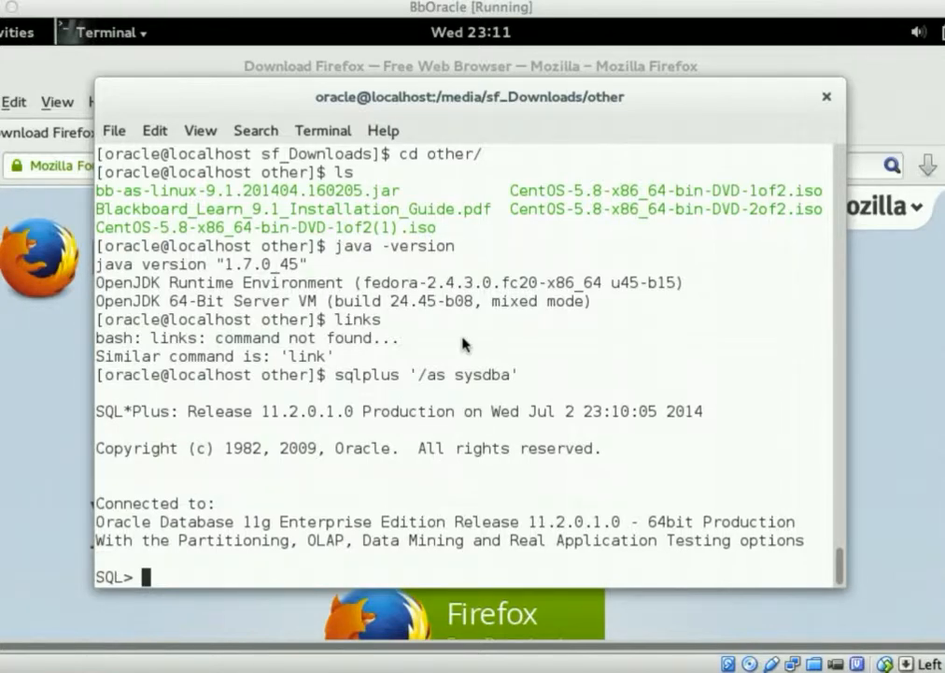
# Shut down the orcl database with shutdown immediate and exit SQL*Plus to the shell.
pyautogui.write('shu')
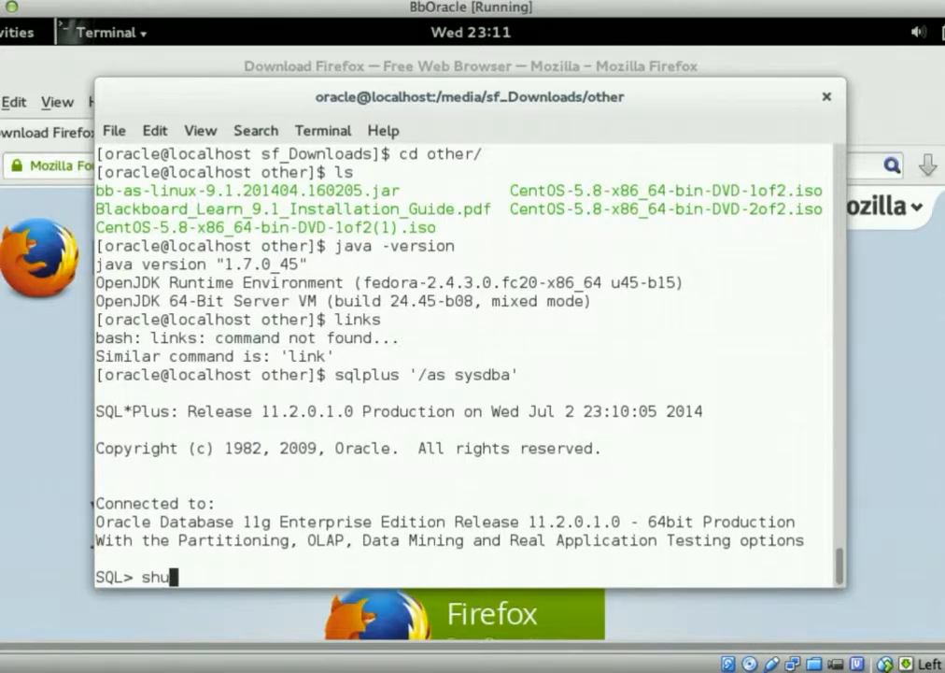
pyautogui.write('tdown immed')
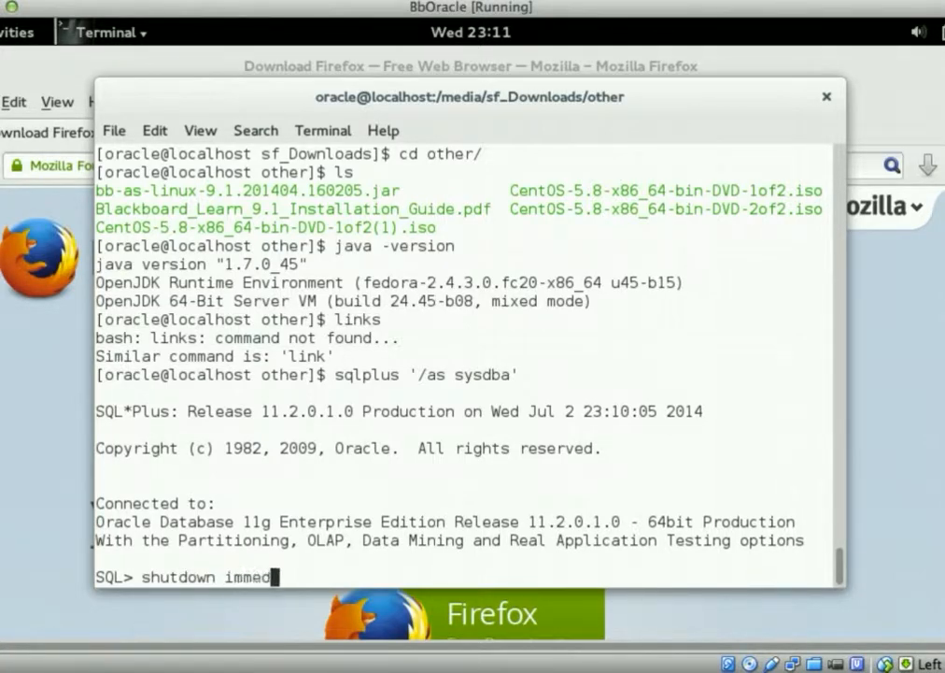
pyautogui.write('iate')
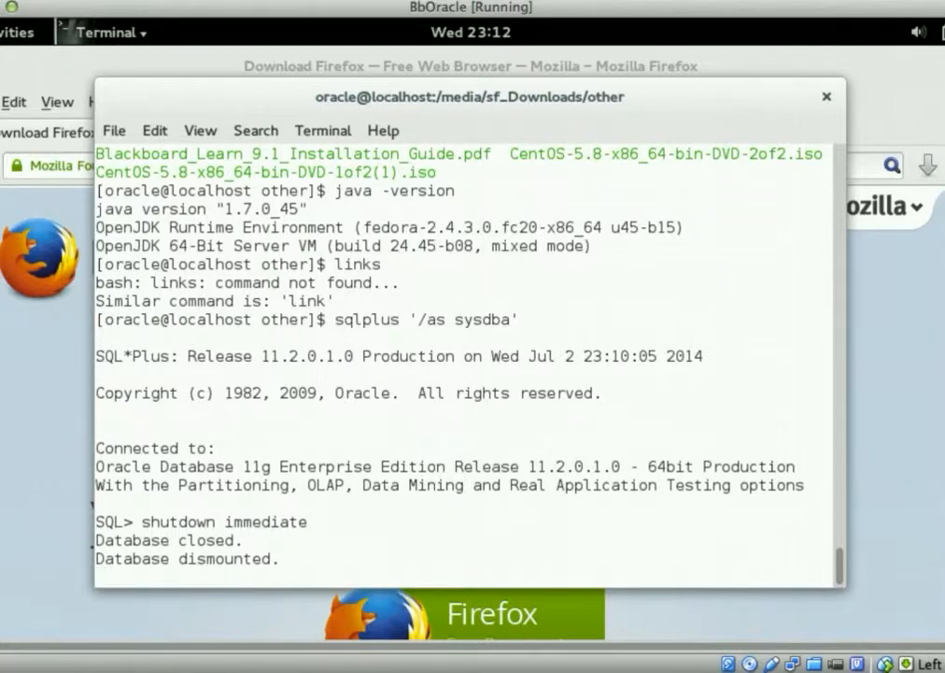
pyautogui.press('Return')
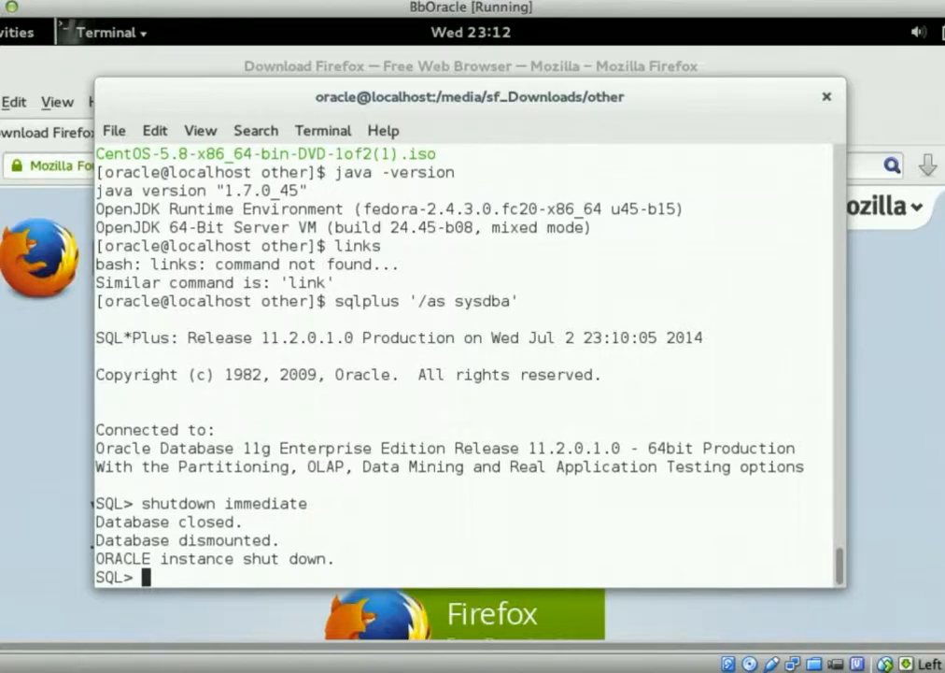
pyautogui.write('exi')
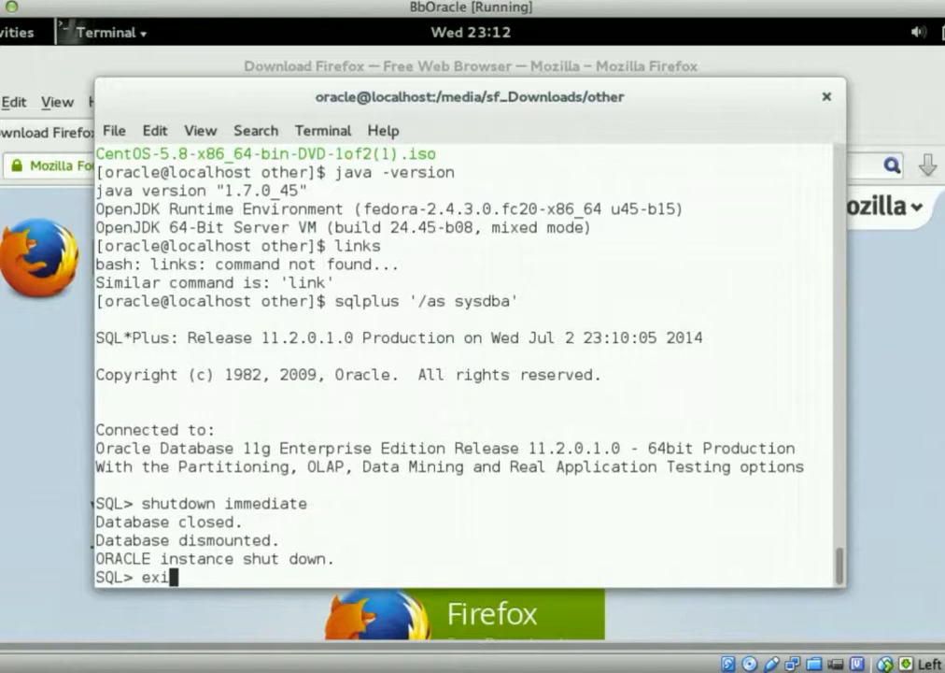
pyautogui.press('Return')
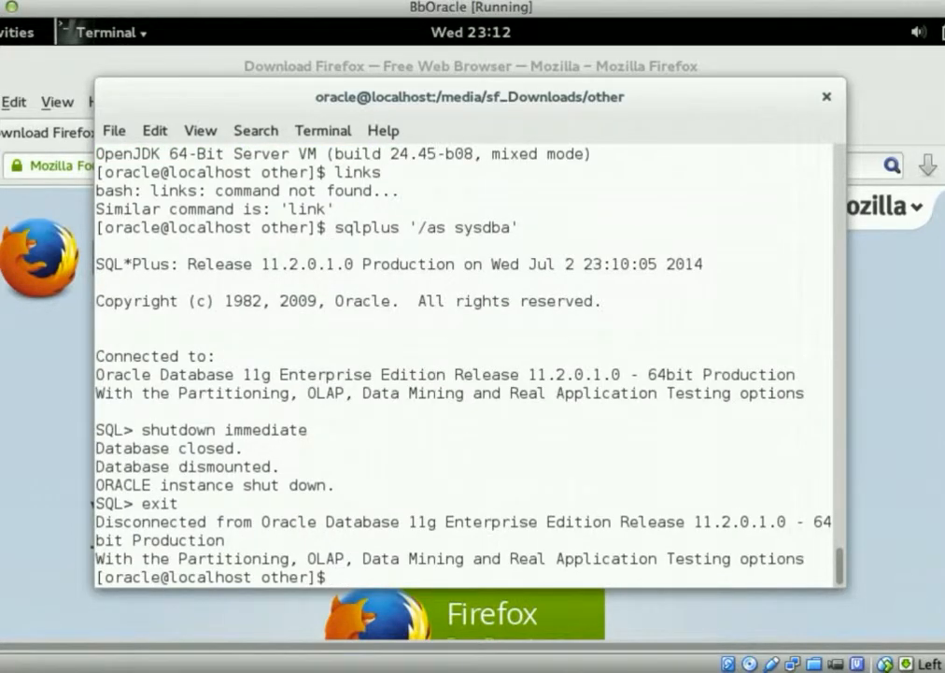
pyautogui.write('cd /home/oracle')
pyautogui.write('ls')
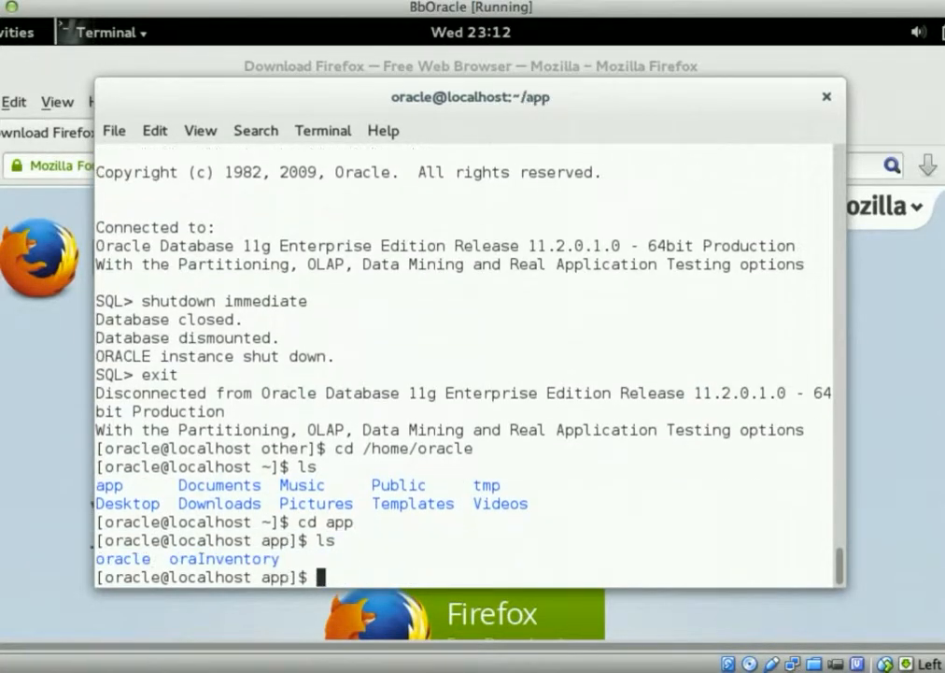
# Move into oracle/oradata and list the orcl control, redo and datafiles.
pyautogui.write('cd oracle')
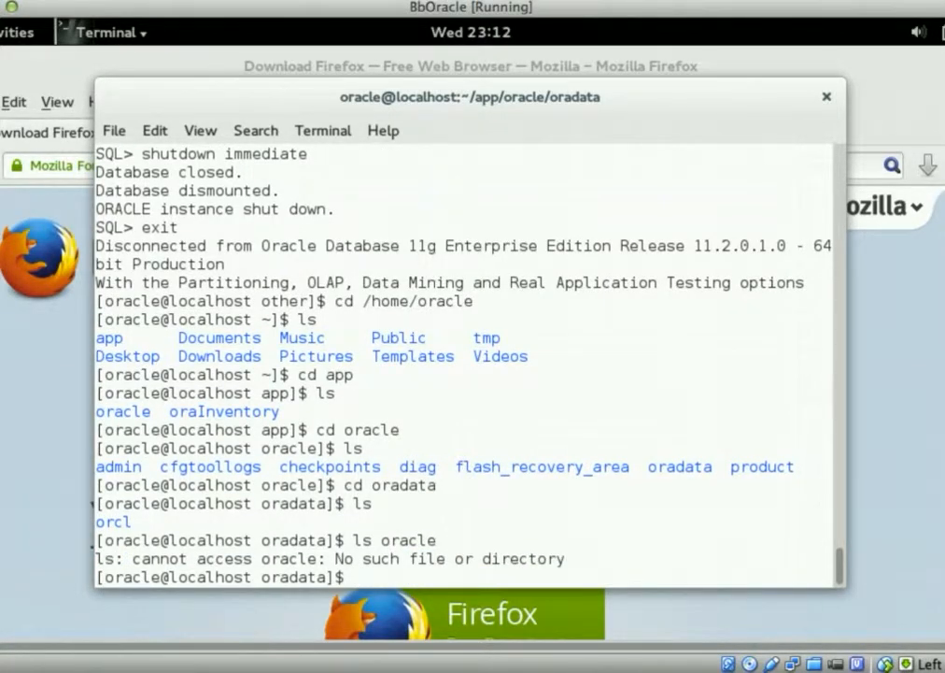
pyautogui.write('ls orcl')
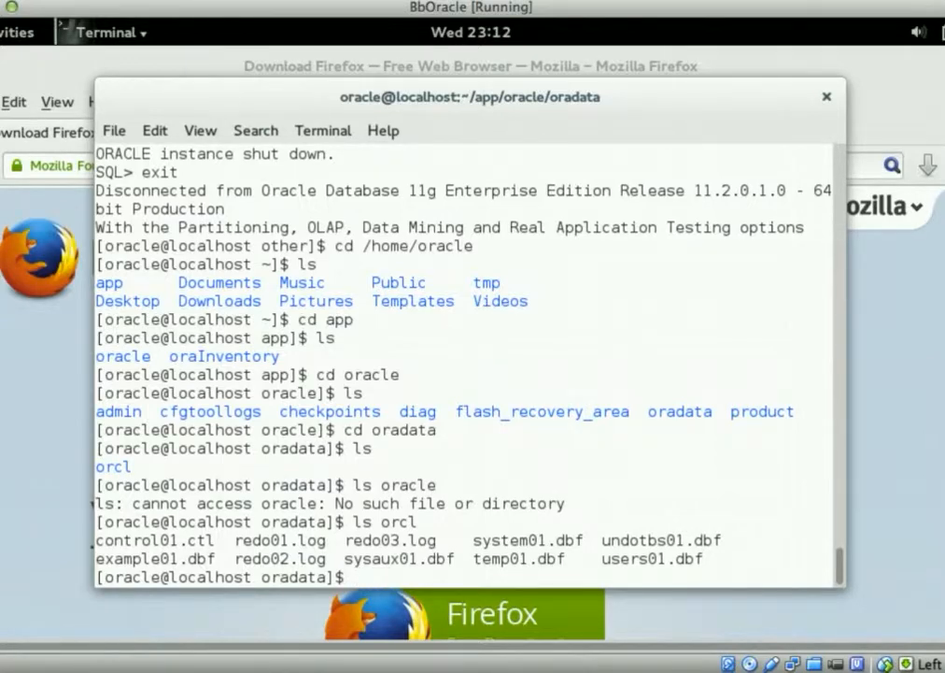
# Compress the orcl folder into emptyDBorcl.tgz using tar -czvf.
pyautogui.write('tar -')
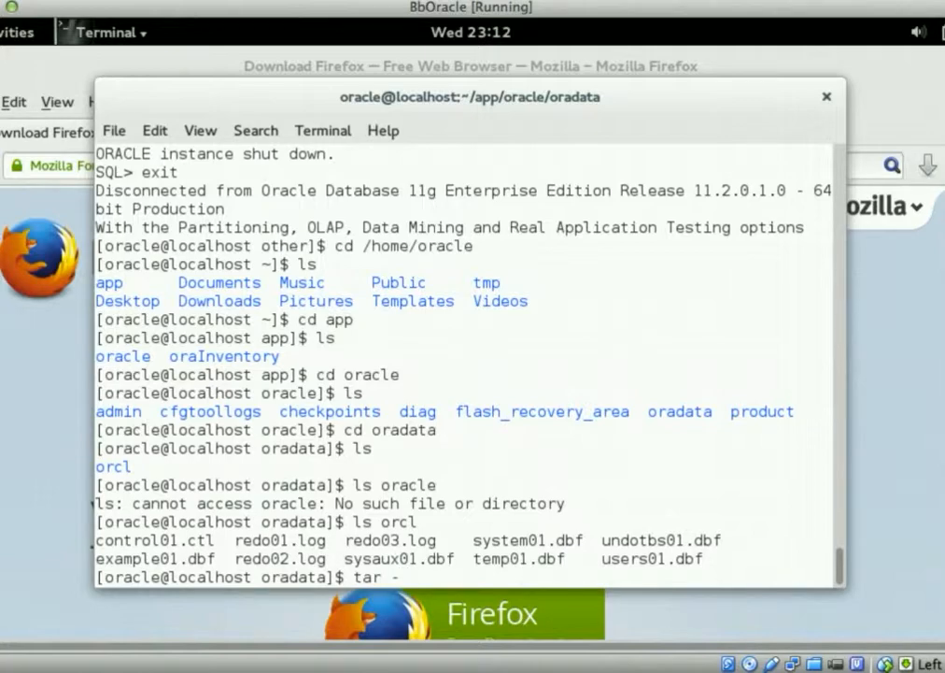
pyautogui.write('czvf')
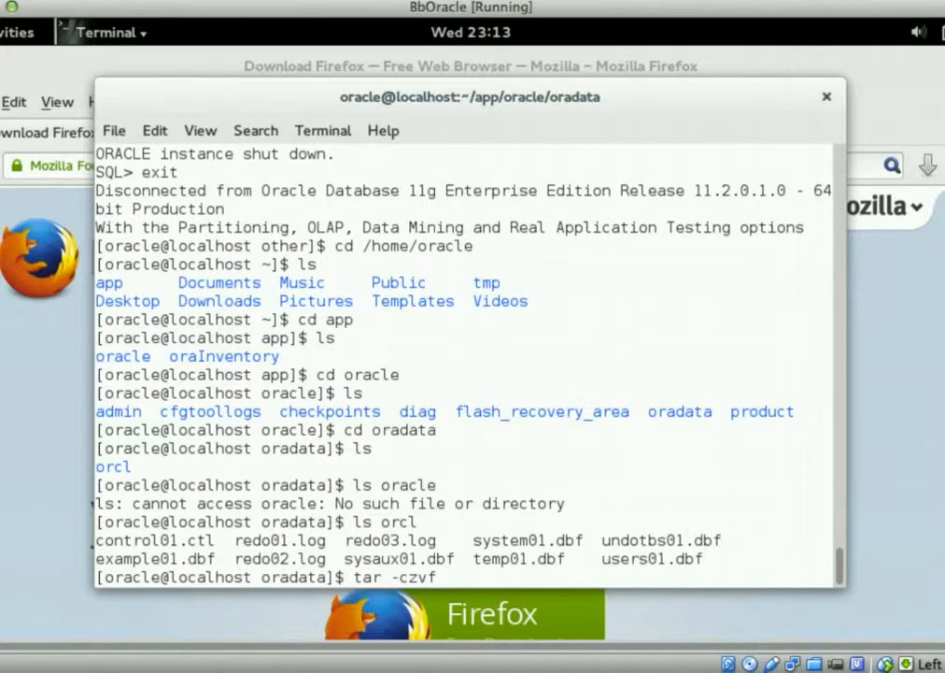
pyautogui.write('empty')
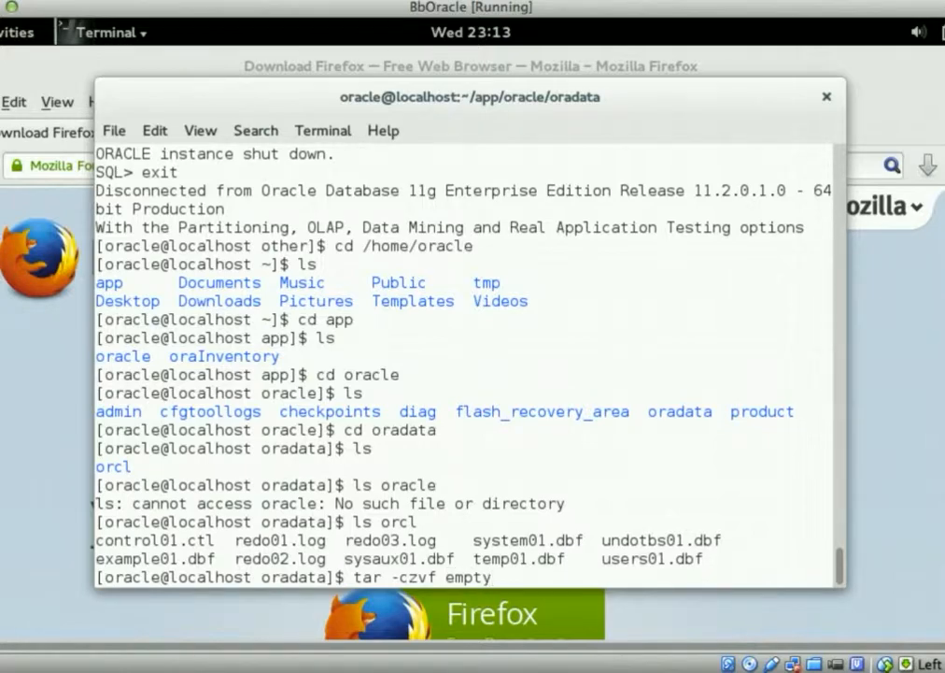
pyautogui.write('DB')
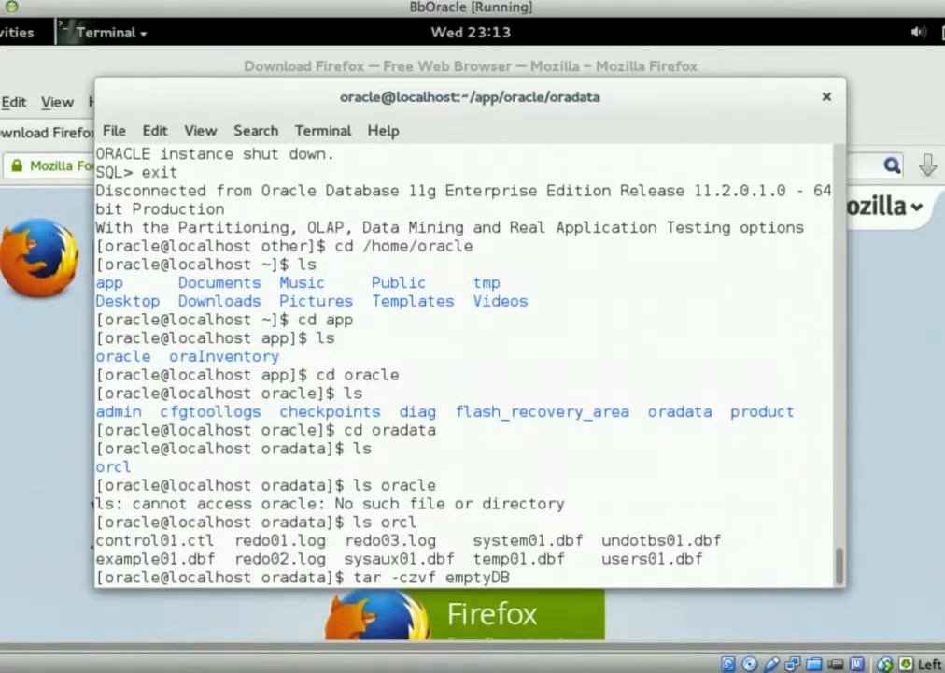
pyautogui.write('or')
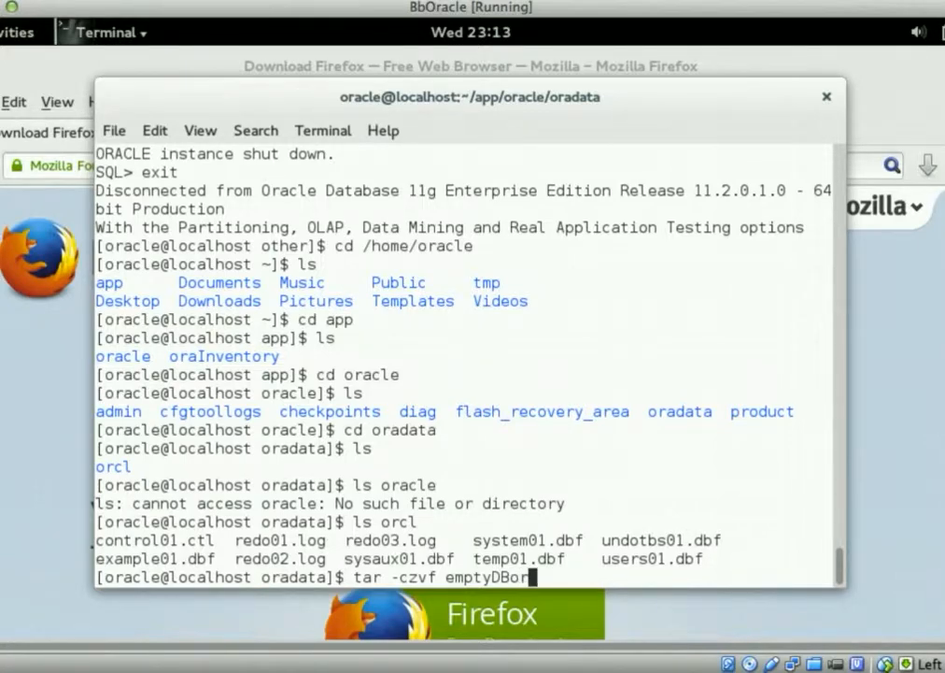
pyautogui.write('cl.tgz')
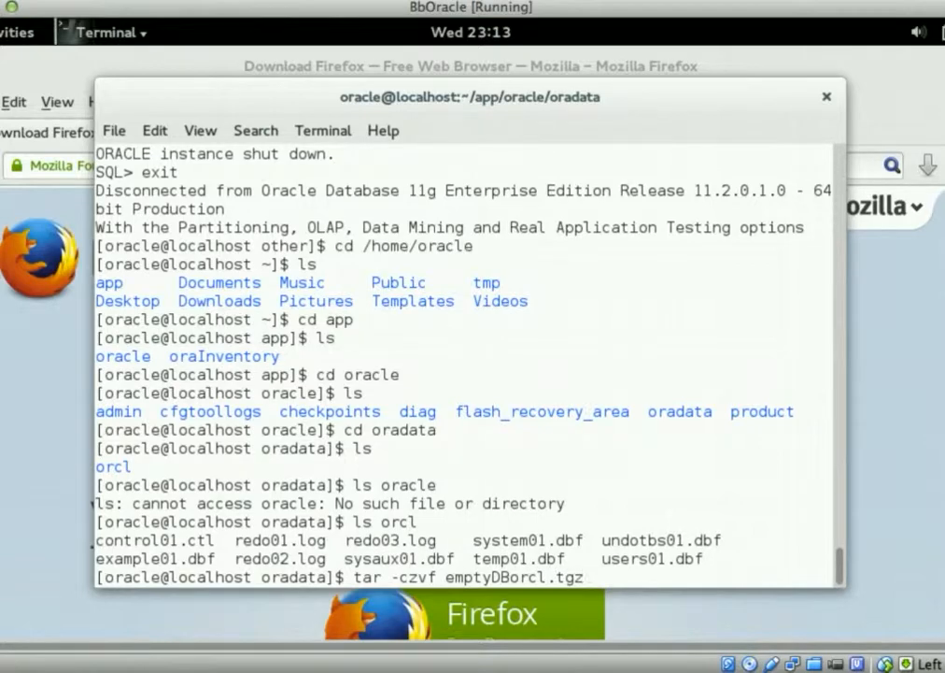
pyautogui.write('orcl')
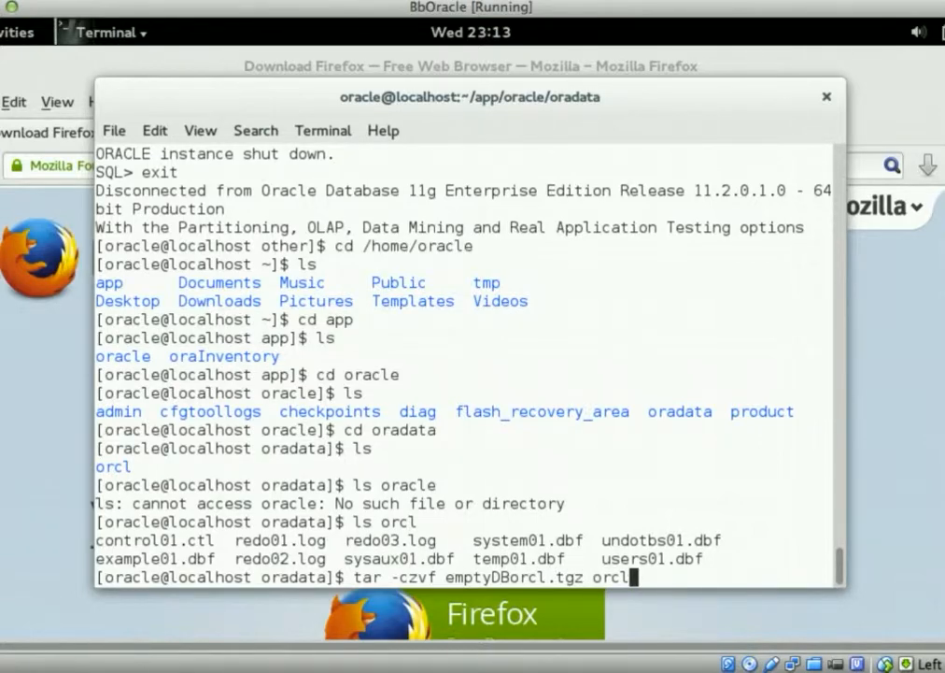
pyautogui.press('Return')
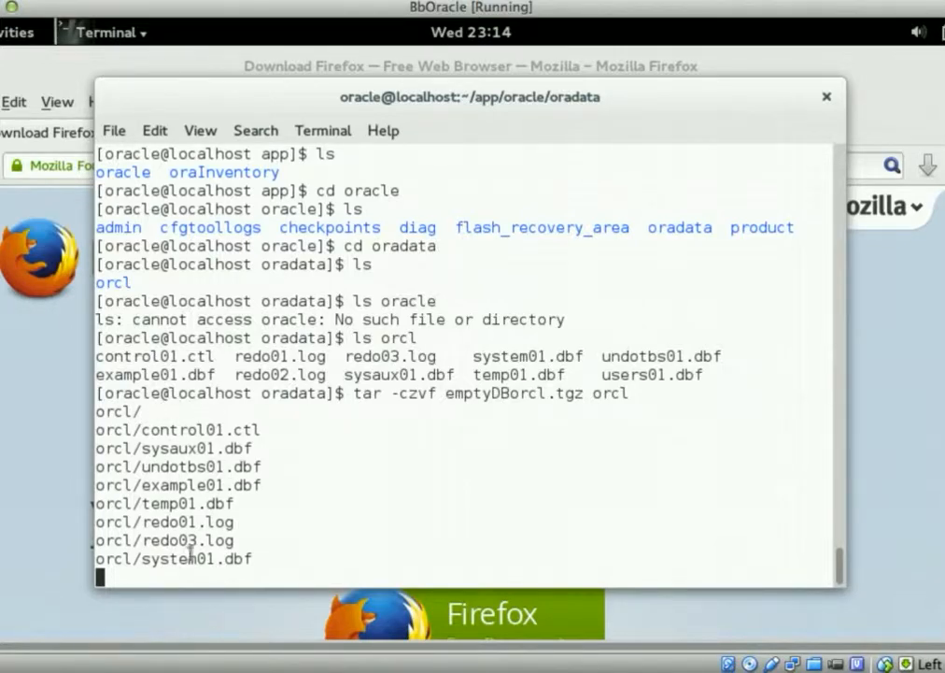
pyautogui.moveTo(166, 464)
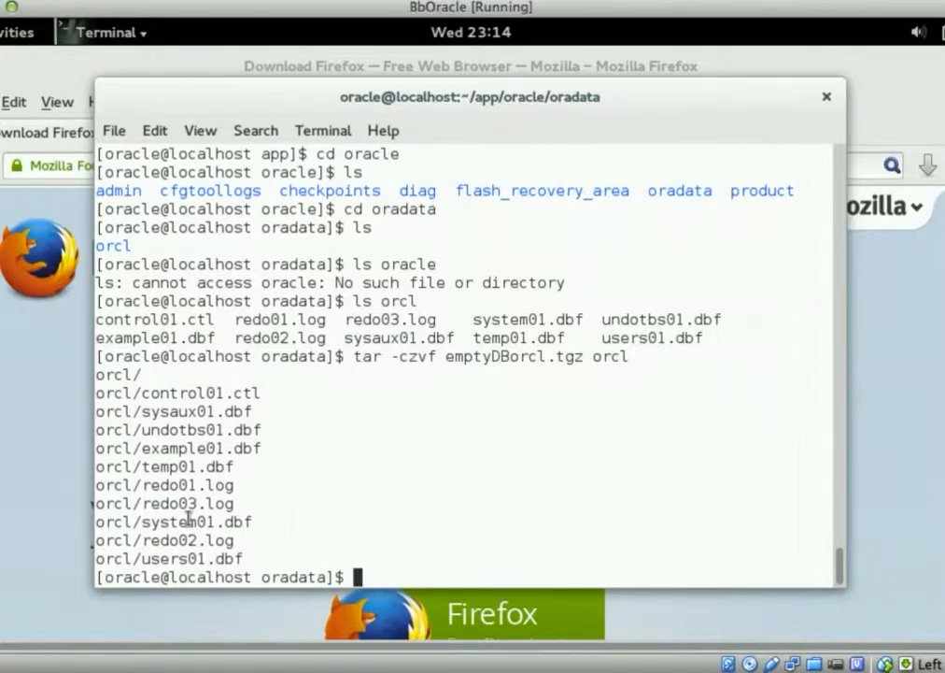
pyautogui.moveTo(239, 477)
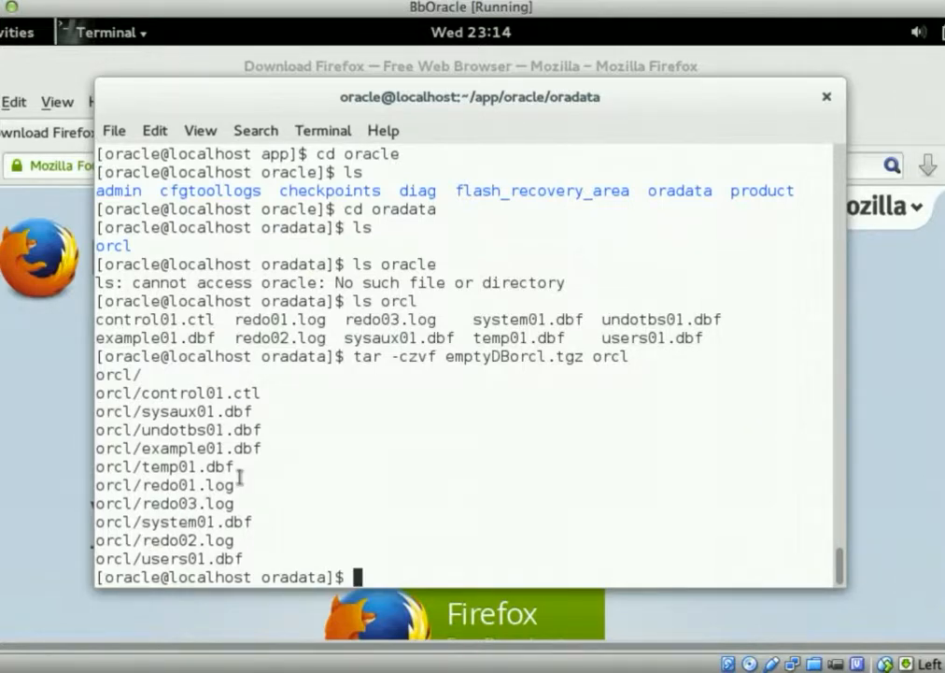
# Connect with sqlplus '/as sysdba' and run startup until the orcl database reports 'Database opened.'.
pyautogui.write("sqlplus '")
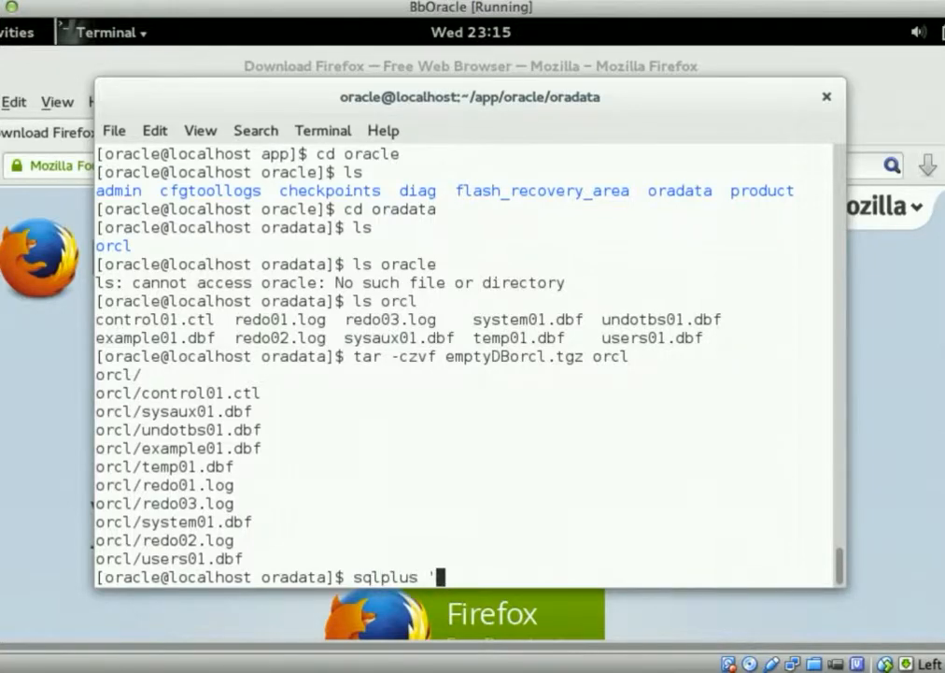
pyautogui.write("/as sysdba'")
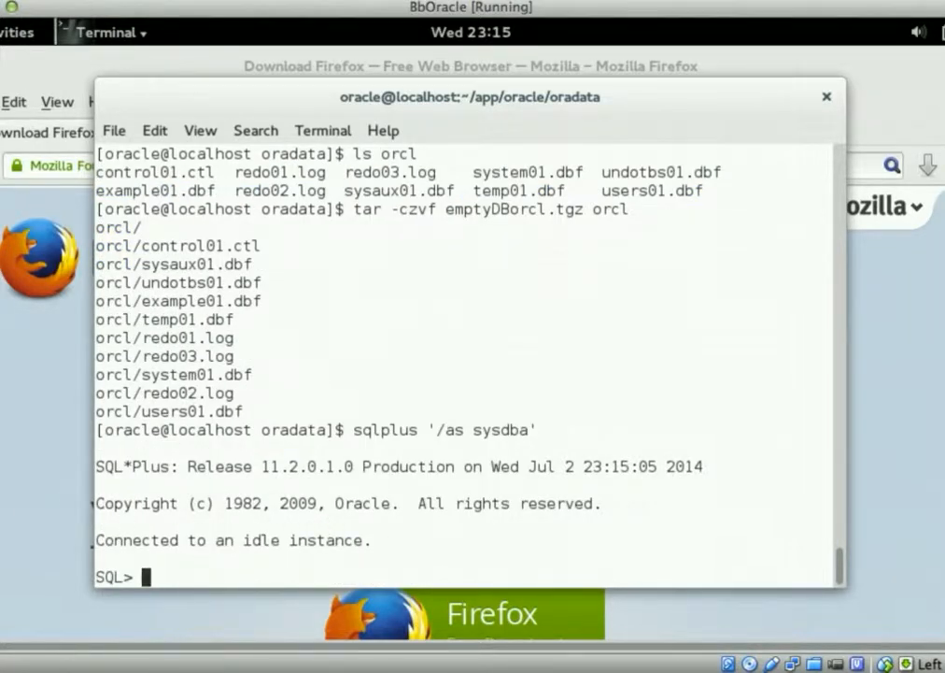
pyautogui.write('startup')
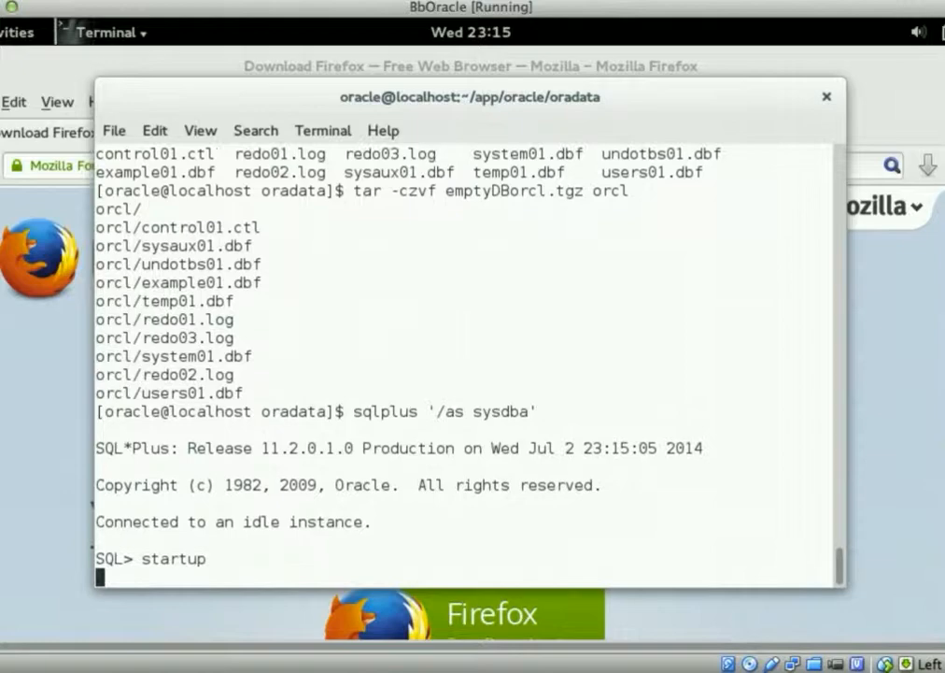
pyautogui.press('Return')
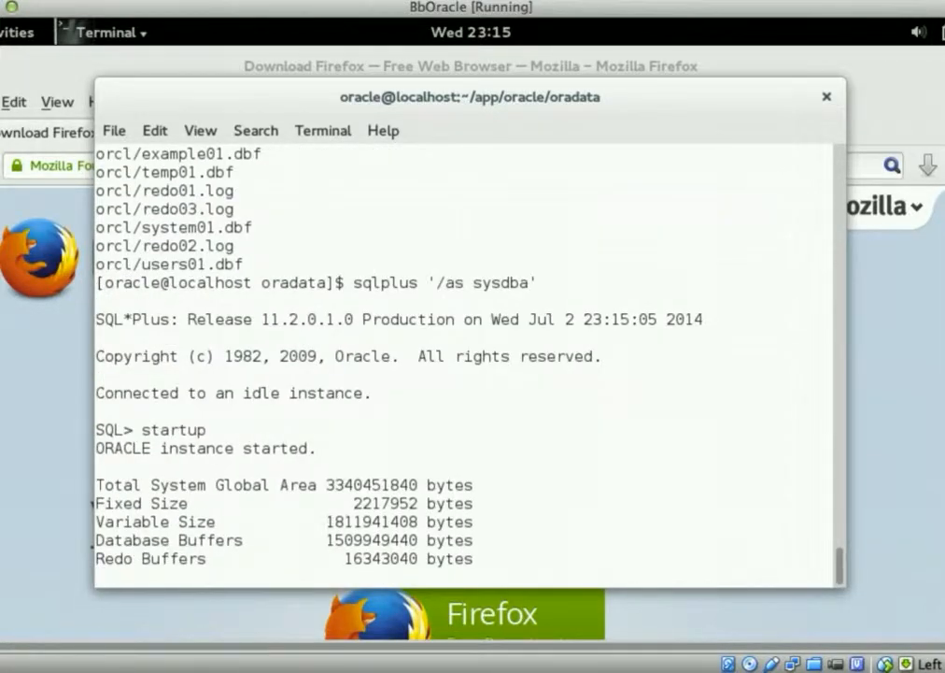
pyautogui.press('Return')
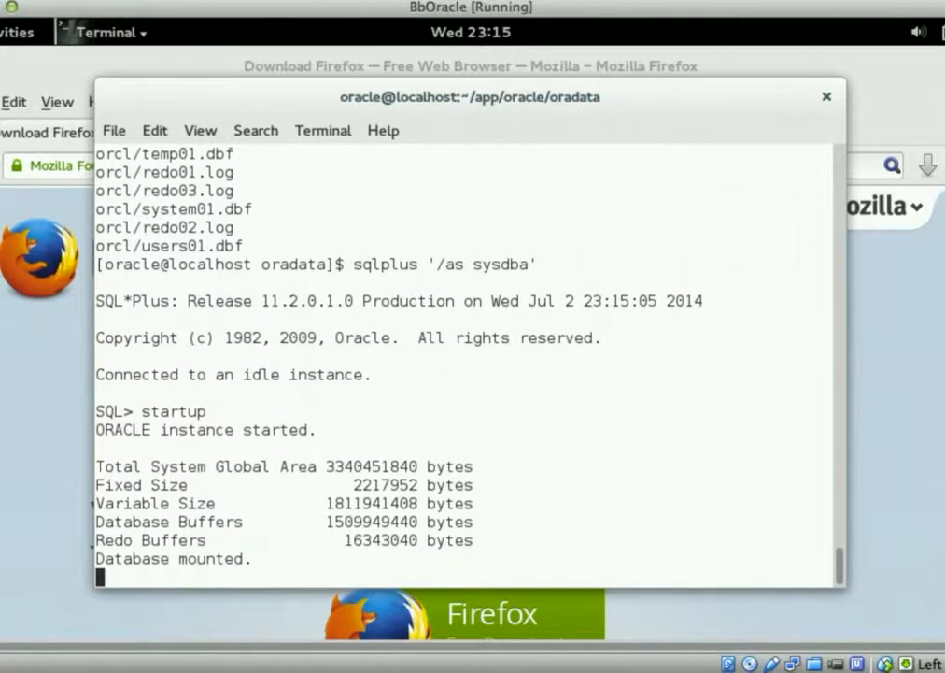
pyautogui.press('Return')
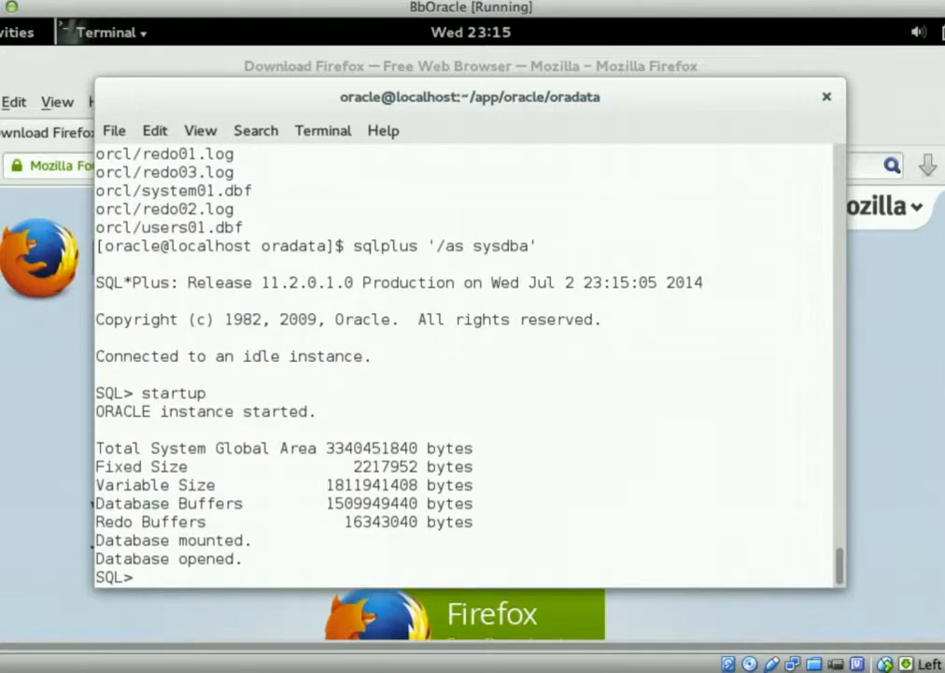